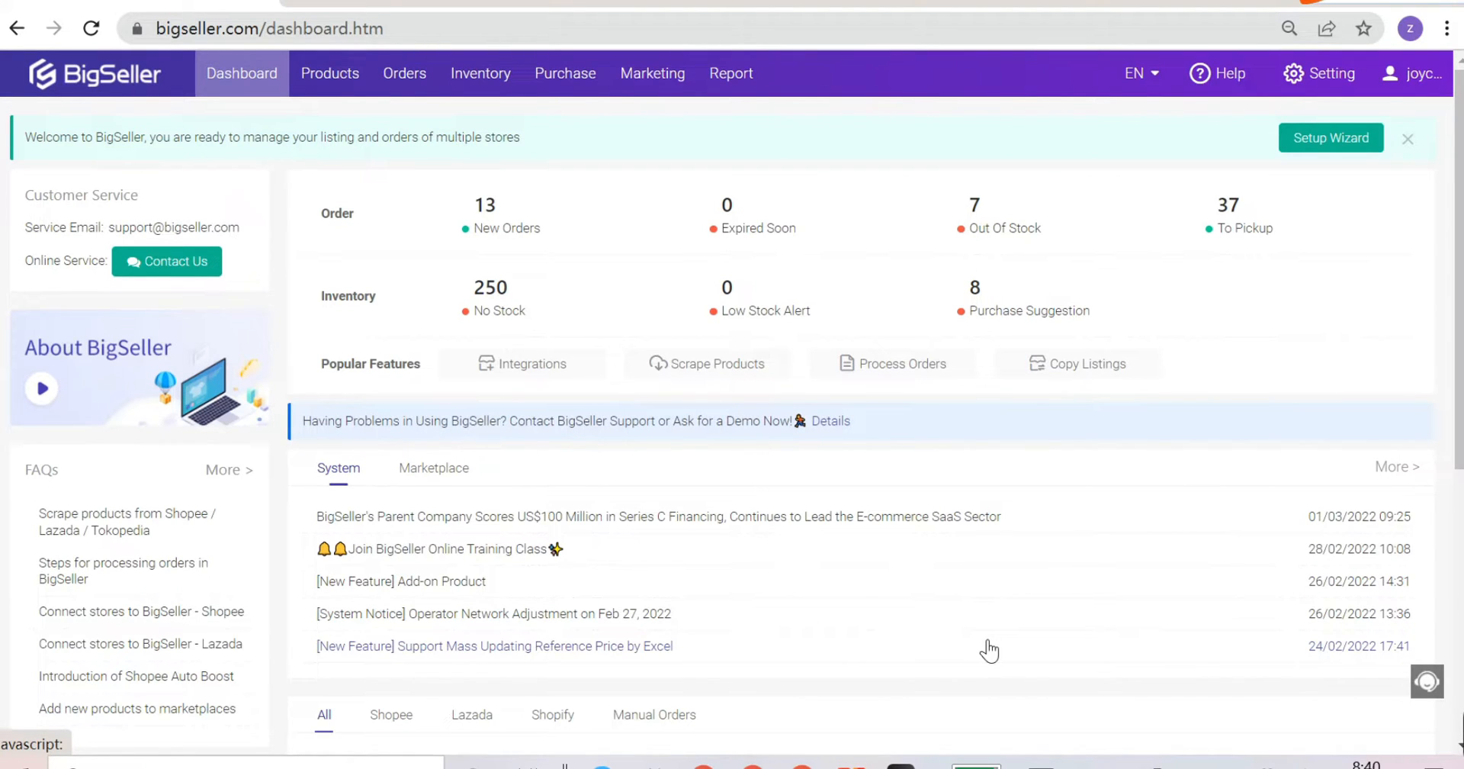
{"action": "mouse_move", "coordinate": [993, 649]}
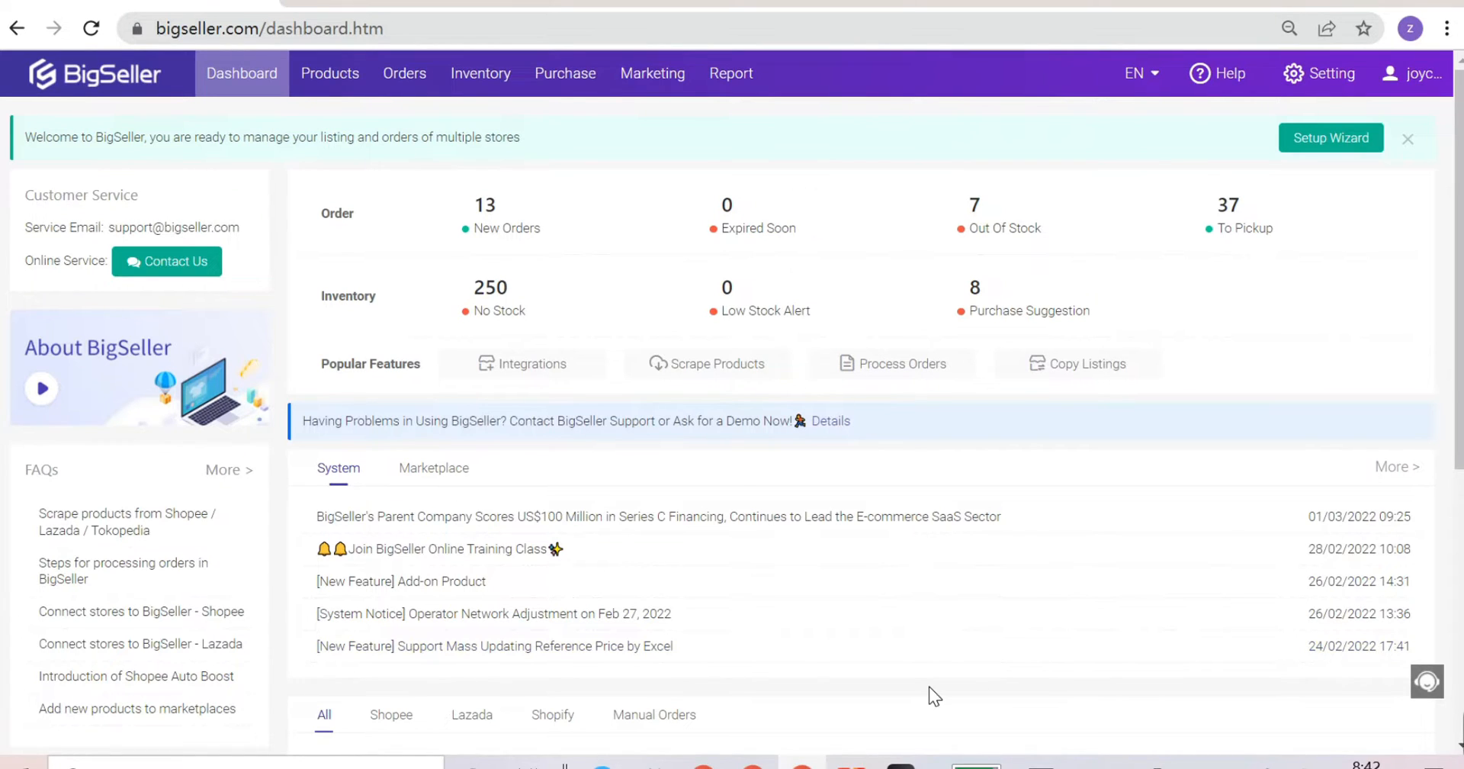
Open the Products dropdown from BigSeller's top navigation bar.
{"action": "left_click", "coordinate": [329, 73]}
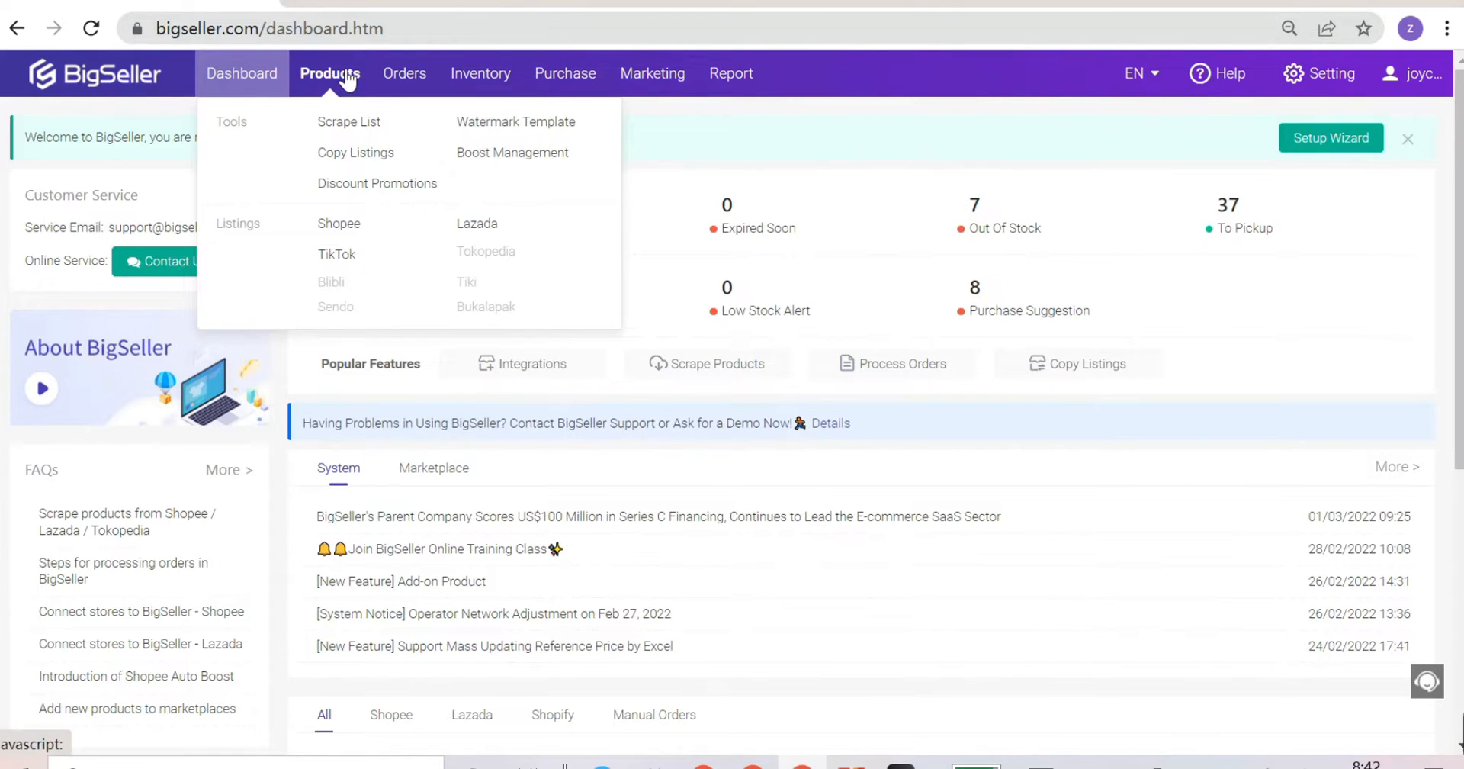
Show TikTok copied listings for store teset123, with search set to SKU.
{"action": "left_click", "coordinate": [354, 152]}
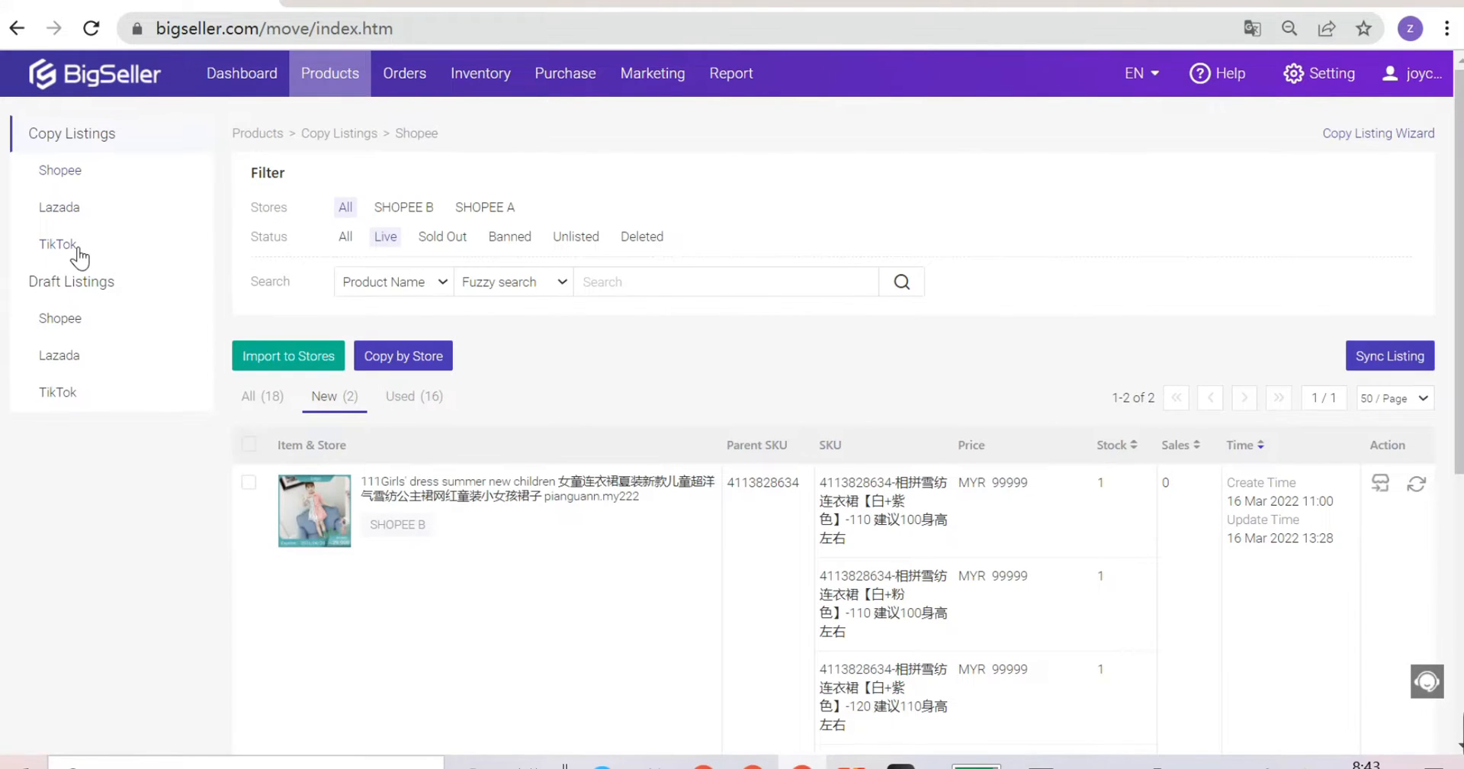
{"action": "left_click", "coordinate": [58, 244]}
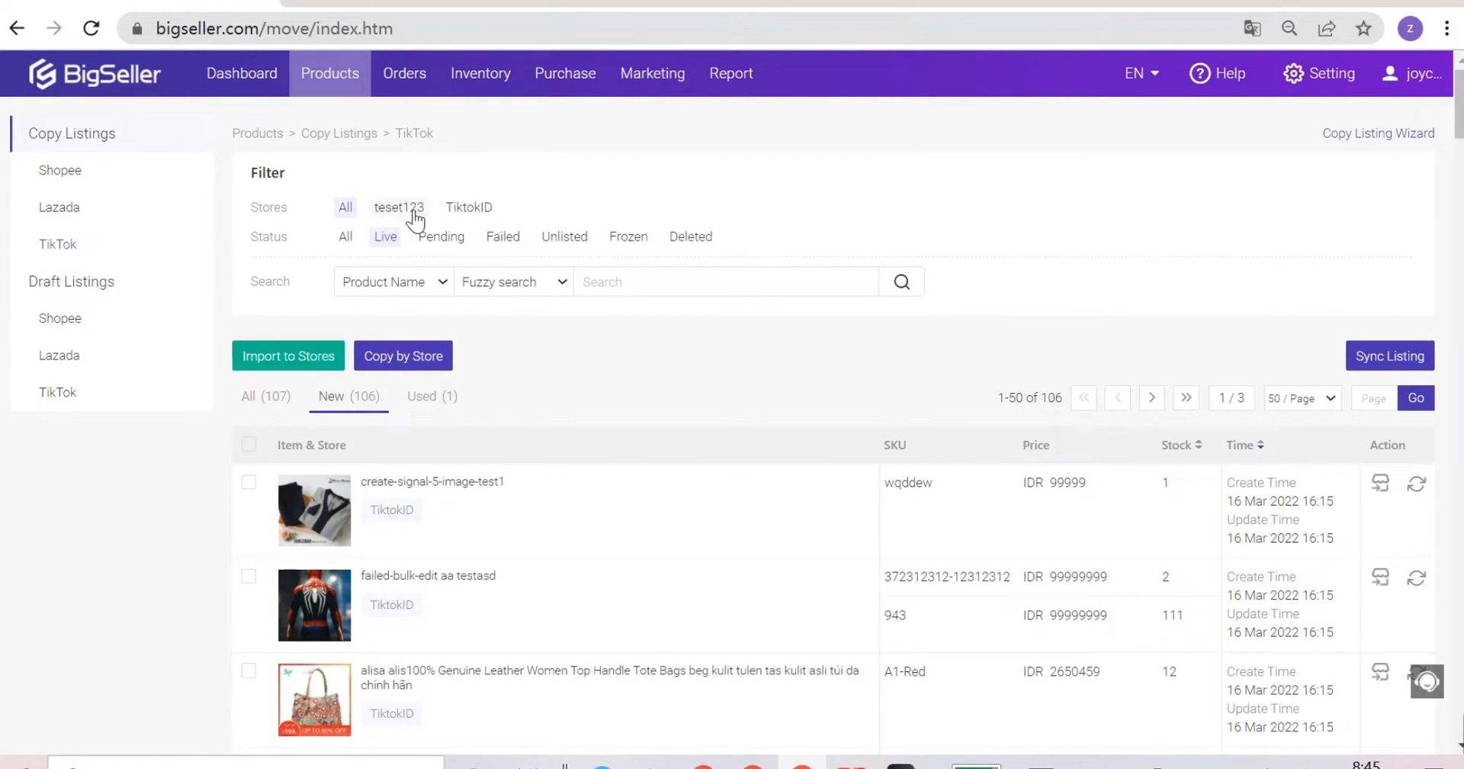
{"action": "left_click", "coordinate": [398, 206]}
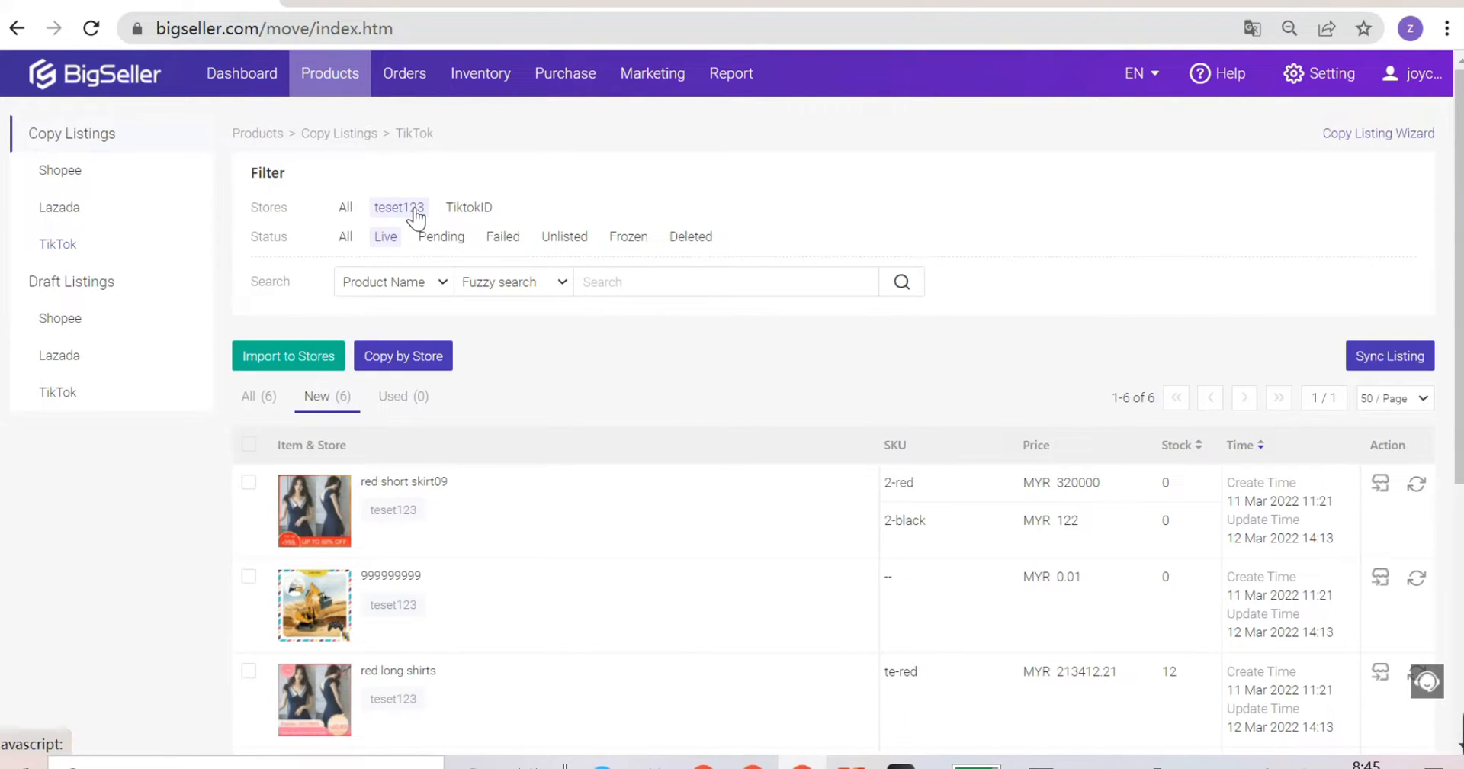
{"action": "left_click", "coordinate": [384, 237]}
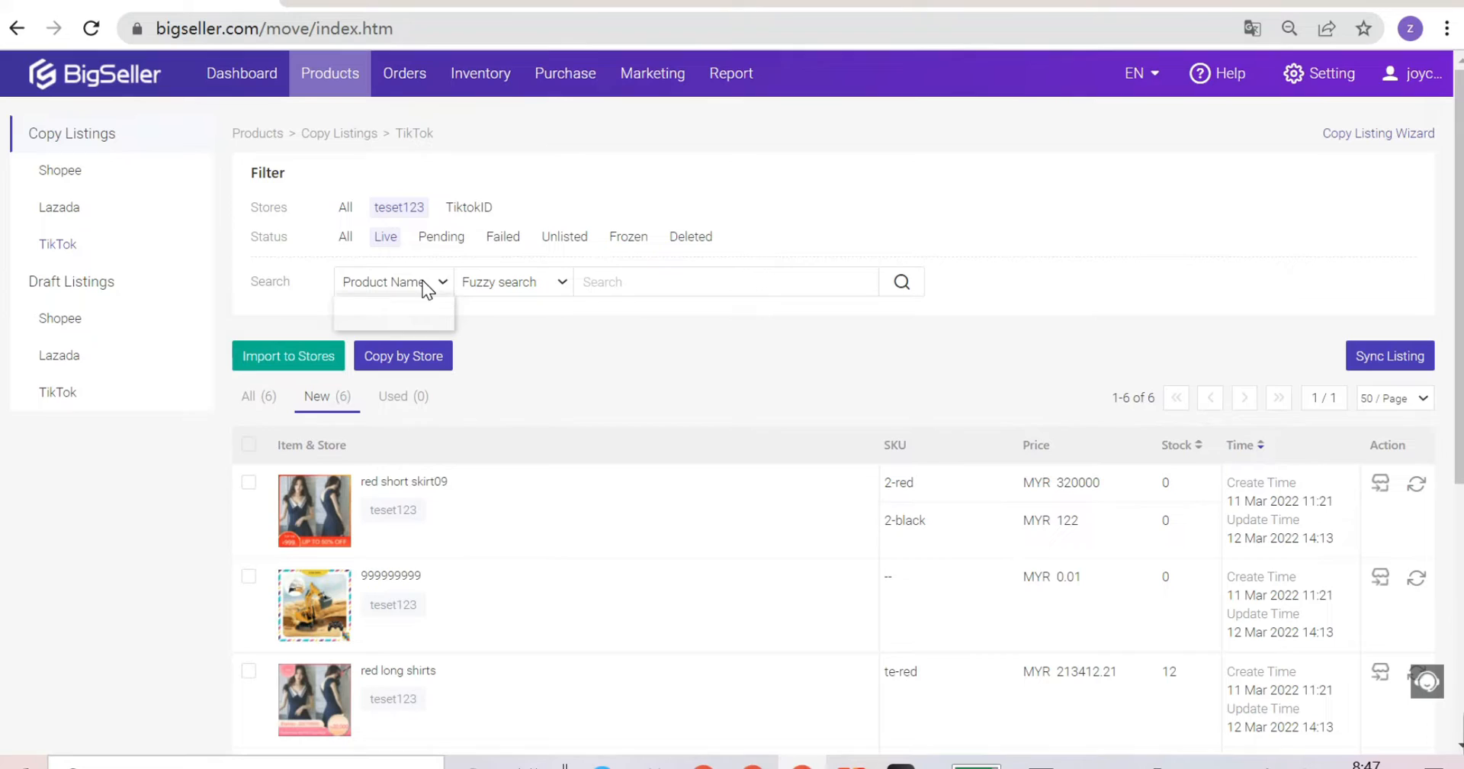
{"action": "left_click", "coordinate": [392, 281]}
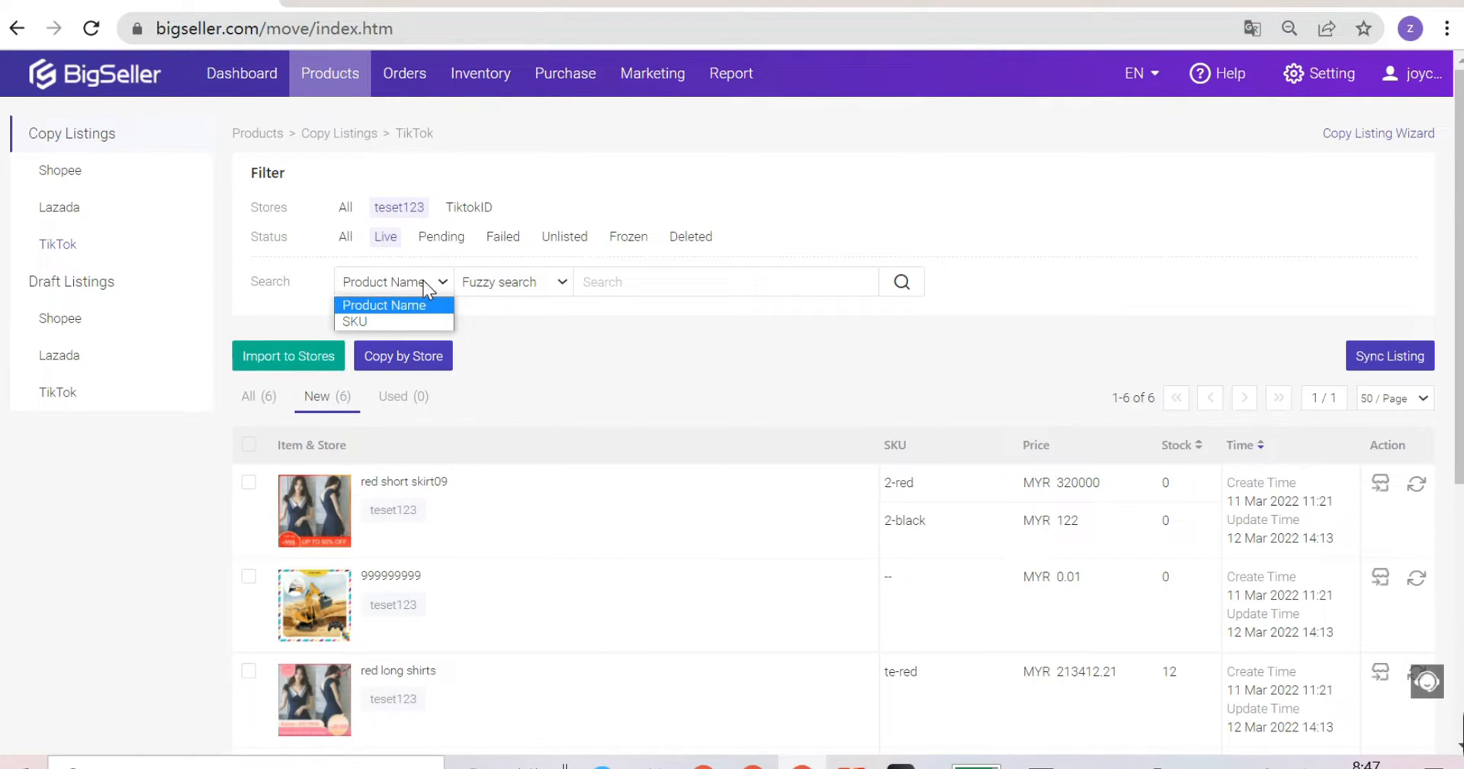
{"action": "mouse_move", "coordinate": [408, 328]}
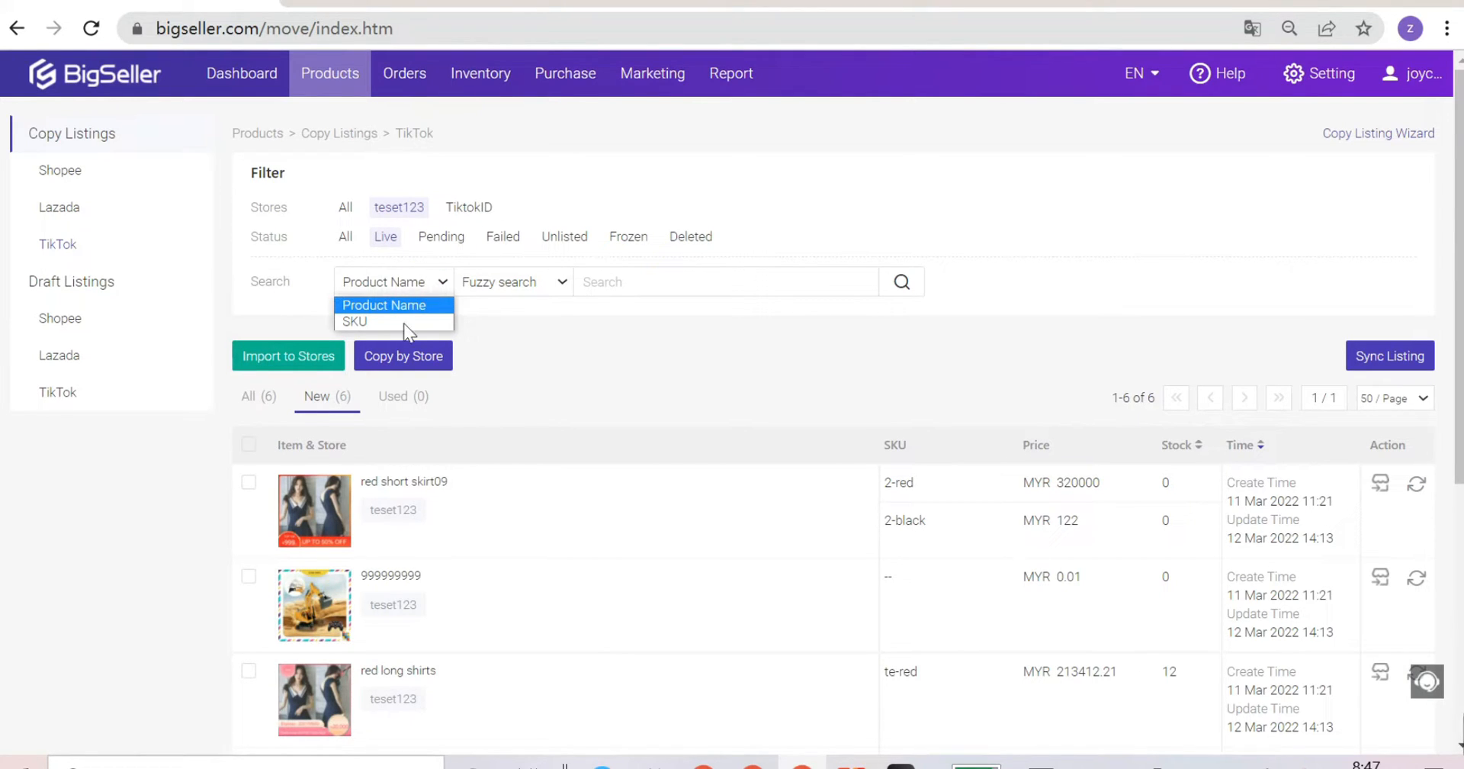
{"action": "left_click", "coordinate": [355, 320]}
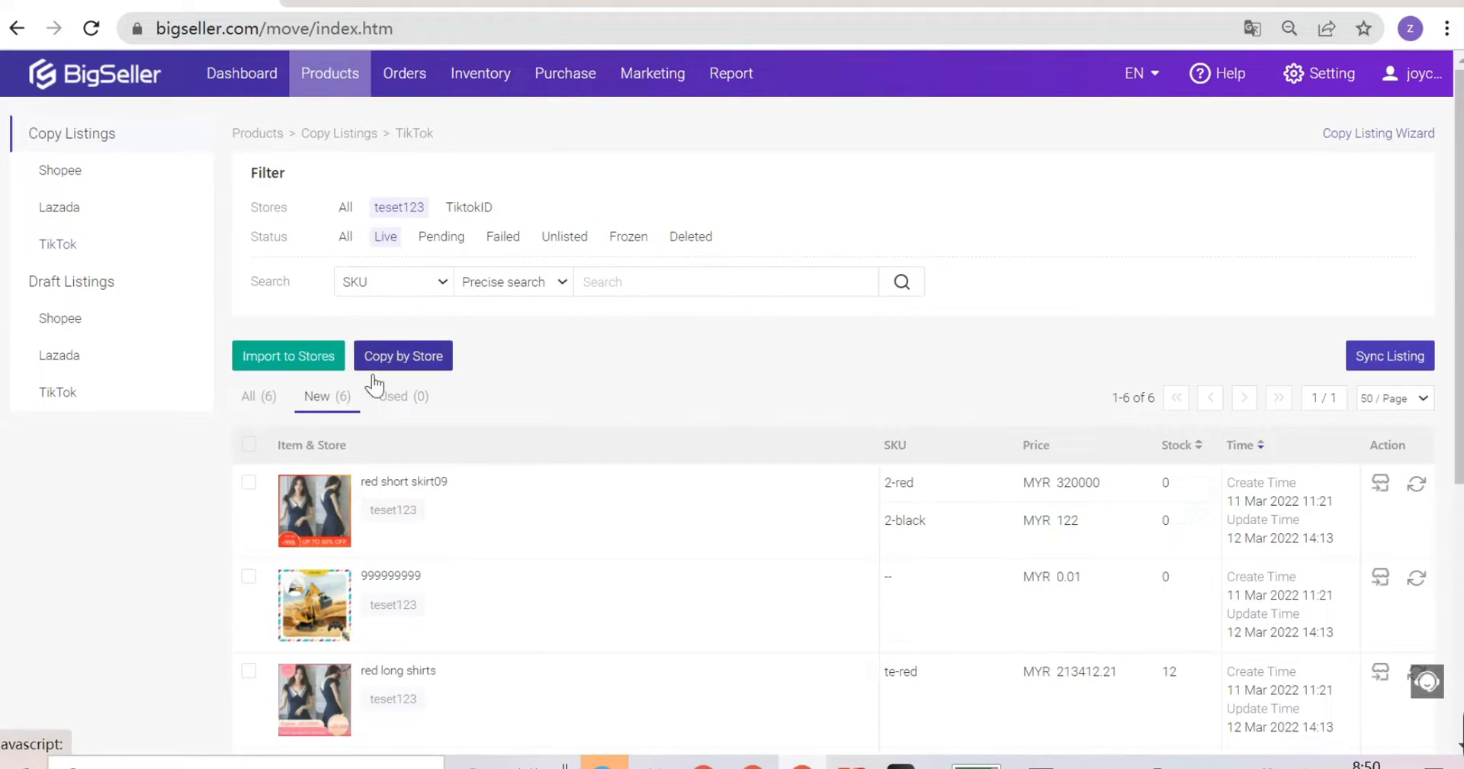
Import red short skirt09 and 999999999 as drafts into the TikTok store TiktokID.
{"action": "left_click", "coordinate": [248, 529]}
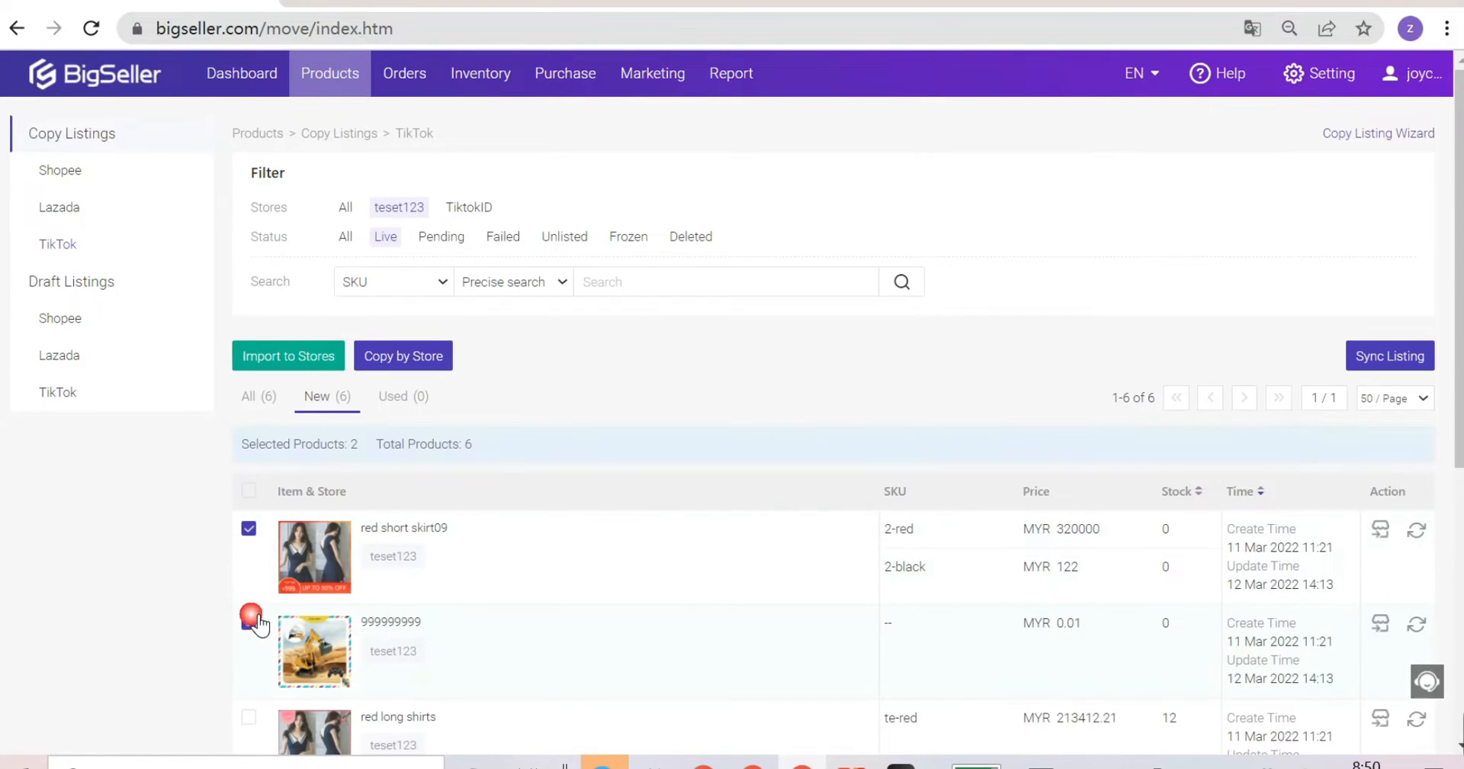
{"action": "left_click", "coordinate": [248, 622]}
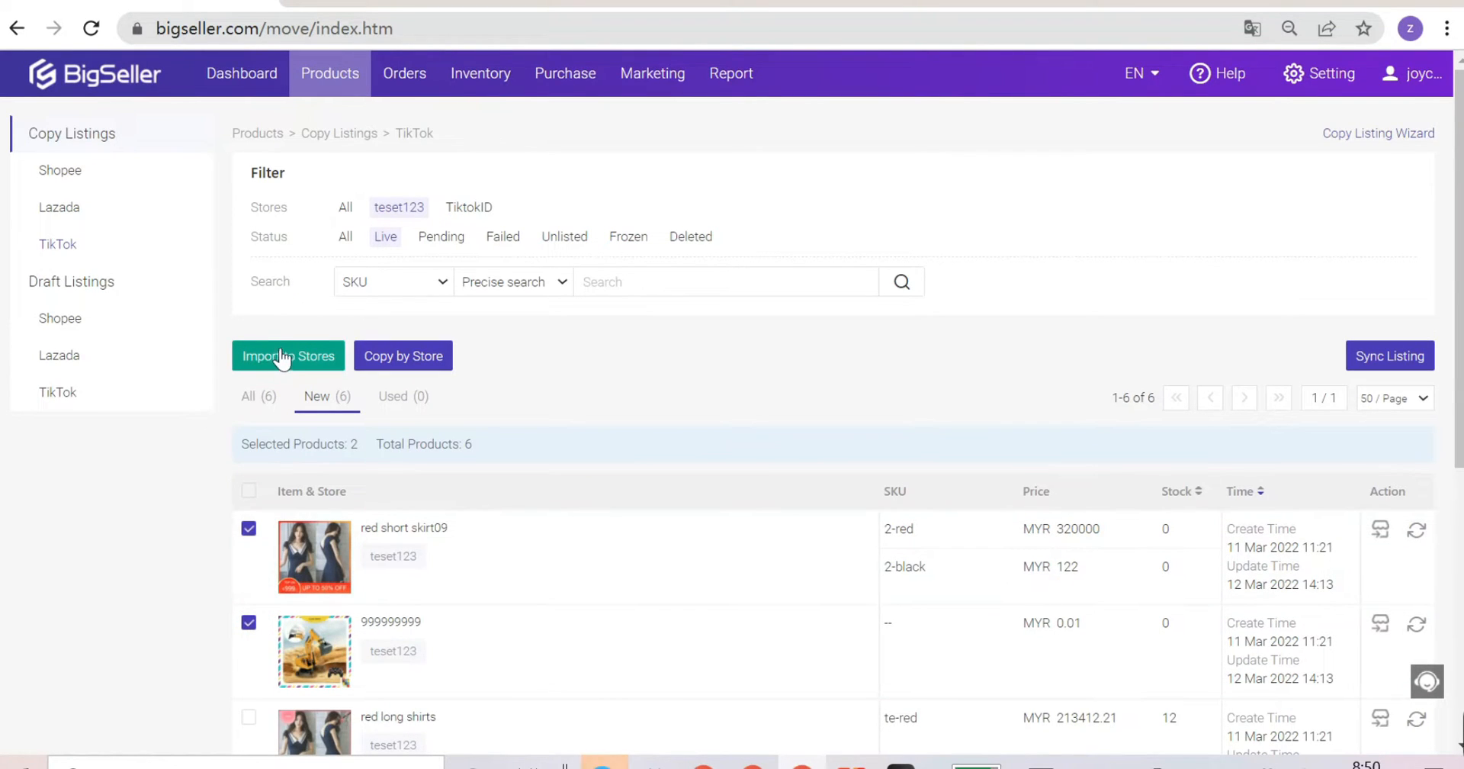
{"action": "left_click", "coordinate": [287, 356]}
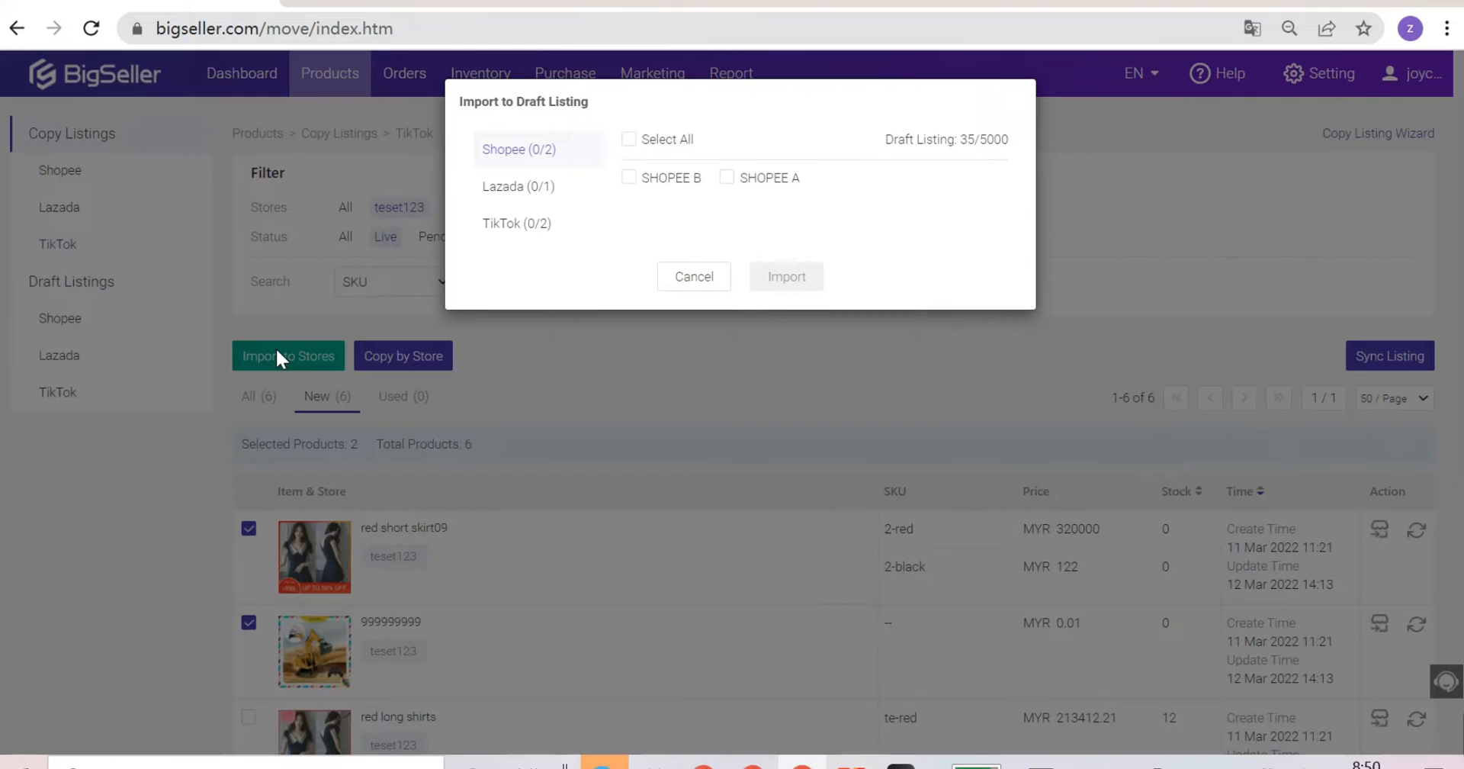
{"action": "left_click", "coordinate": [516, 222]}
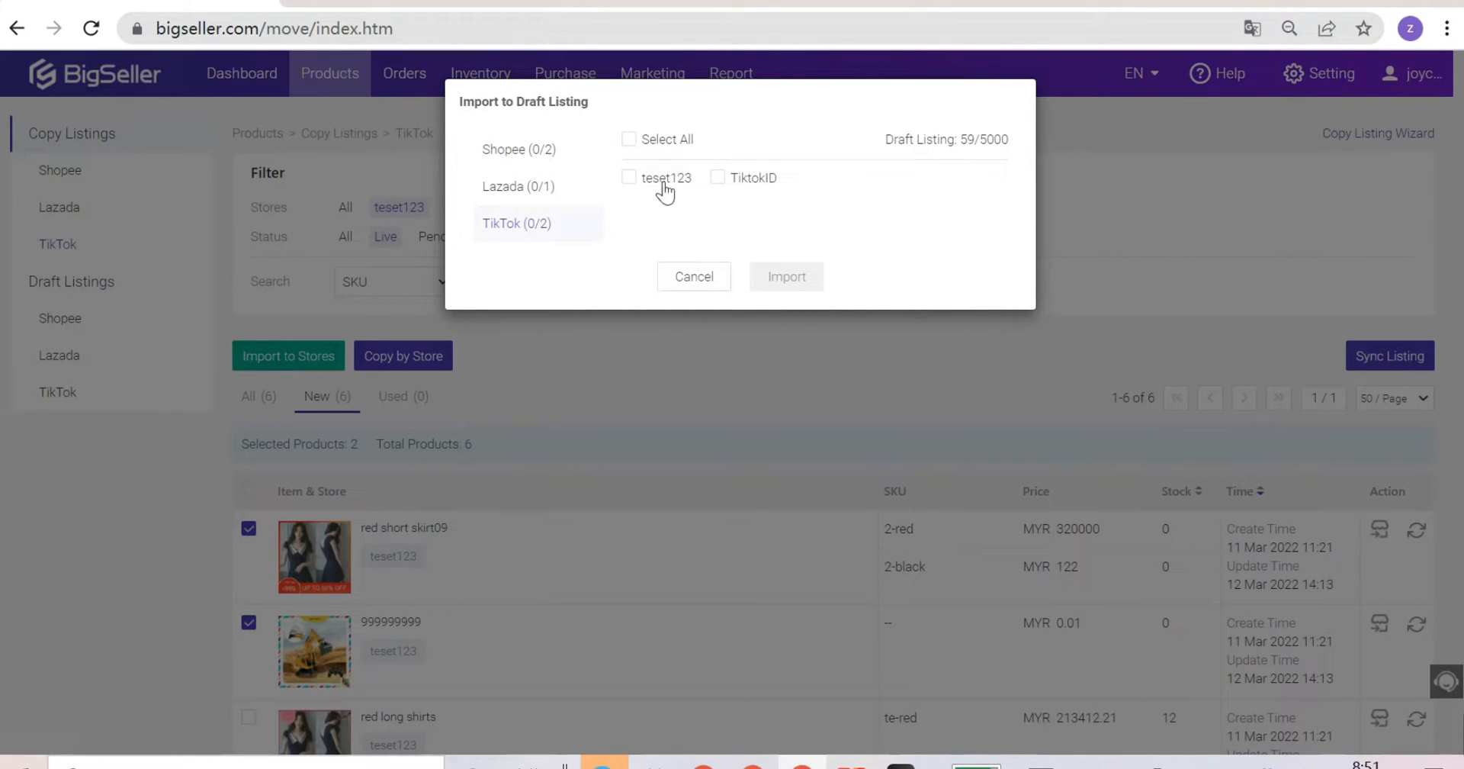
{"action": "left_click", "coordinate": [717, 177]}
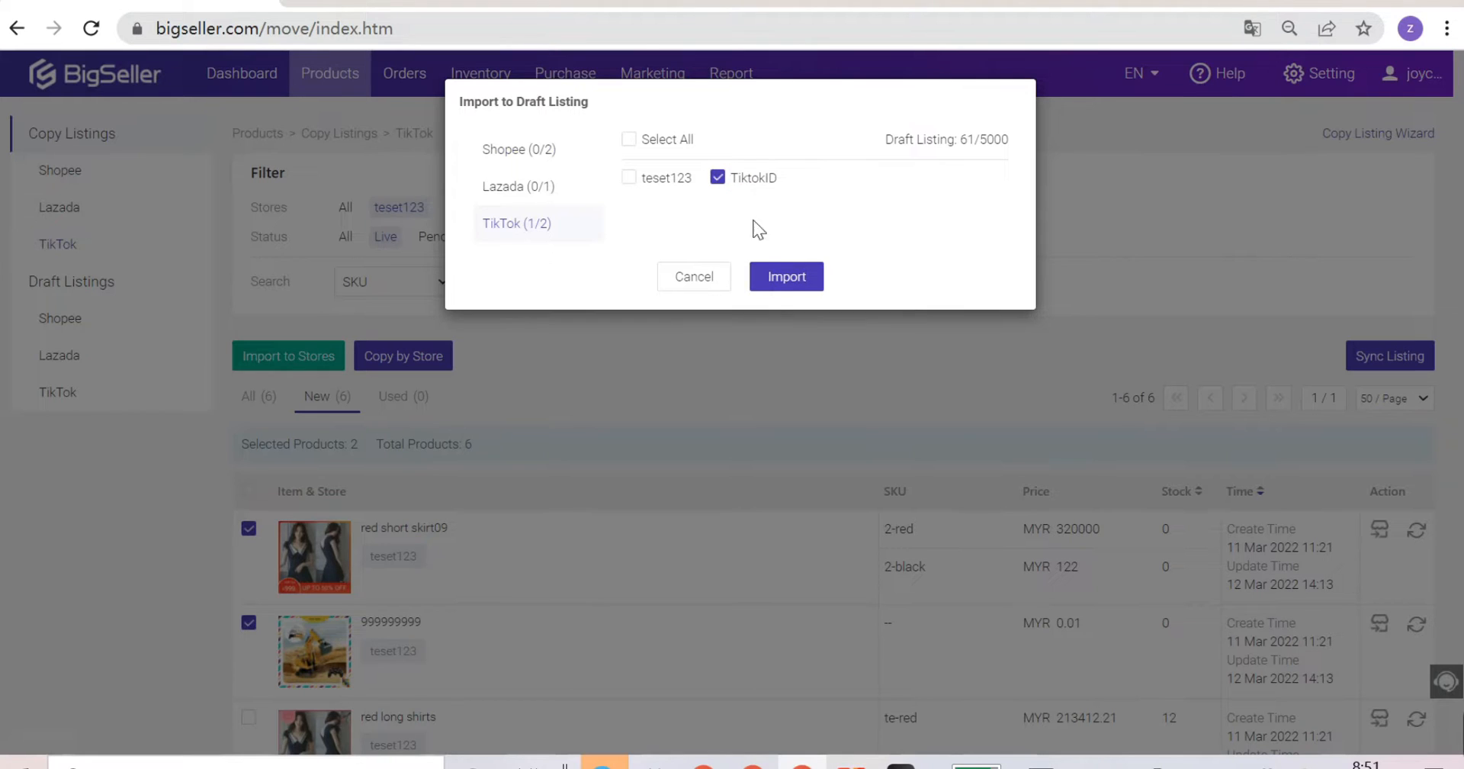
{"action": "left_click", "coordinate": [785, 277]}
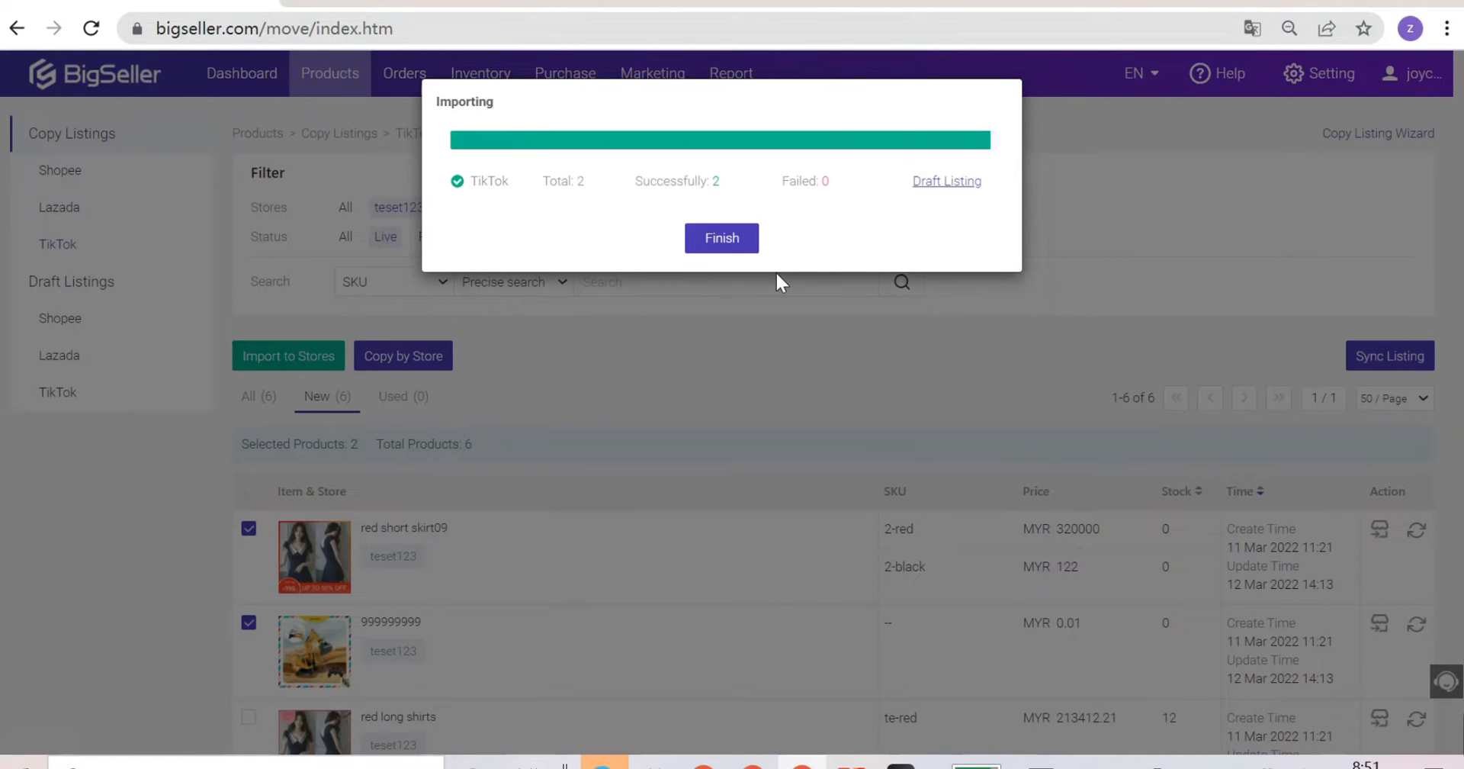
{"action": "left_click", "coordinate": [721, 237]}
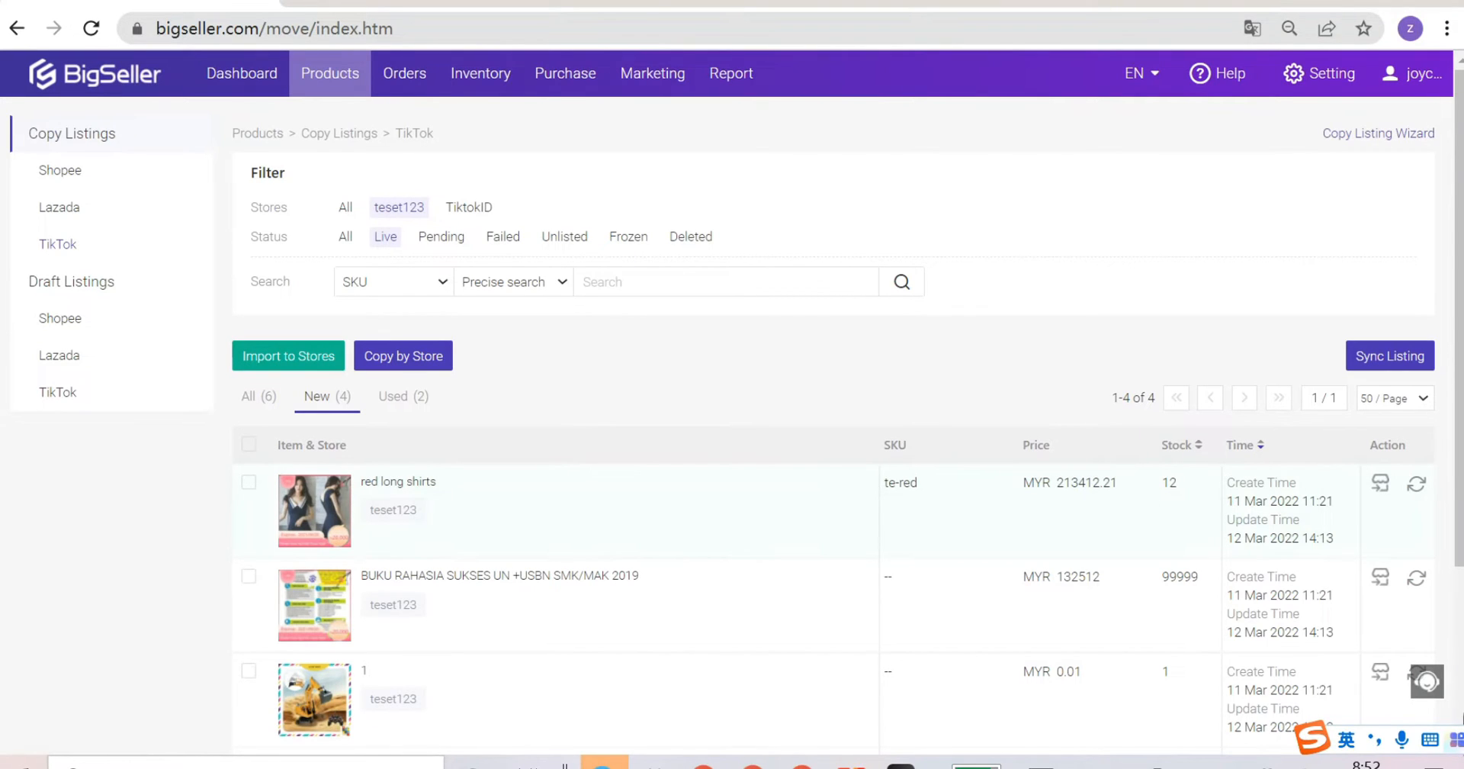
{"action": "mouse_move", "coordinate": [1381, 482]}
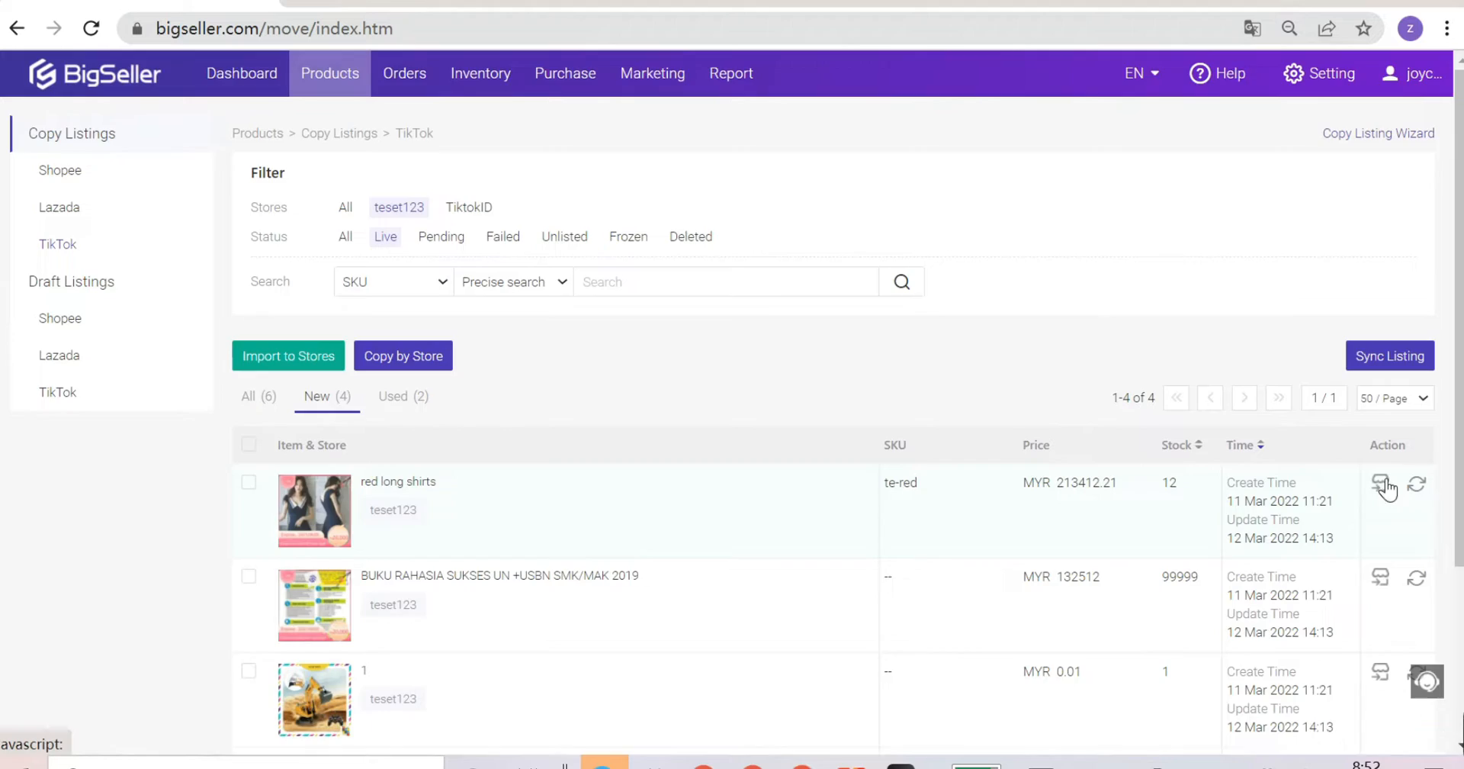
Import the red long shirts listing as a draft into the TiktokID store.
{"action": "left_click", "coordinate": [288, 356]}
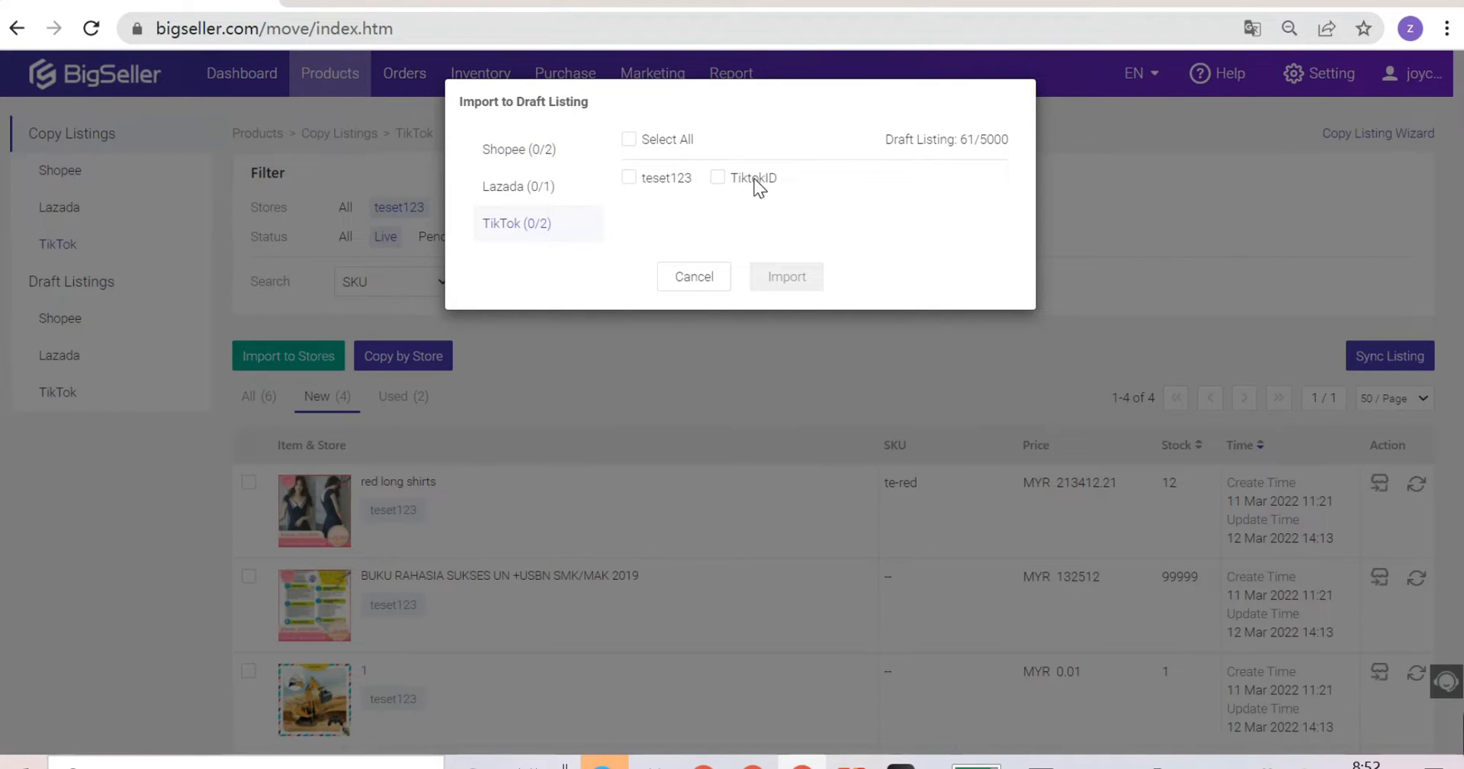
{"action": "left_click", "coordinate": [786, 277]}
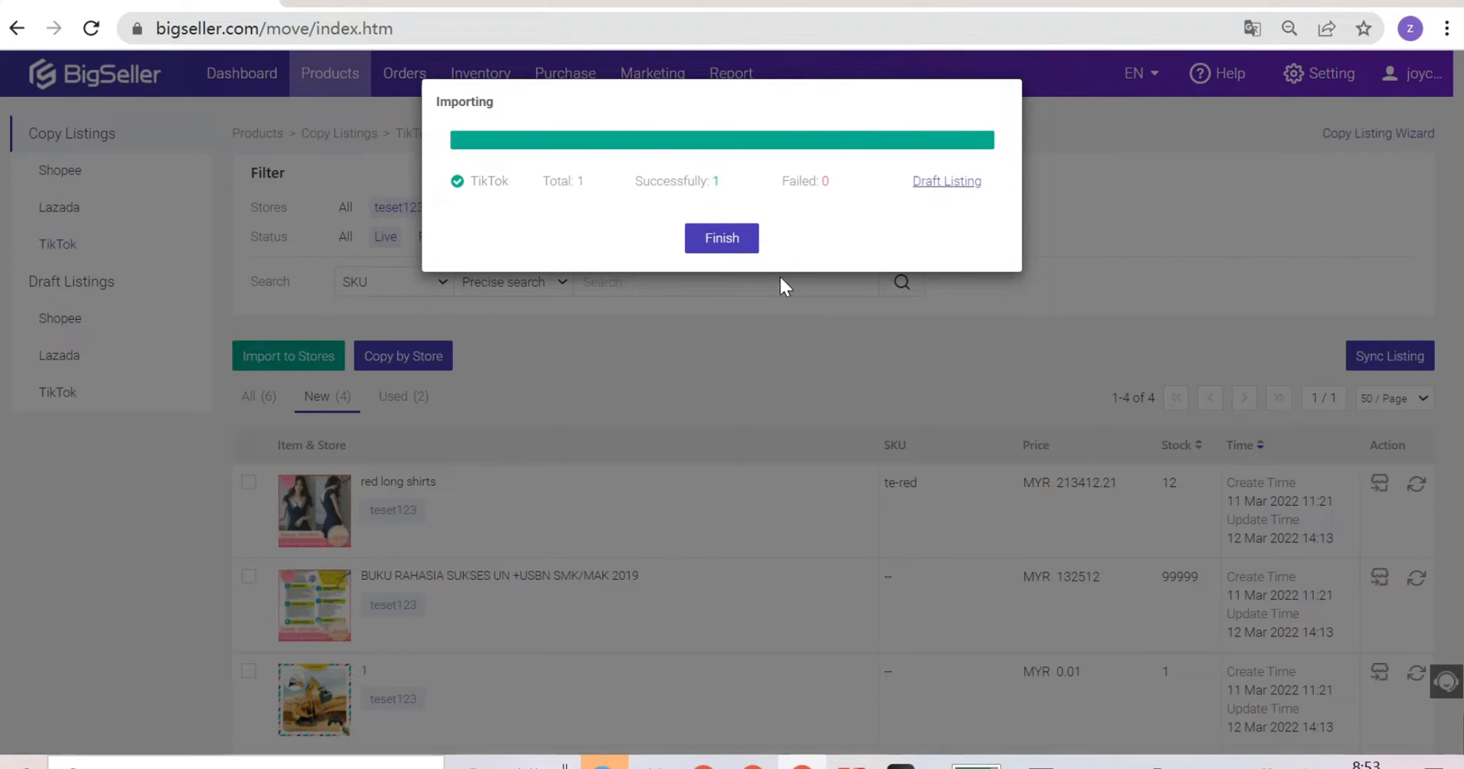
{"action": "left_click", "coordinate": [720, 238]}
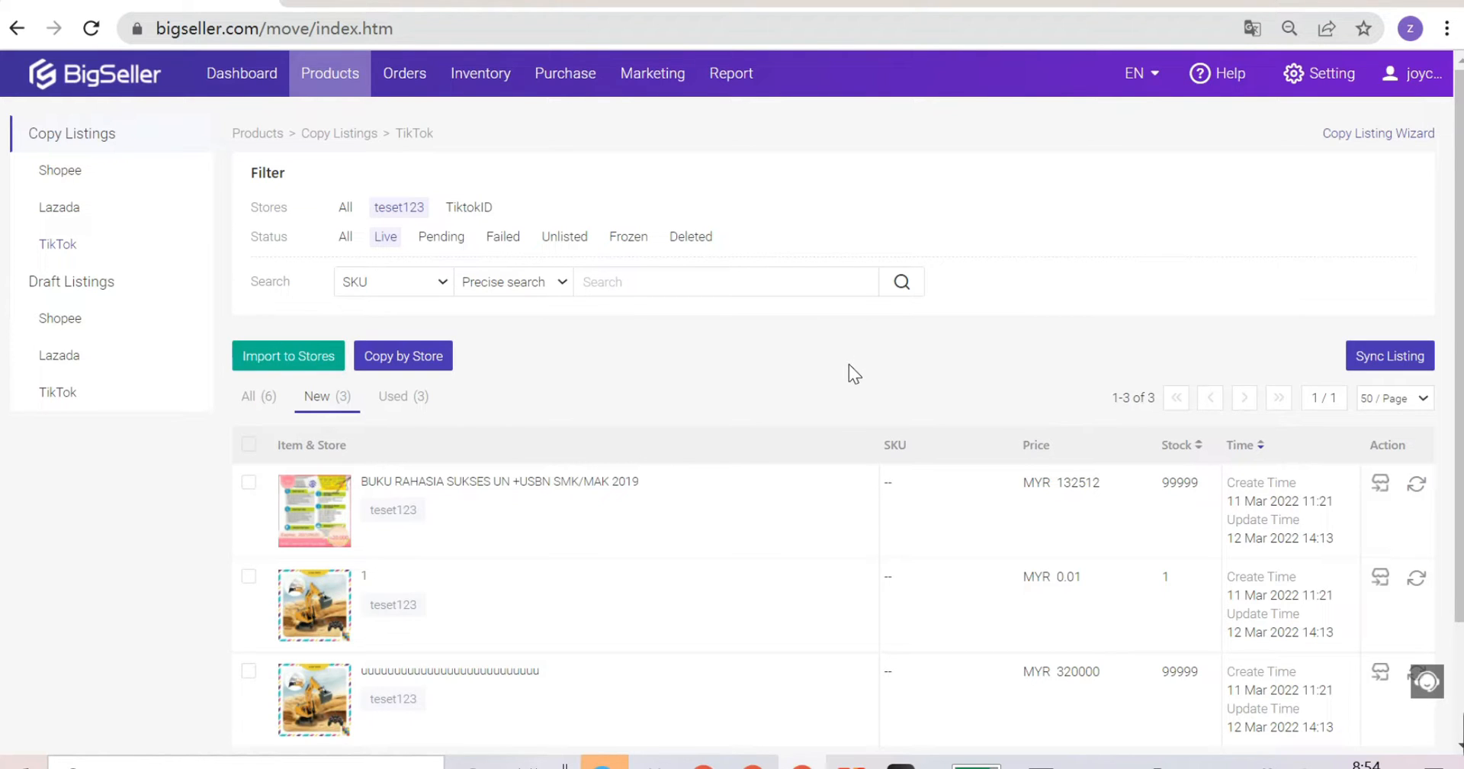
Copy all teset123 products to TikTok store TiktokID, skipping duplicates.
{"action": "left_click", "coordinate": [403, 356]}
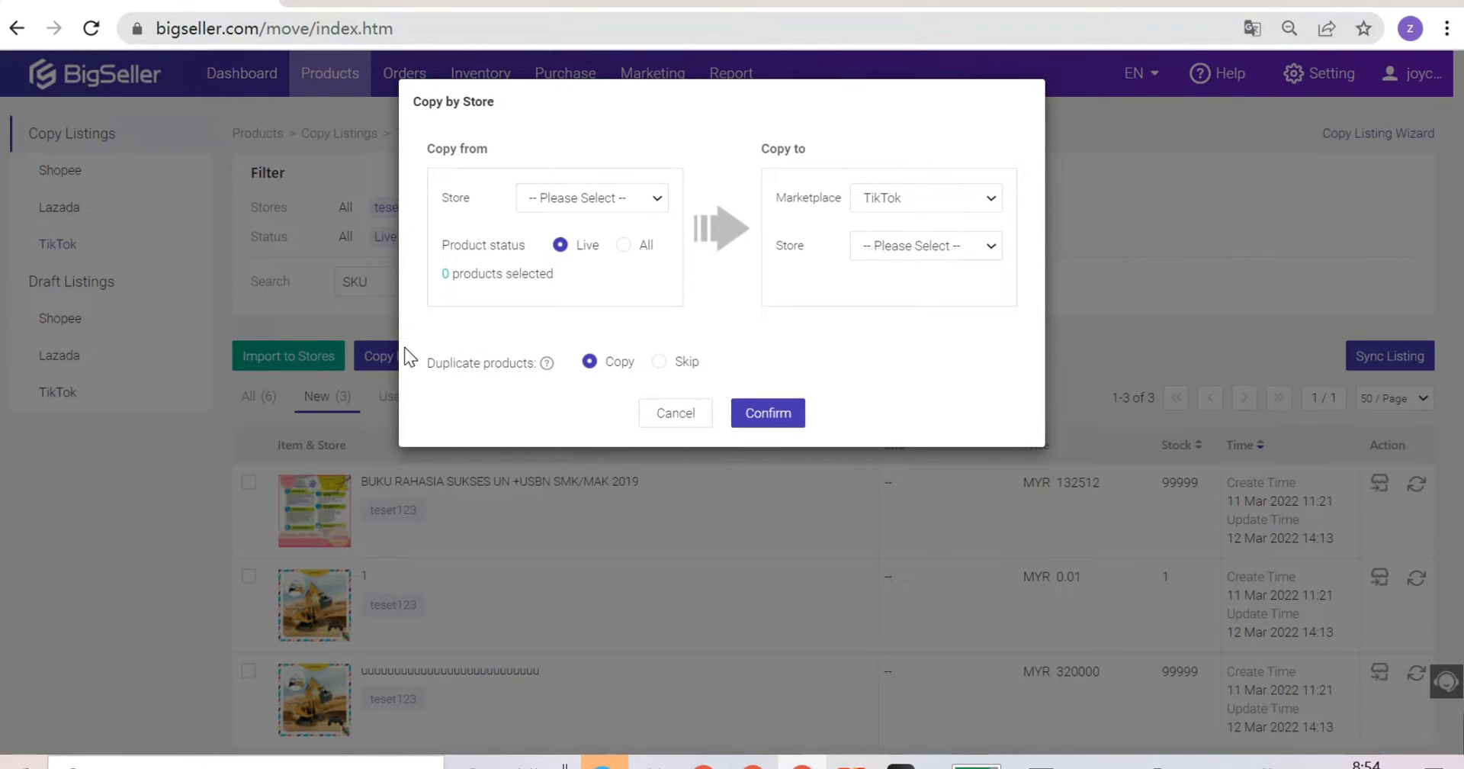
{"action": "left_click", "coordinate": [592, 197]}
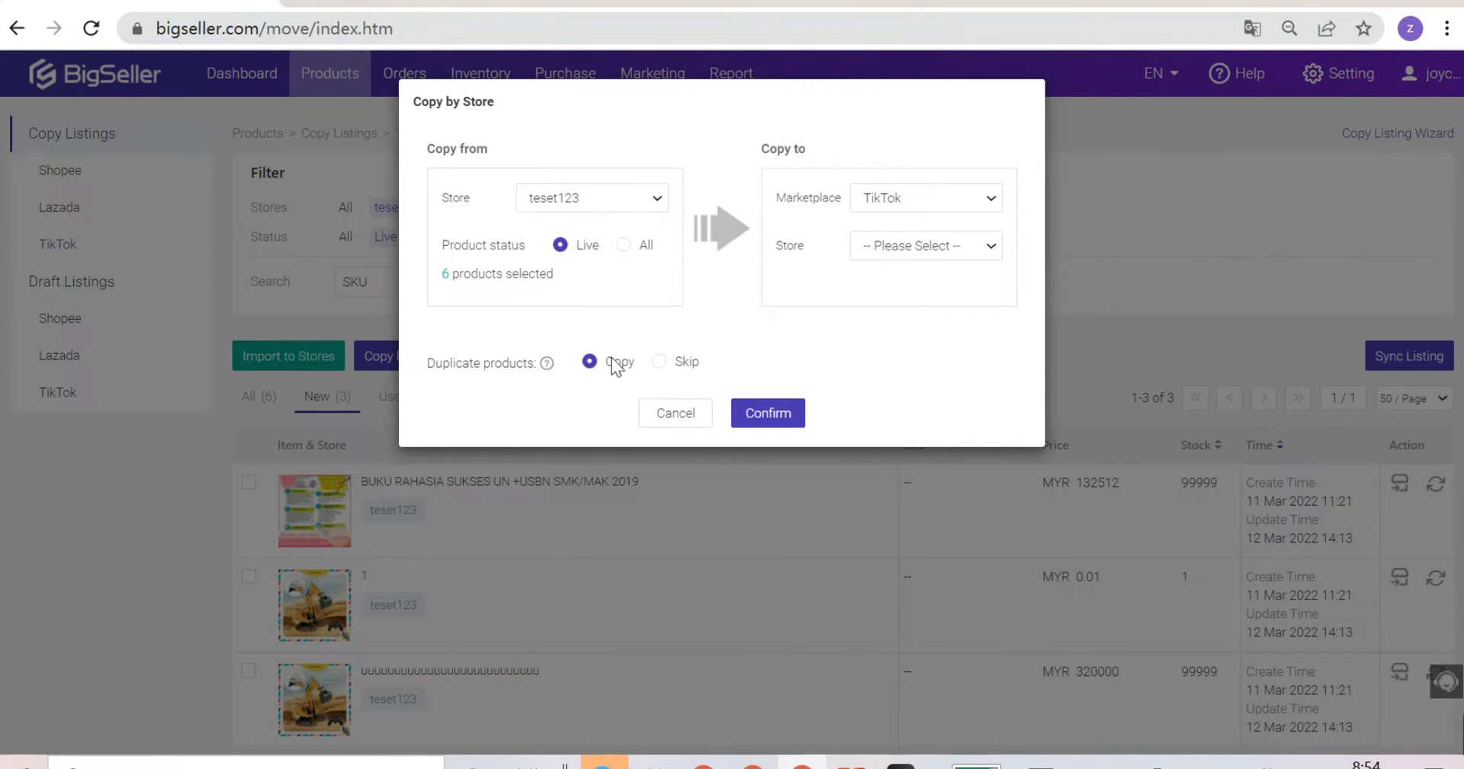
{"action": "left_click", "coordinate": [658, 362]}
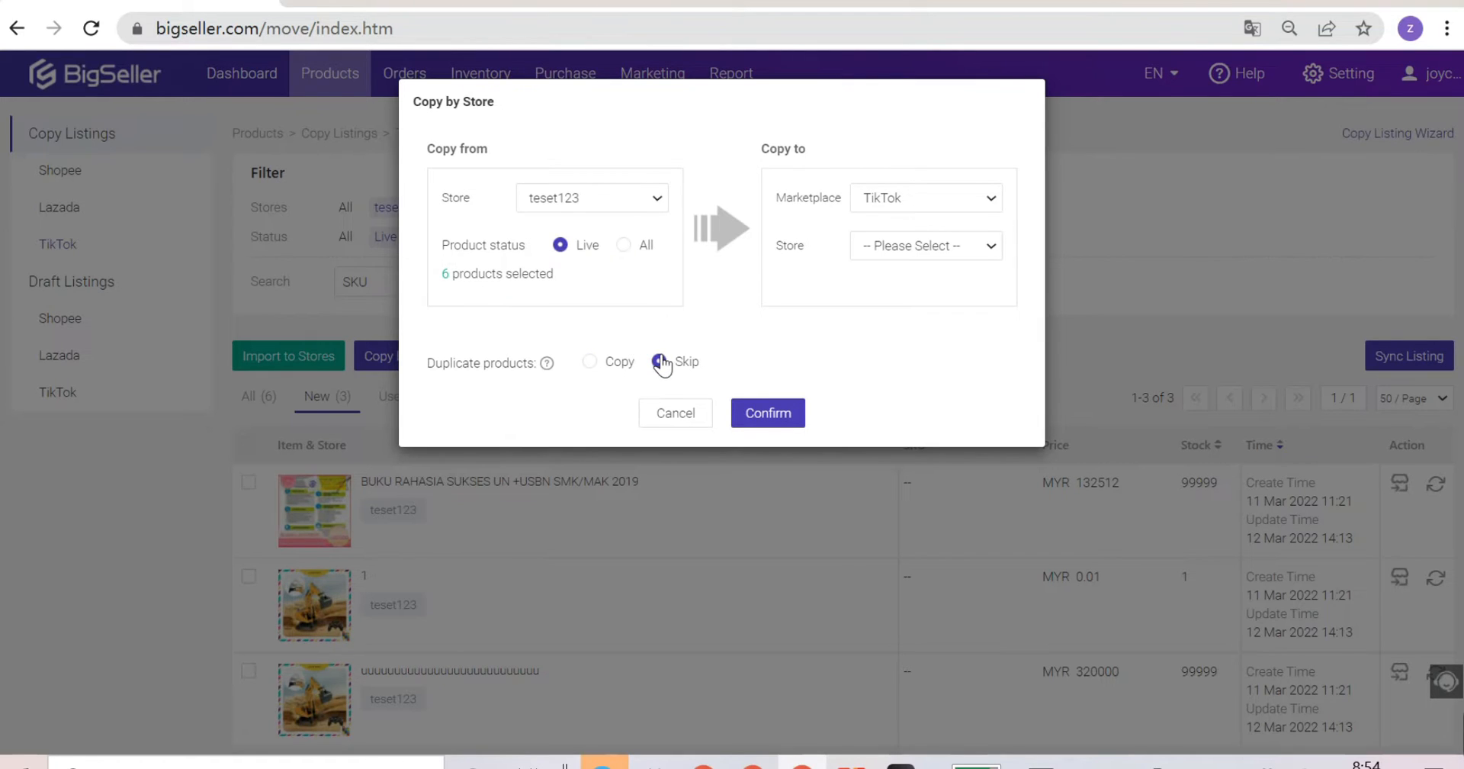
{"action": "left_click", "coordinate": [658, 361]}
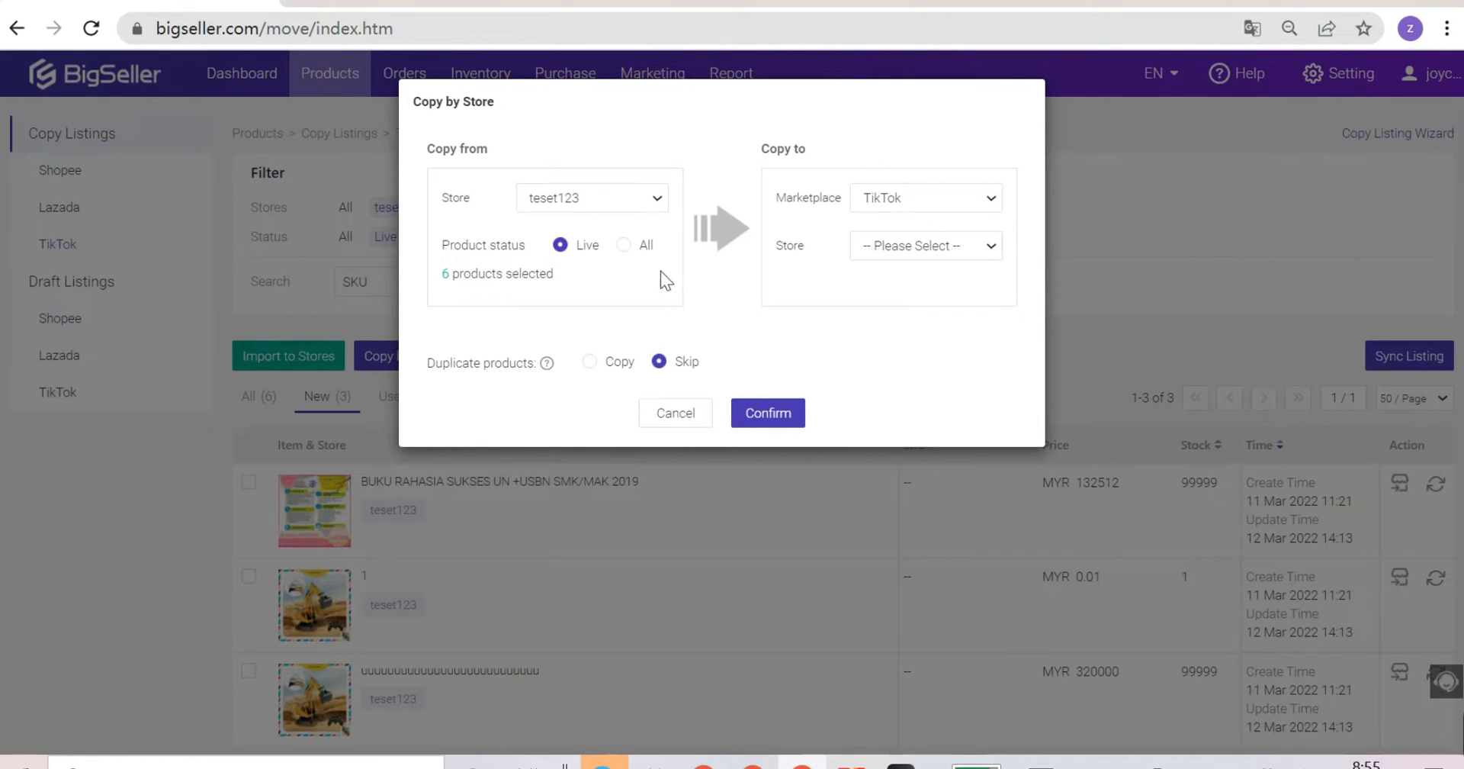
{"action": "left_click", "coordinate": [924, 197]}
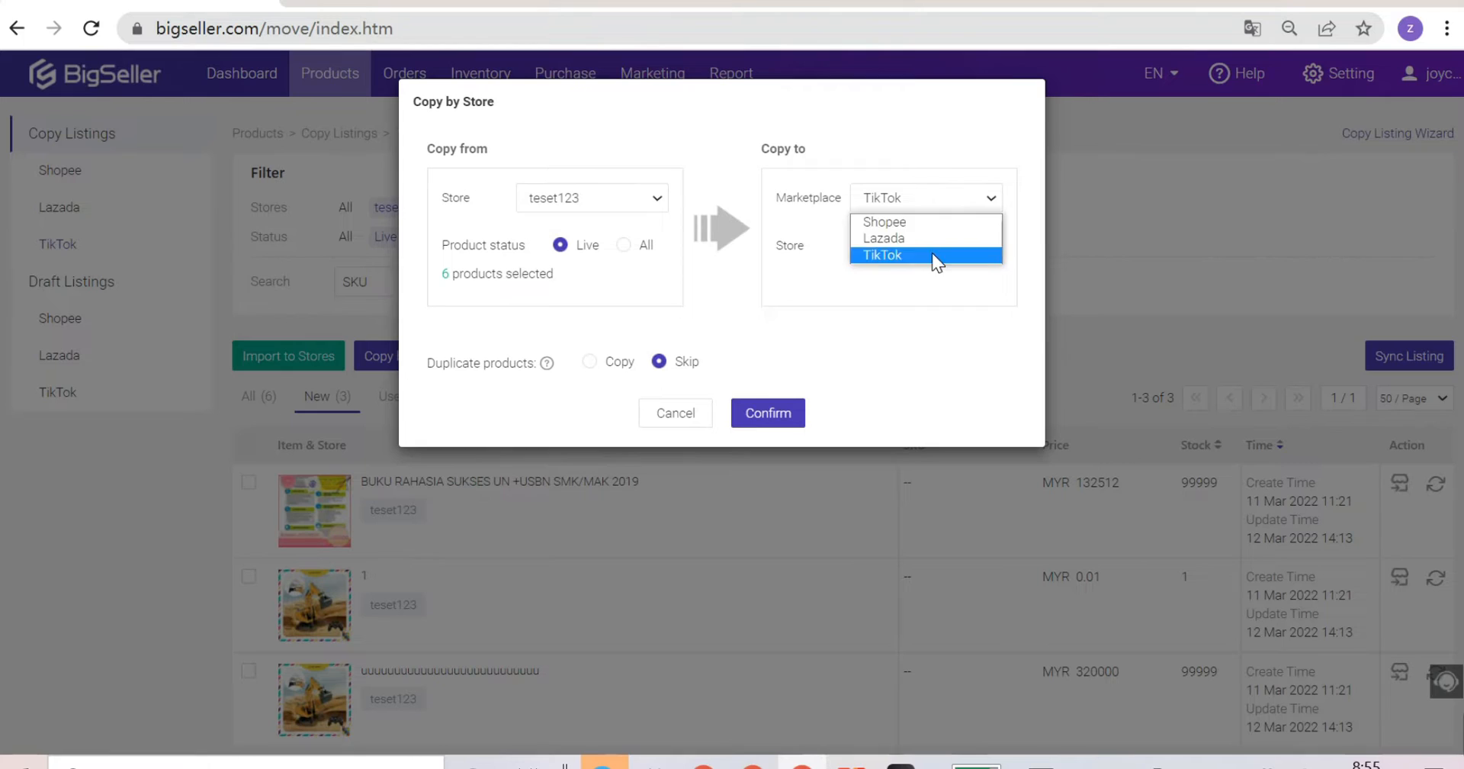
{"action": "left_click", "coordinate": [883, 254]}
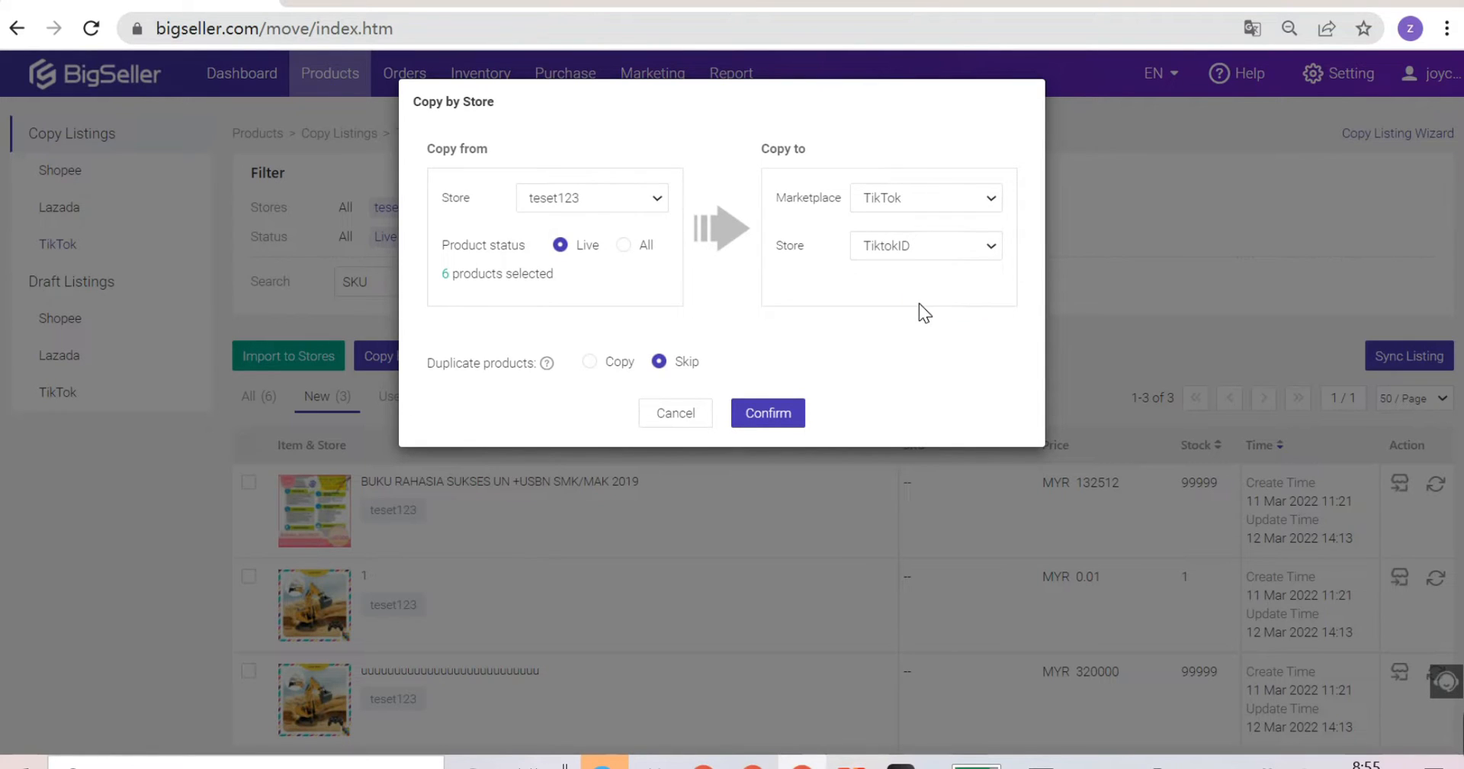
{"action": "mouse_move", "coordinate": [794, 387]}
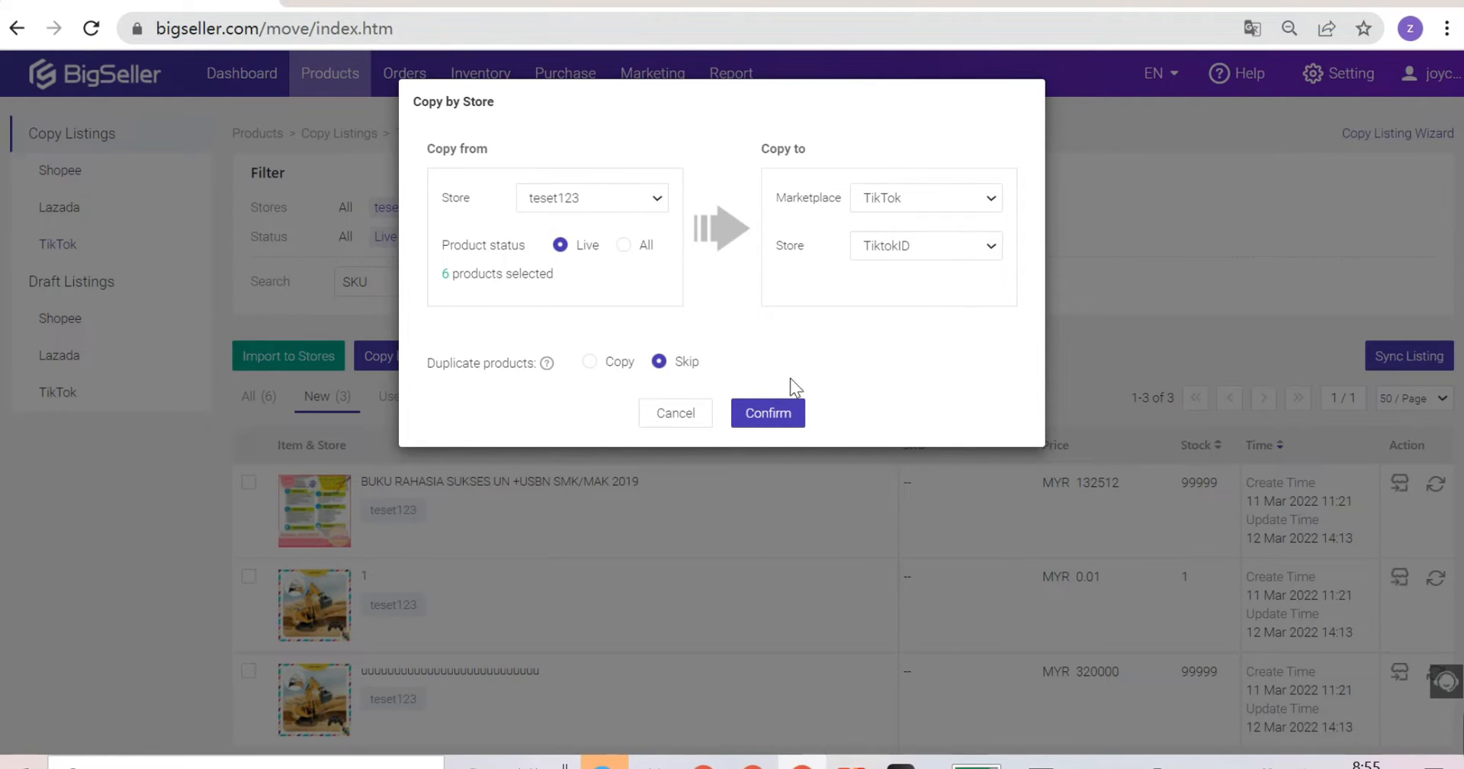
{"action": "left_click", "coordinate": [767, 412]}
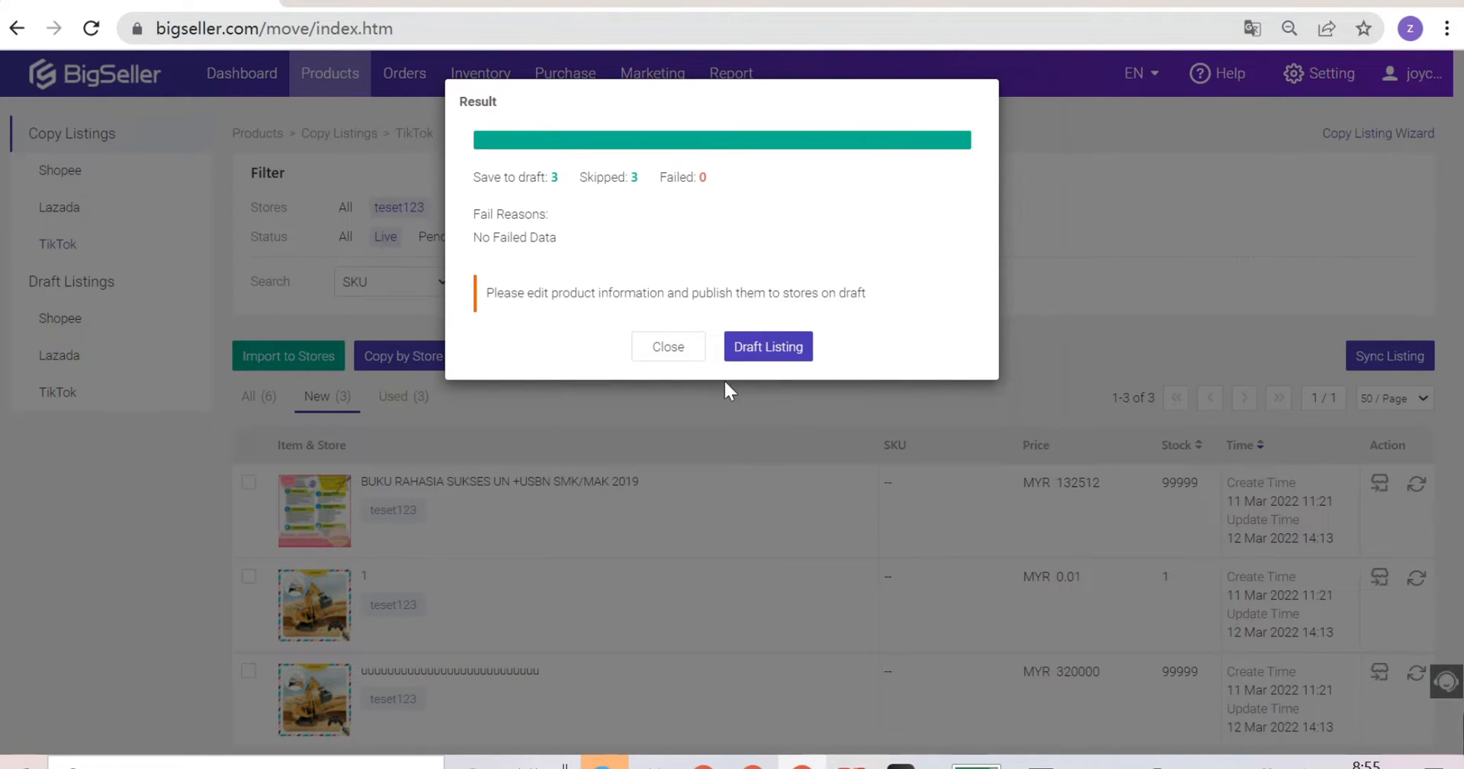
{"action": "left_click", "coordinate": [667, 346]}
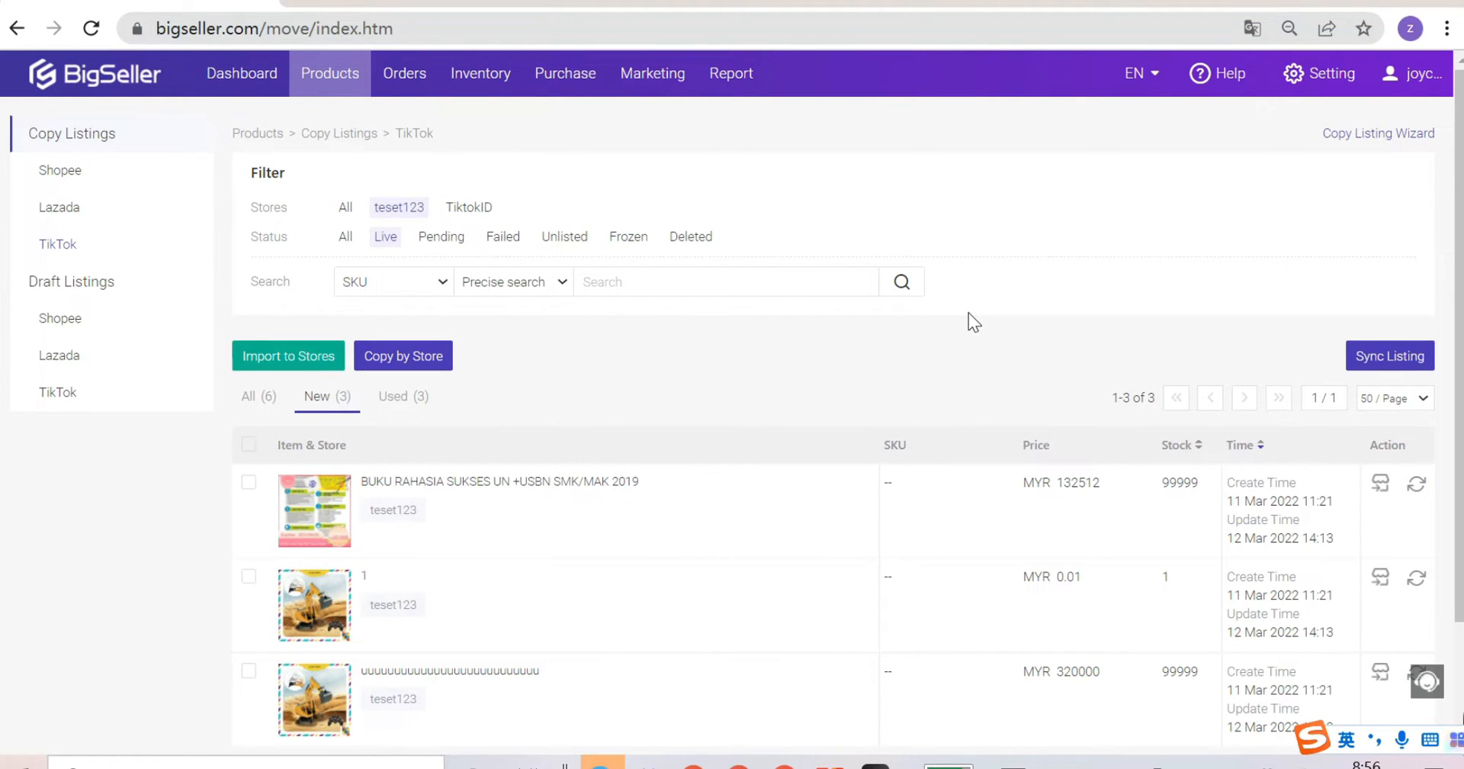
{"action": "mouse_move", "coordinate": [82, 252]}
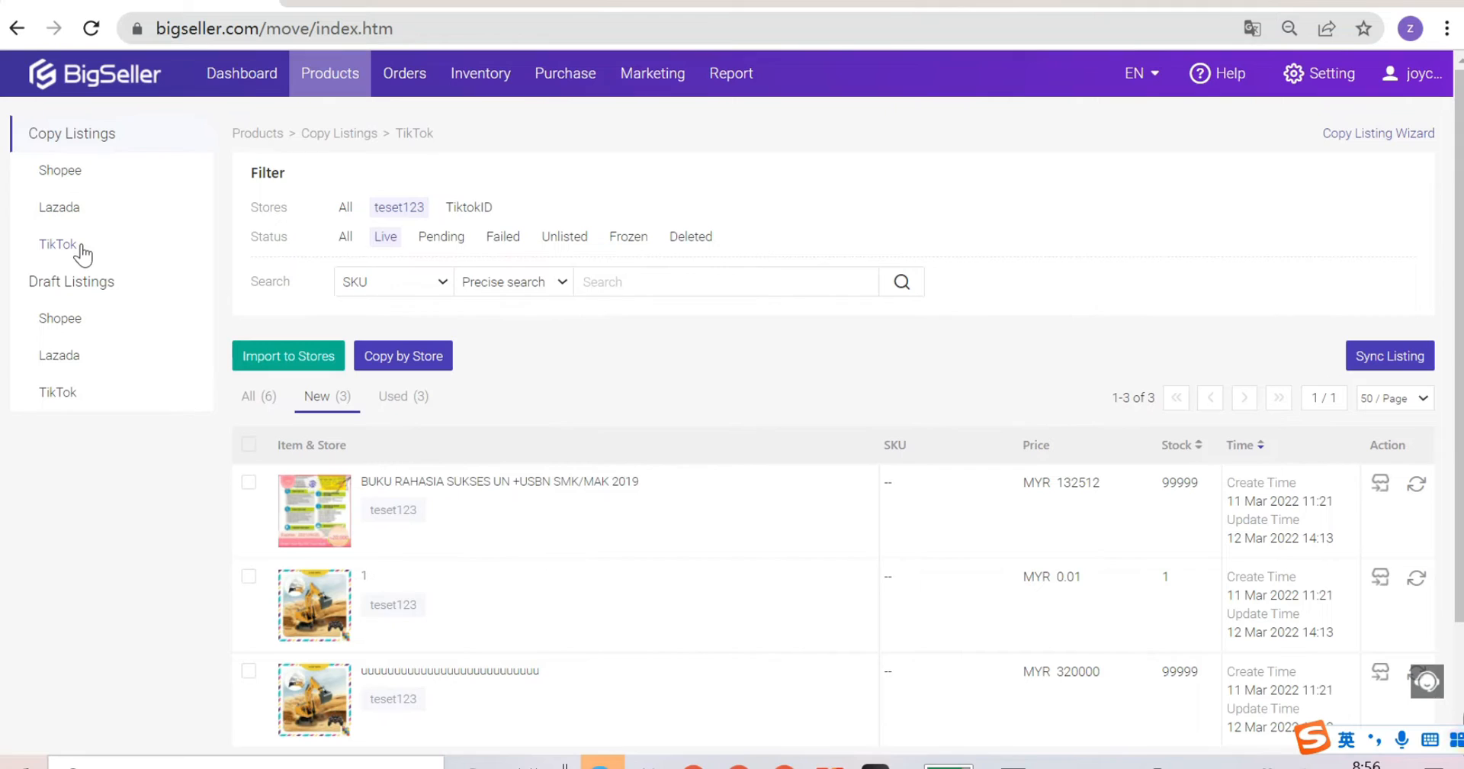
View the 65 TikTok draft listings and preview Category Mapping for the first draft.
{"action": "left_click", "coordinate": [330, 73]}
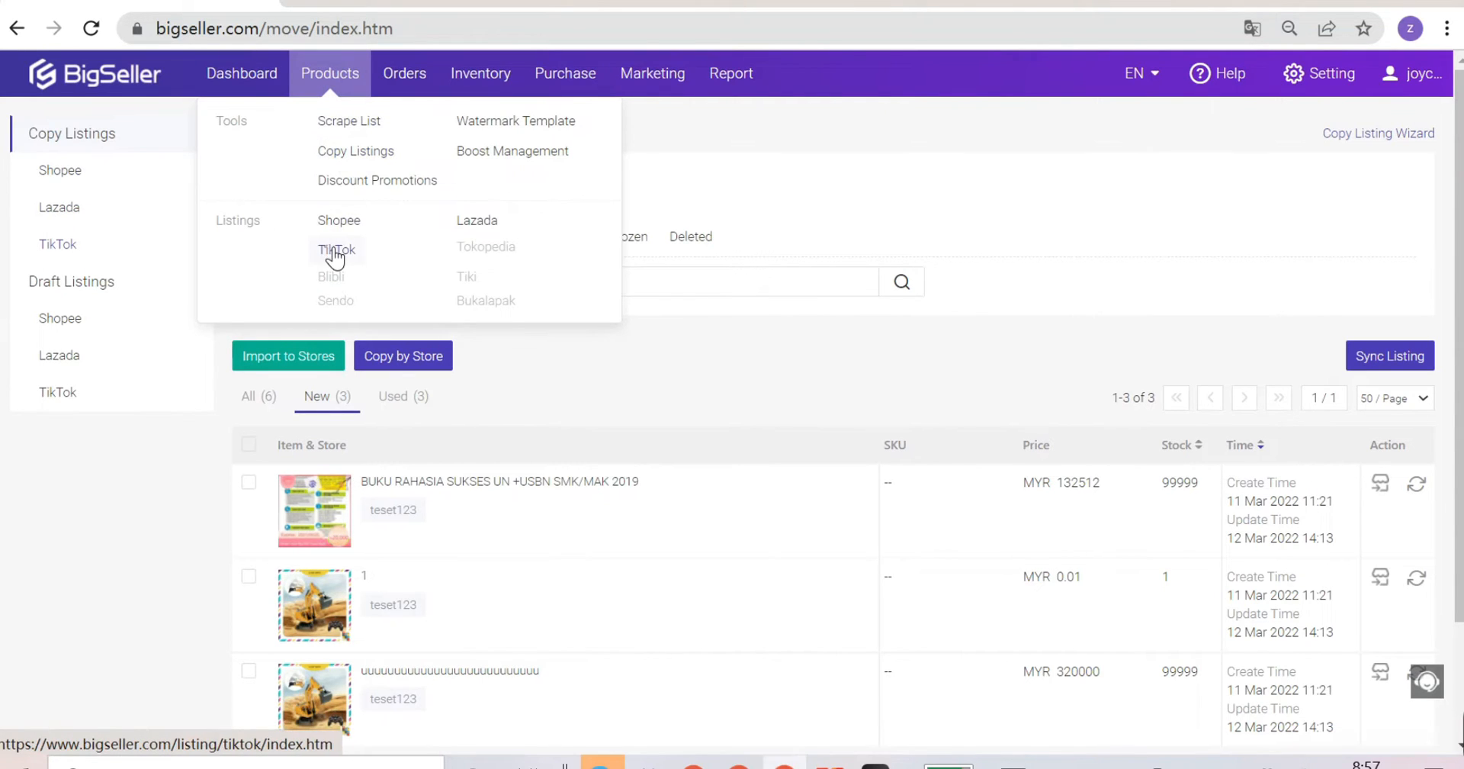
{"action": "left_click", "coordinate": [335, 249]}
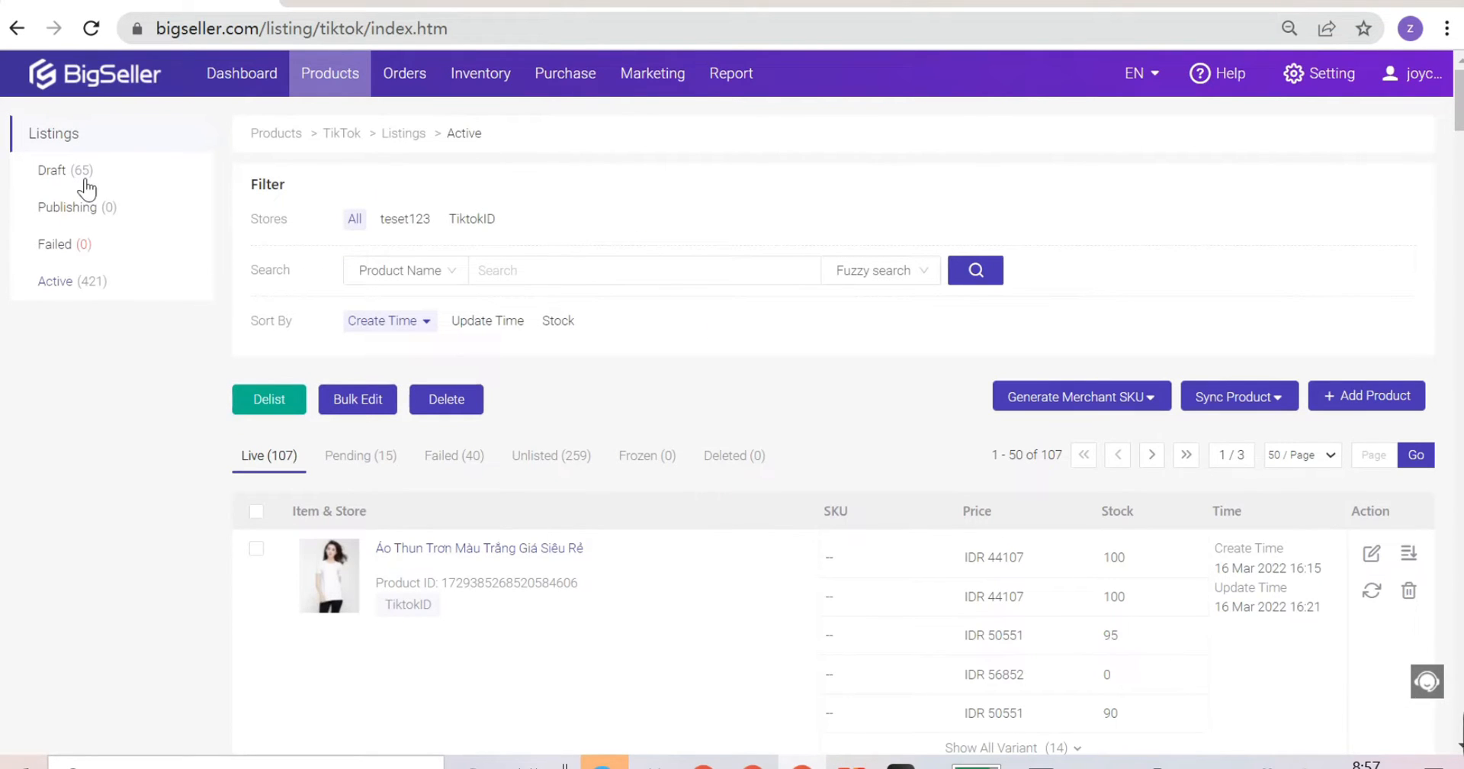
{"action": "left_click", "coordinate": [53, 170]}
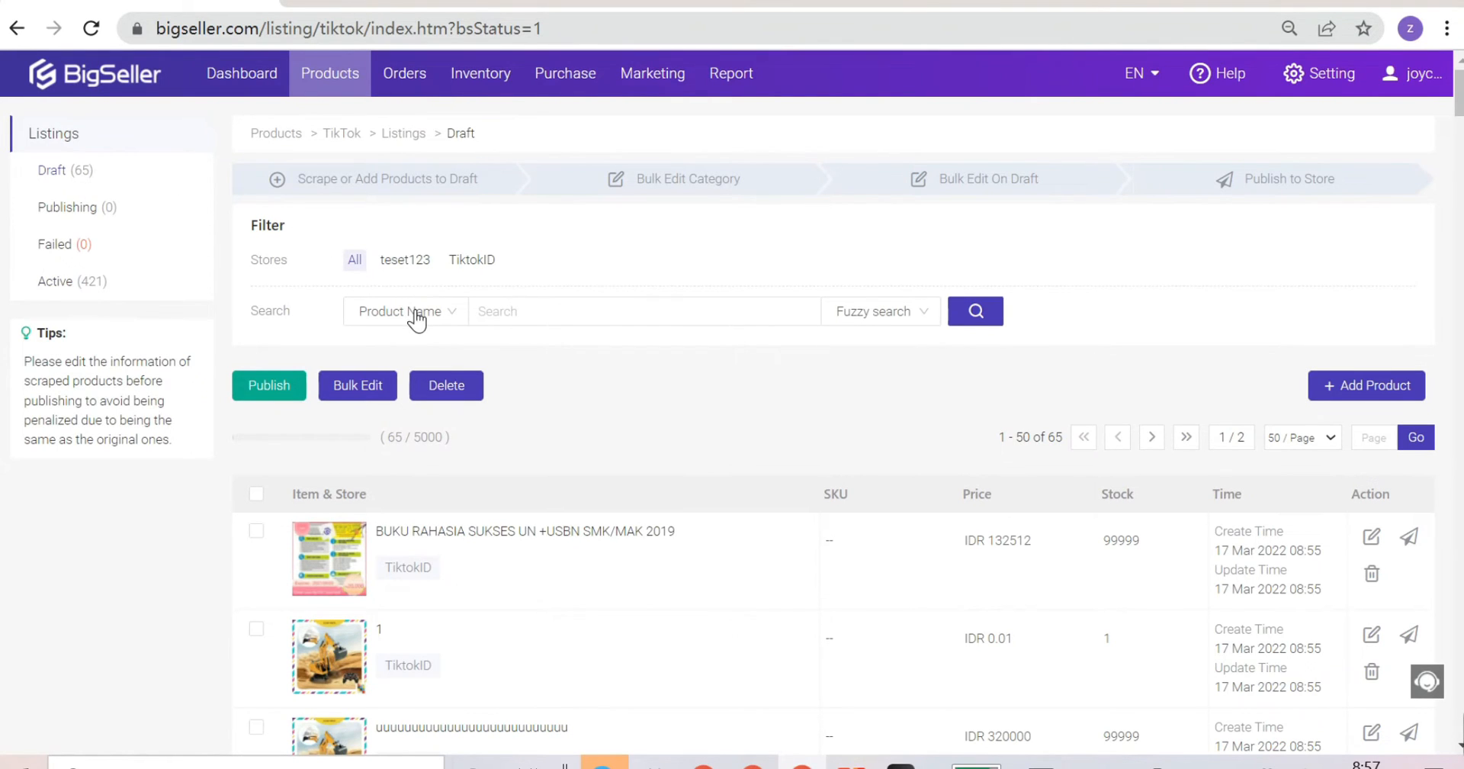
{"action": "scroll", "scroll_direction": "down", "scroll_amount": 3}
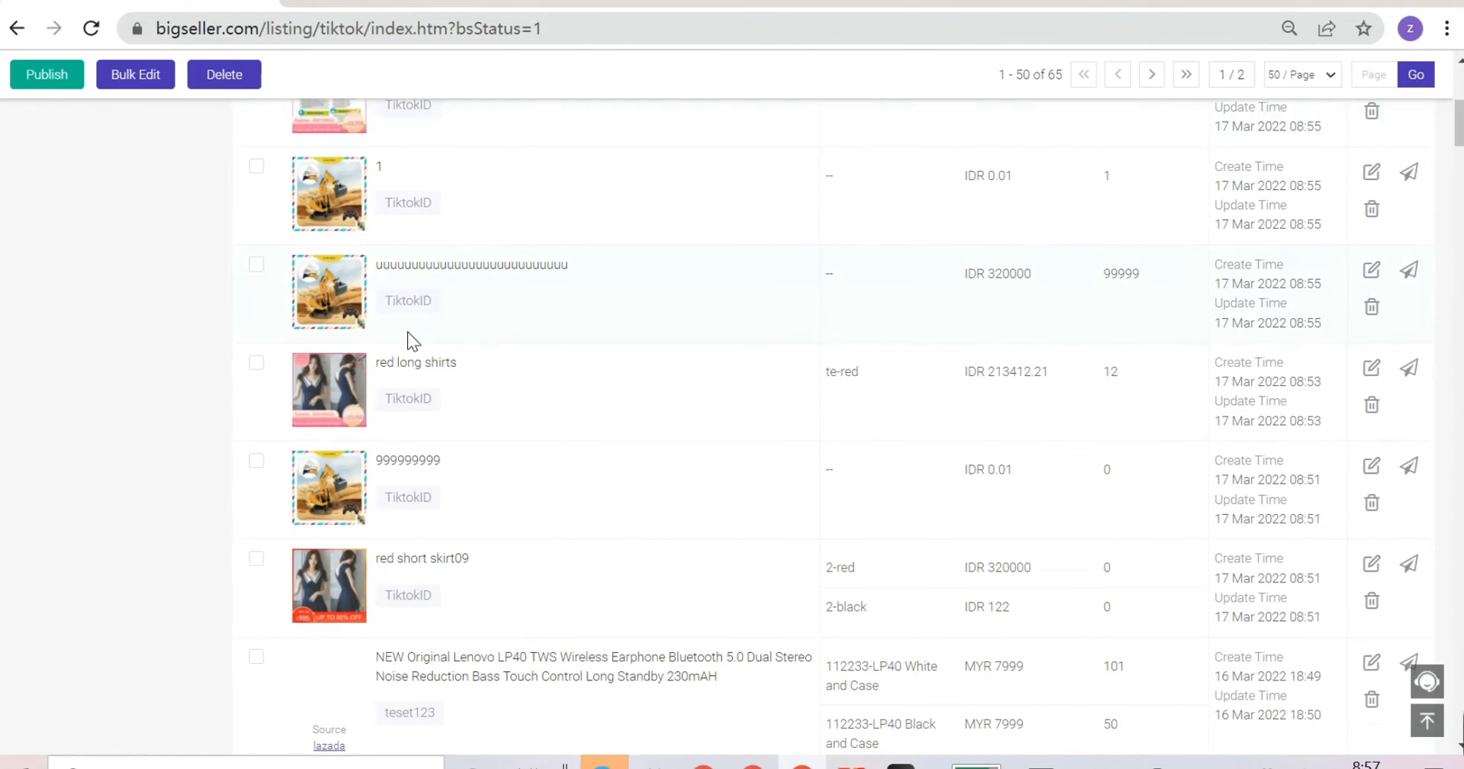
{"action": "scroll", "scroll_direction": "up", "scroll_amount": 3}
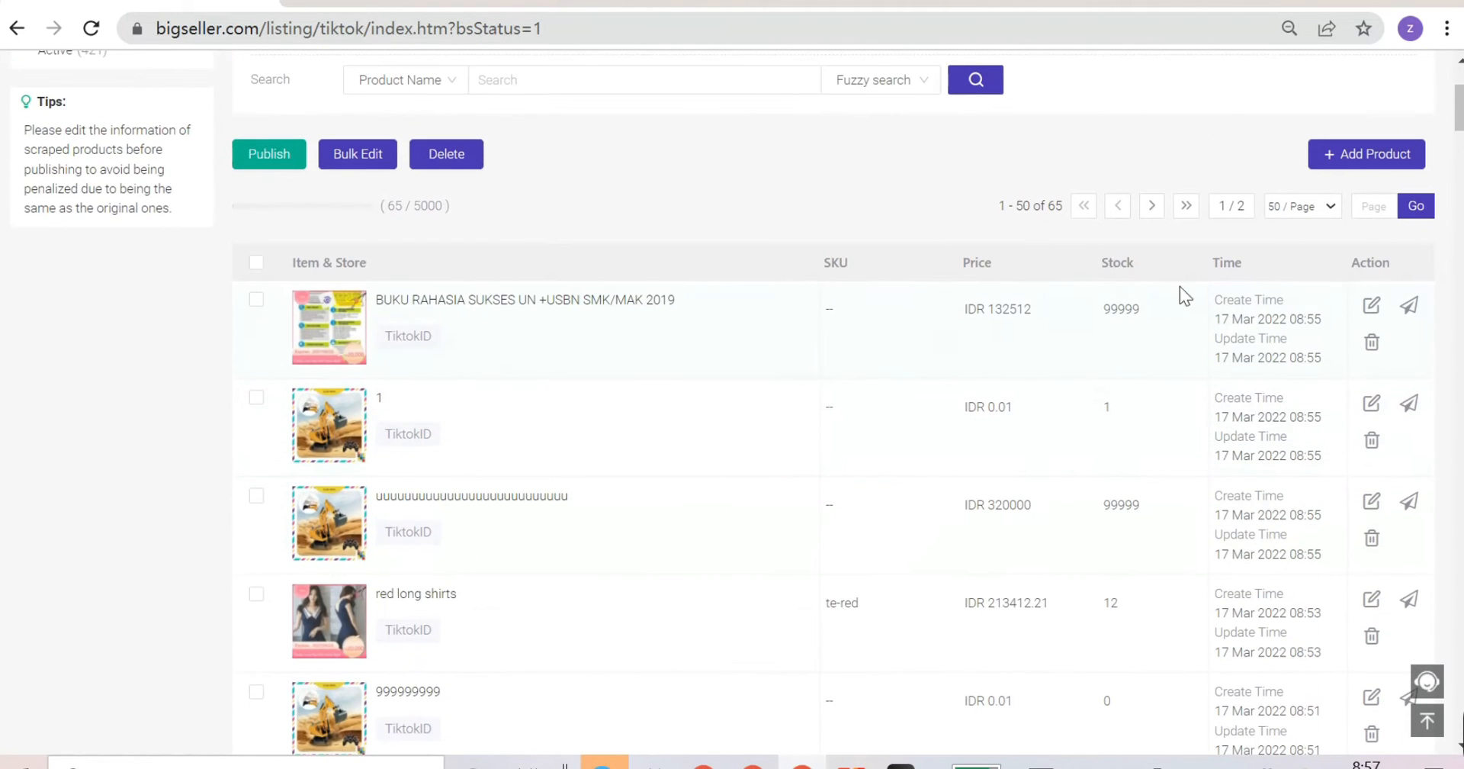
{"action": "left_click", "coordinate": [1371, 304]}
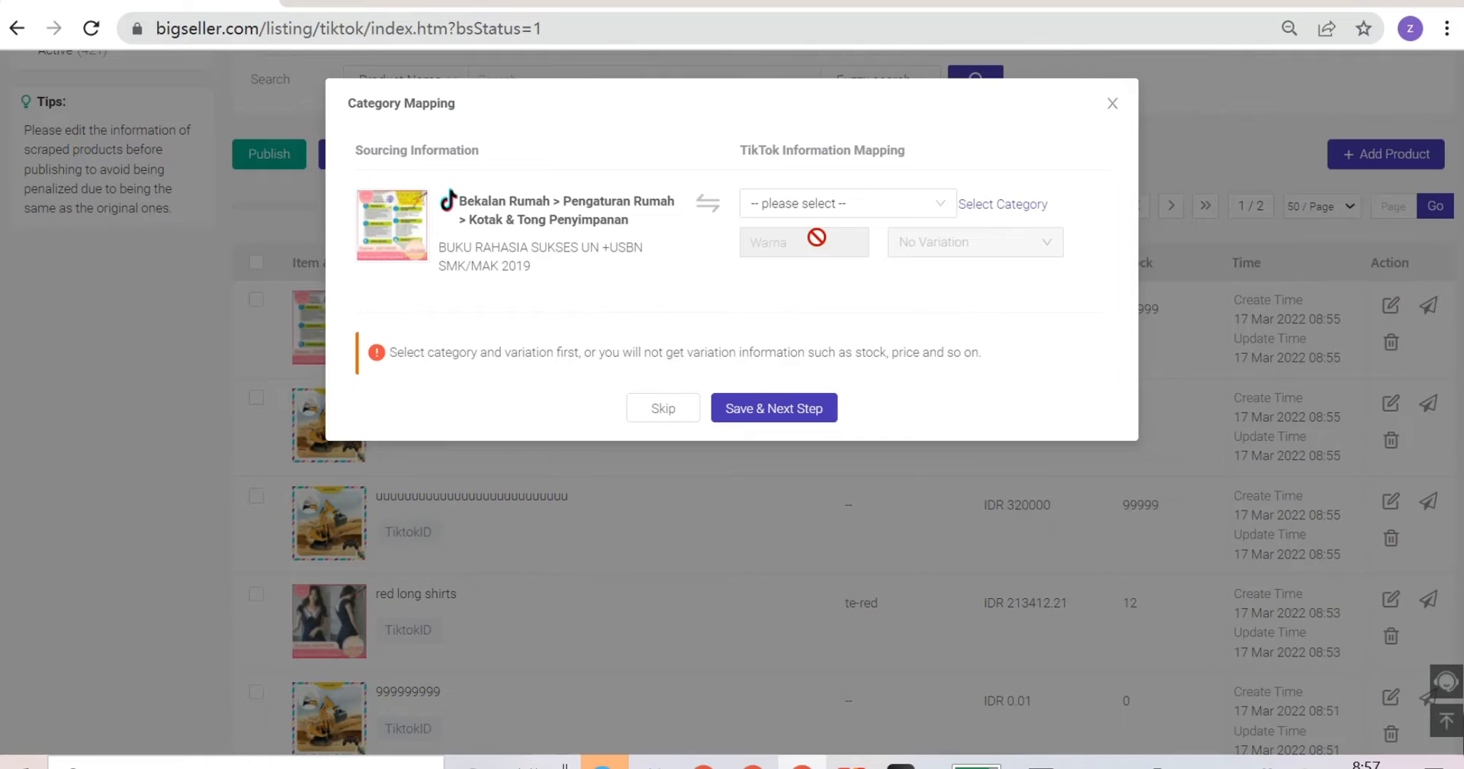
{"action": "left_click", "coordinate": [1112, 103]}
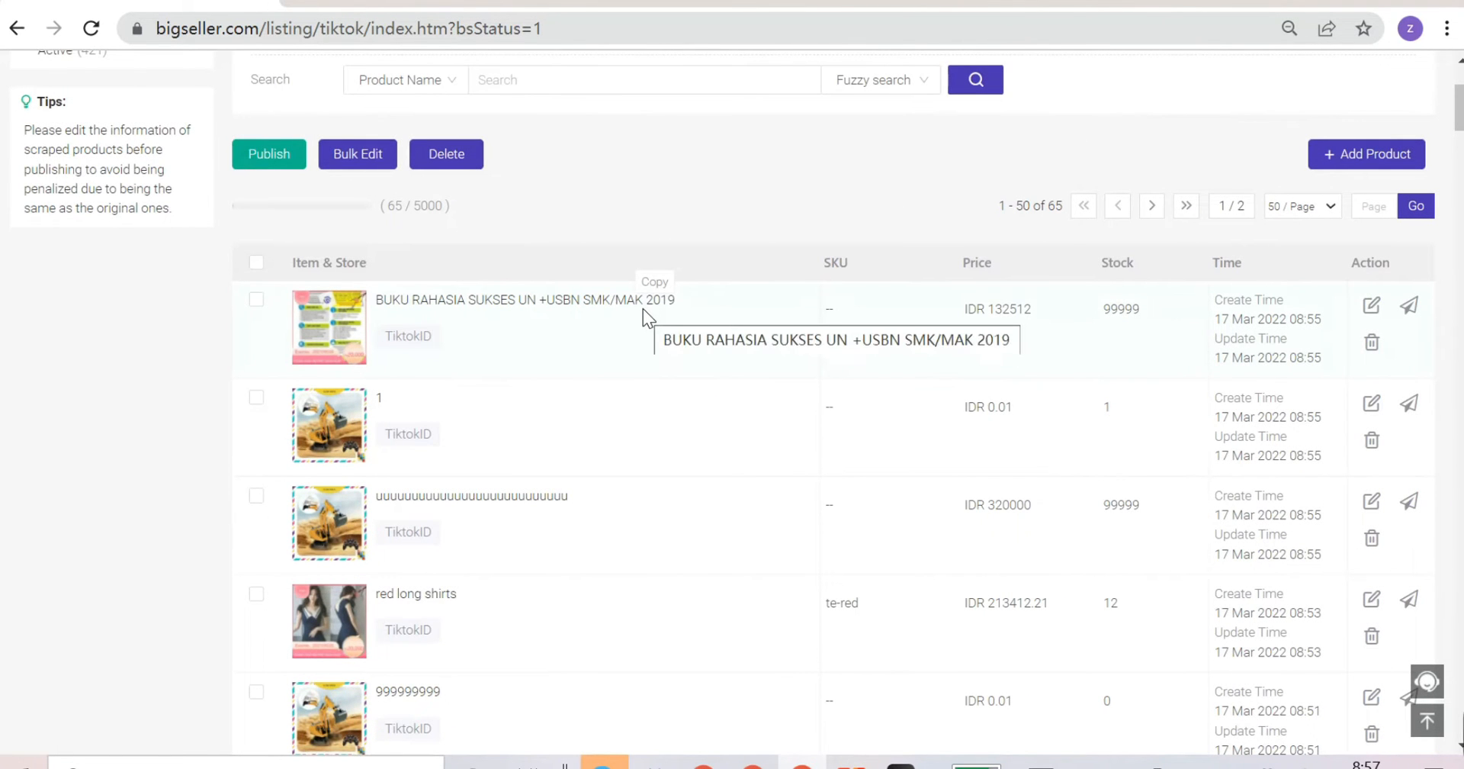
{"action": "mouse_move", "coordinate": [700, 232]}
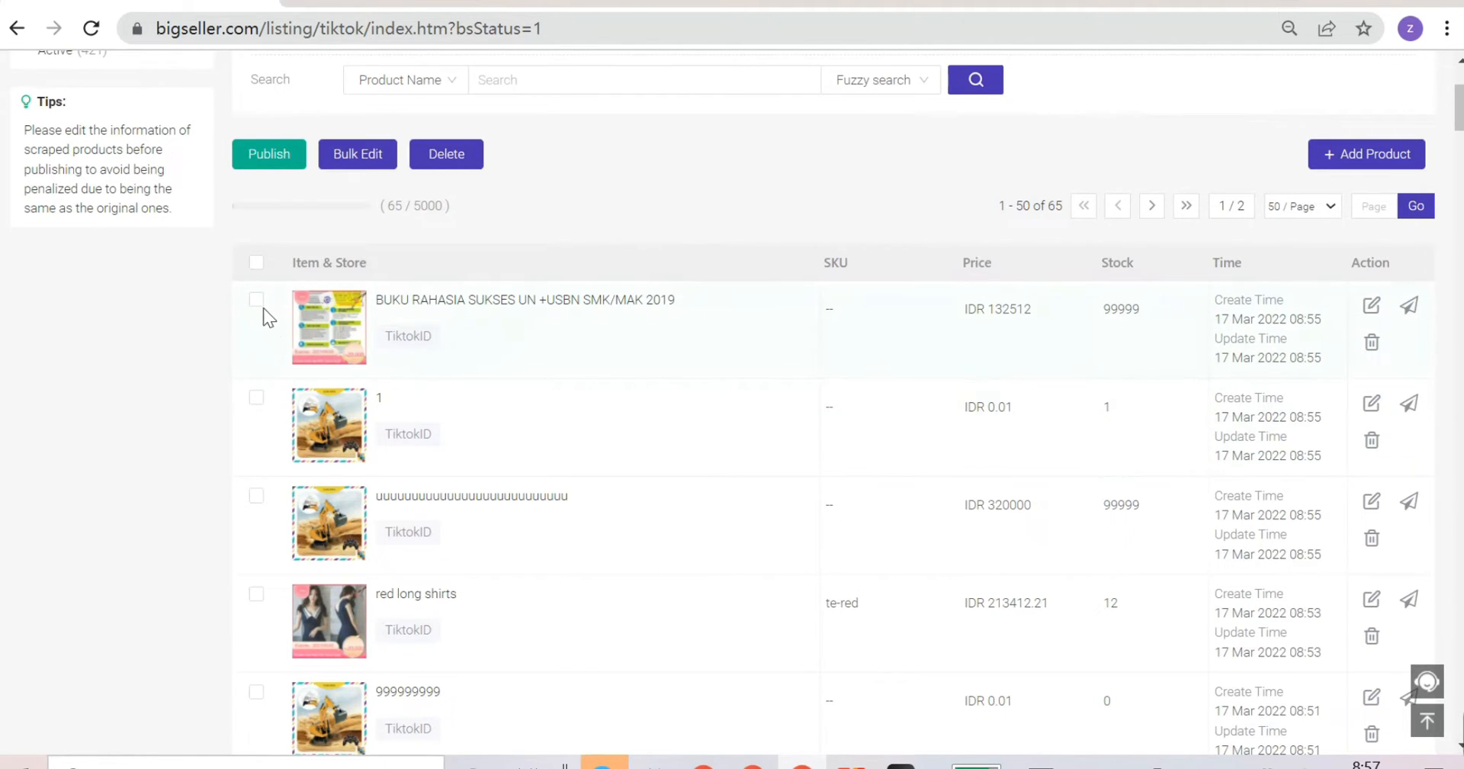
Select the three copied TiktokID drafts, including BUKU RAHASIA, and start Bulk Edit.
{"action": "left_click", "coordinate": [256, 440]}
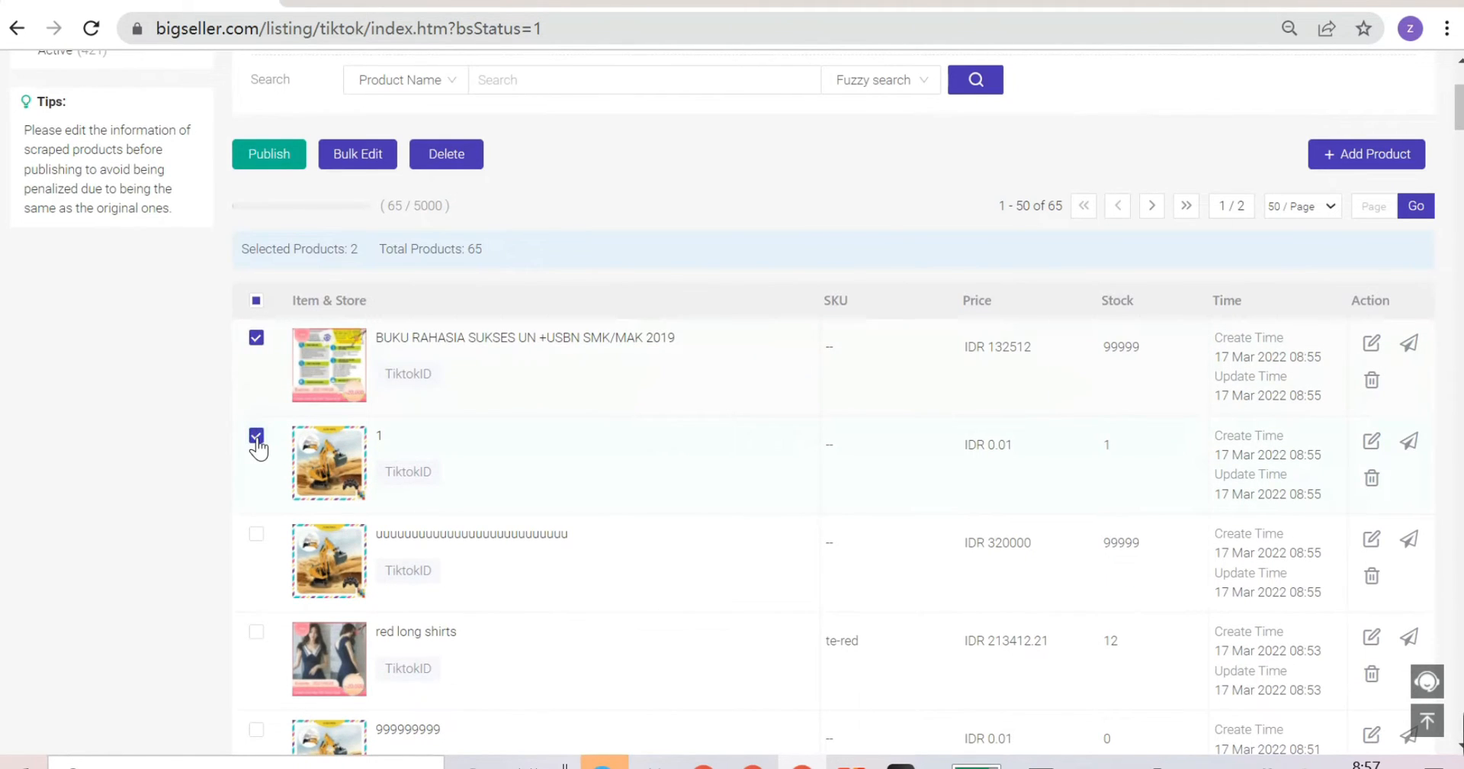
{"action": "left_click", "coordinate": [257, 533]}
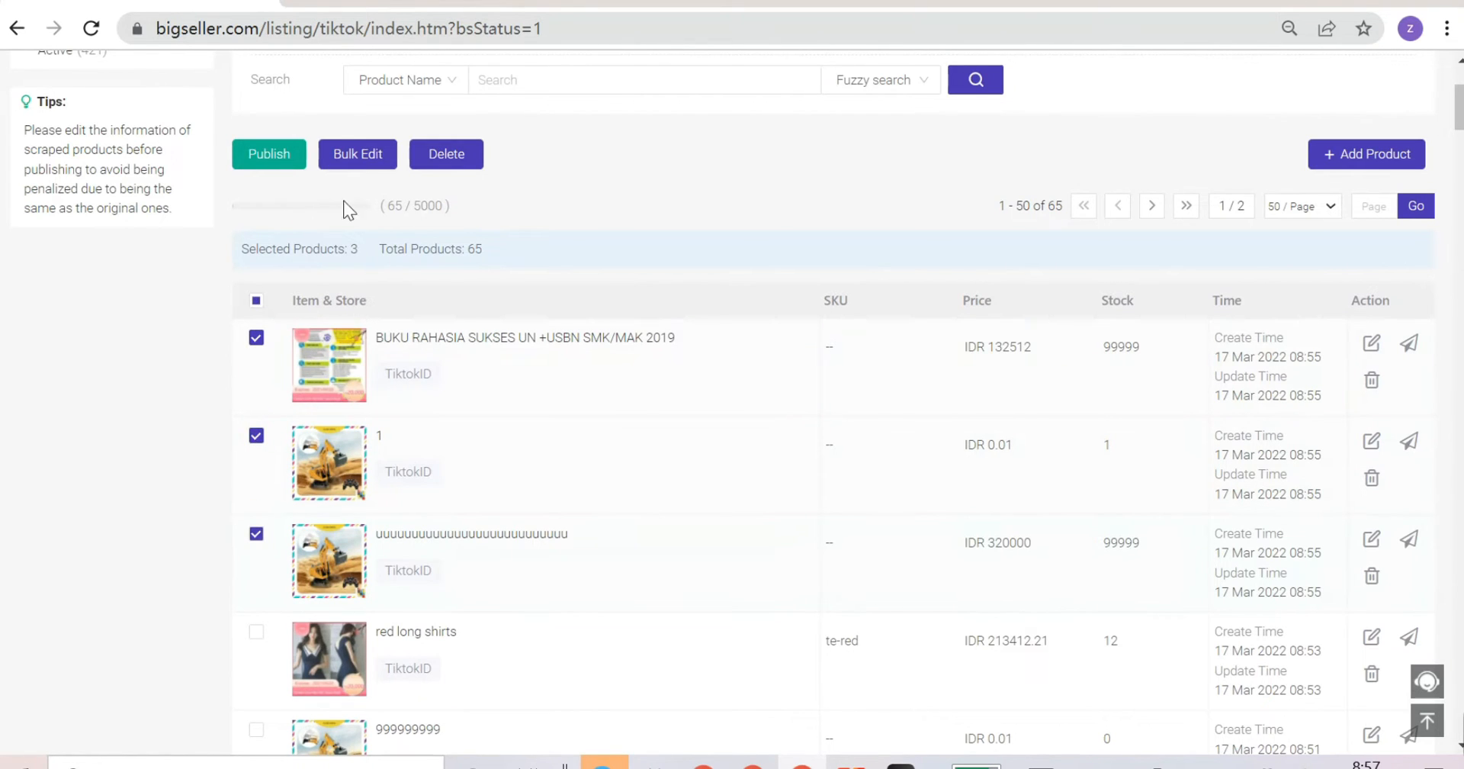
{"action": "left_click", "coordinate": [357, 154]}
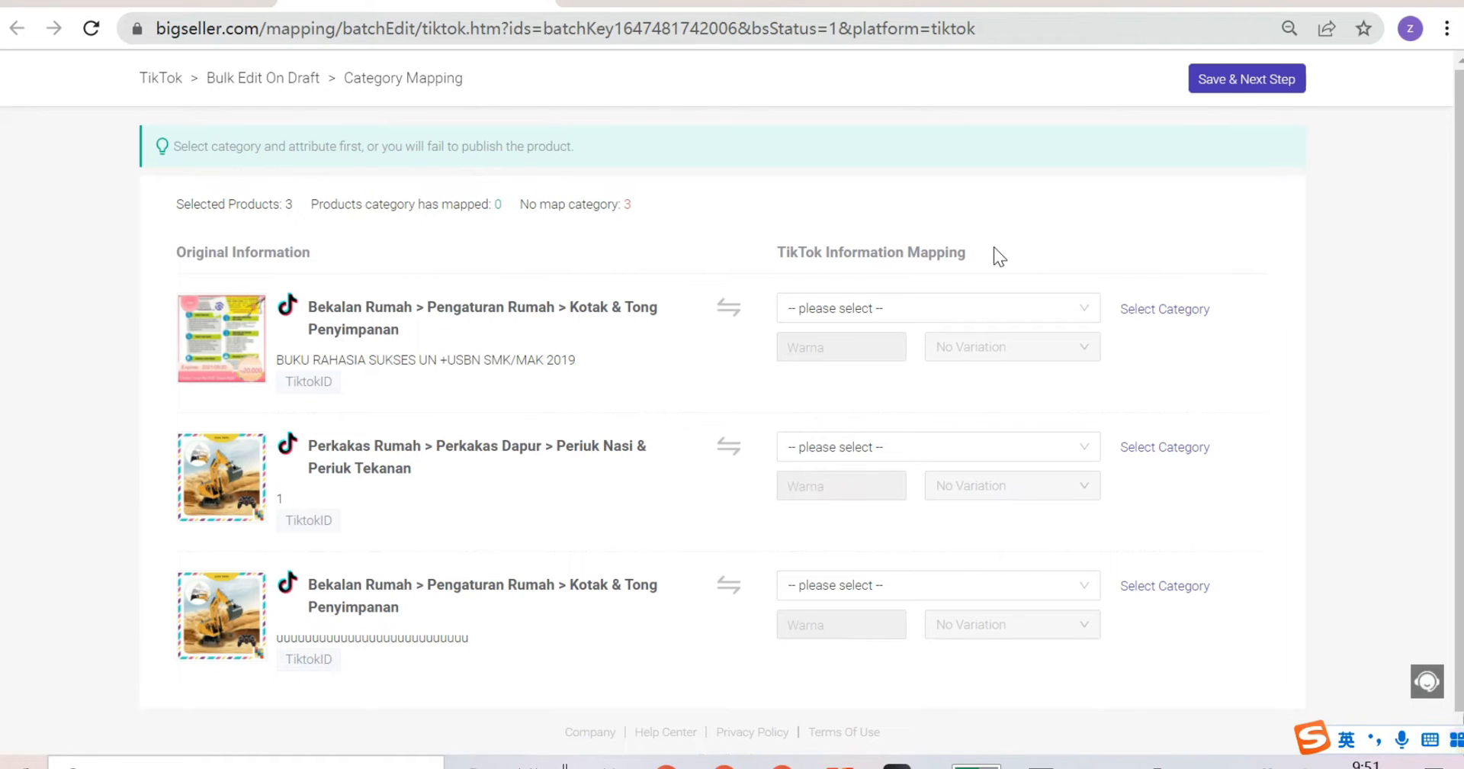
Map all three drafts to Dekorasi Hari Raya with Warna as the variation attribute.
{"action": "left_click", "coordinate": [937, 308]}
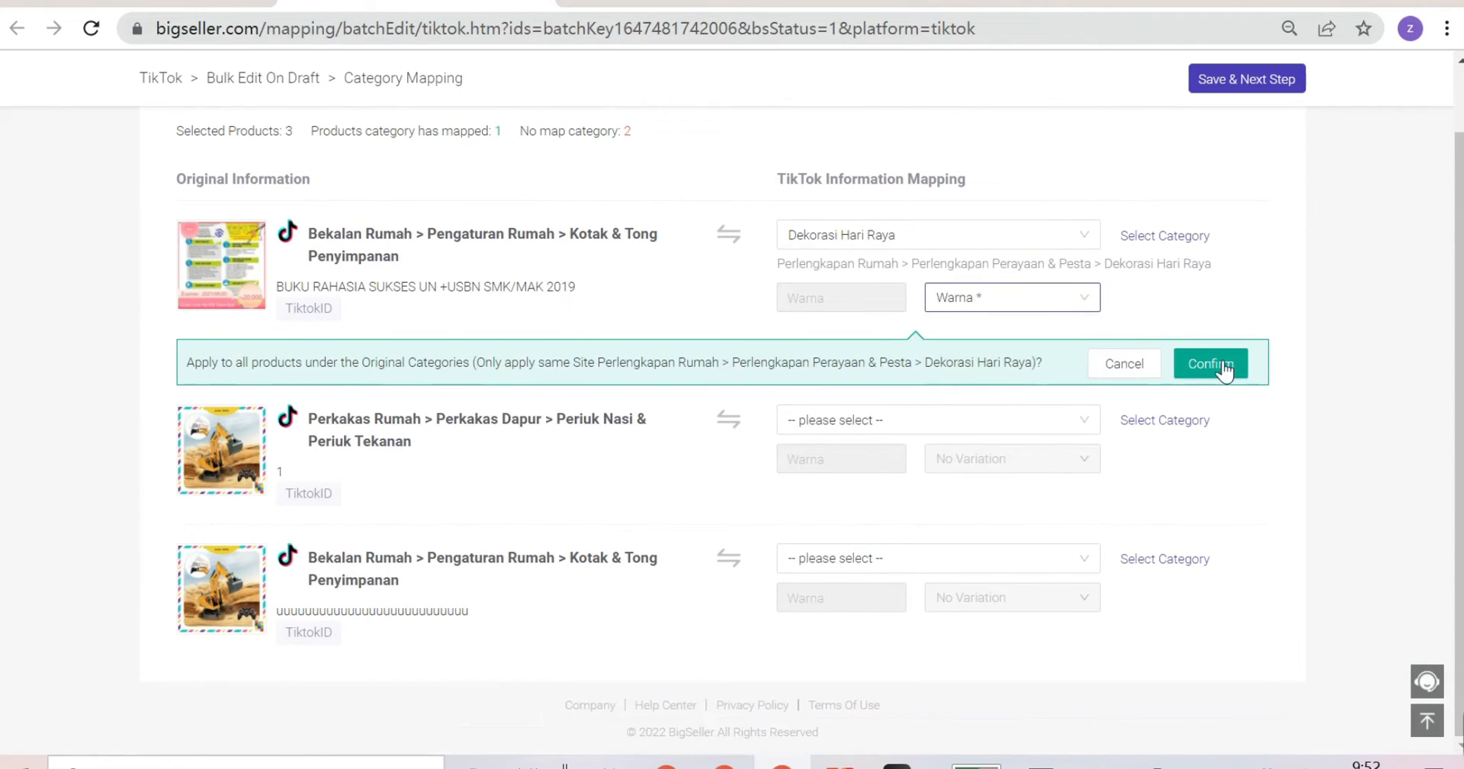
{"action": "left_click", "coordinate": [1209, 363]}
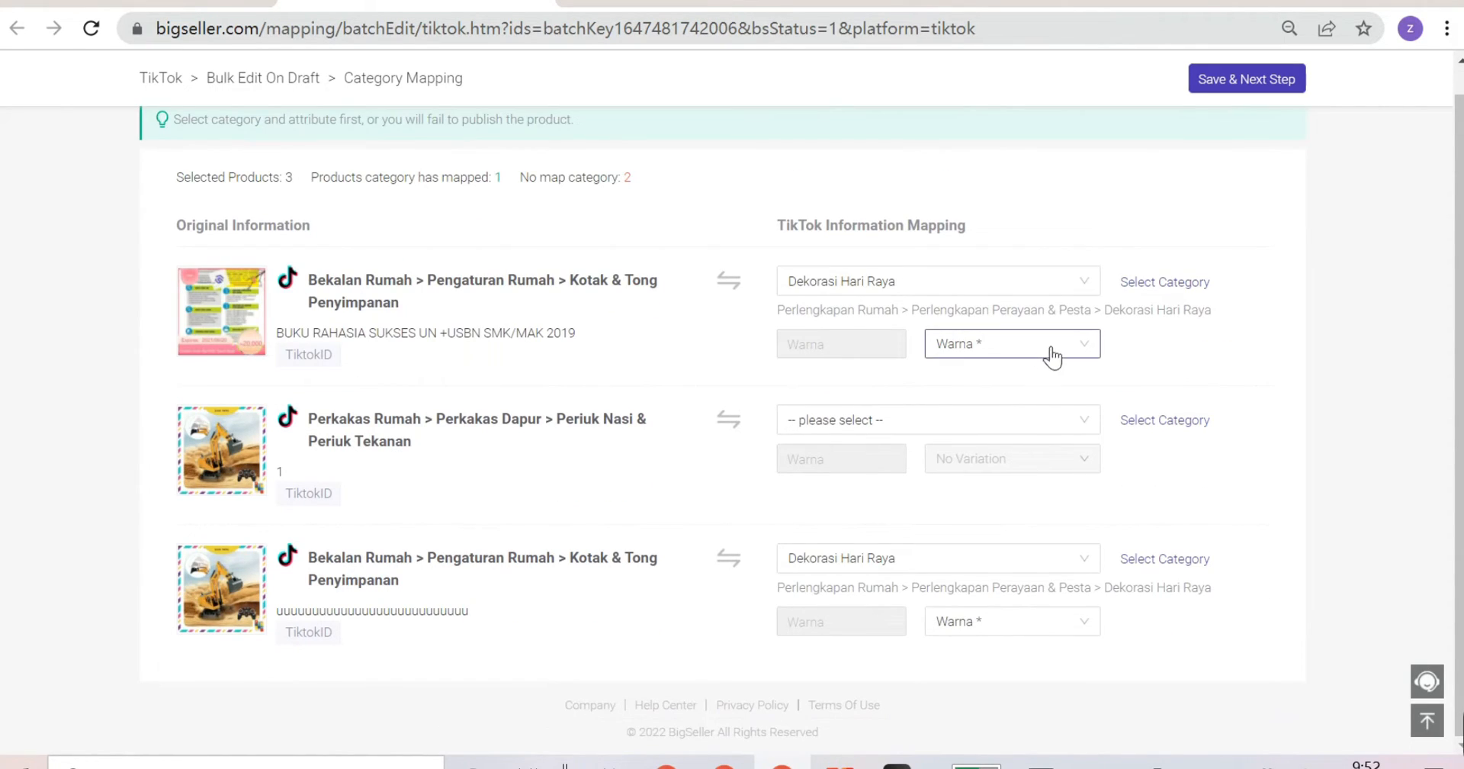
{"action": "left_click", "coordinate": [933, 419]}
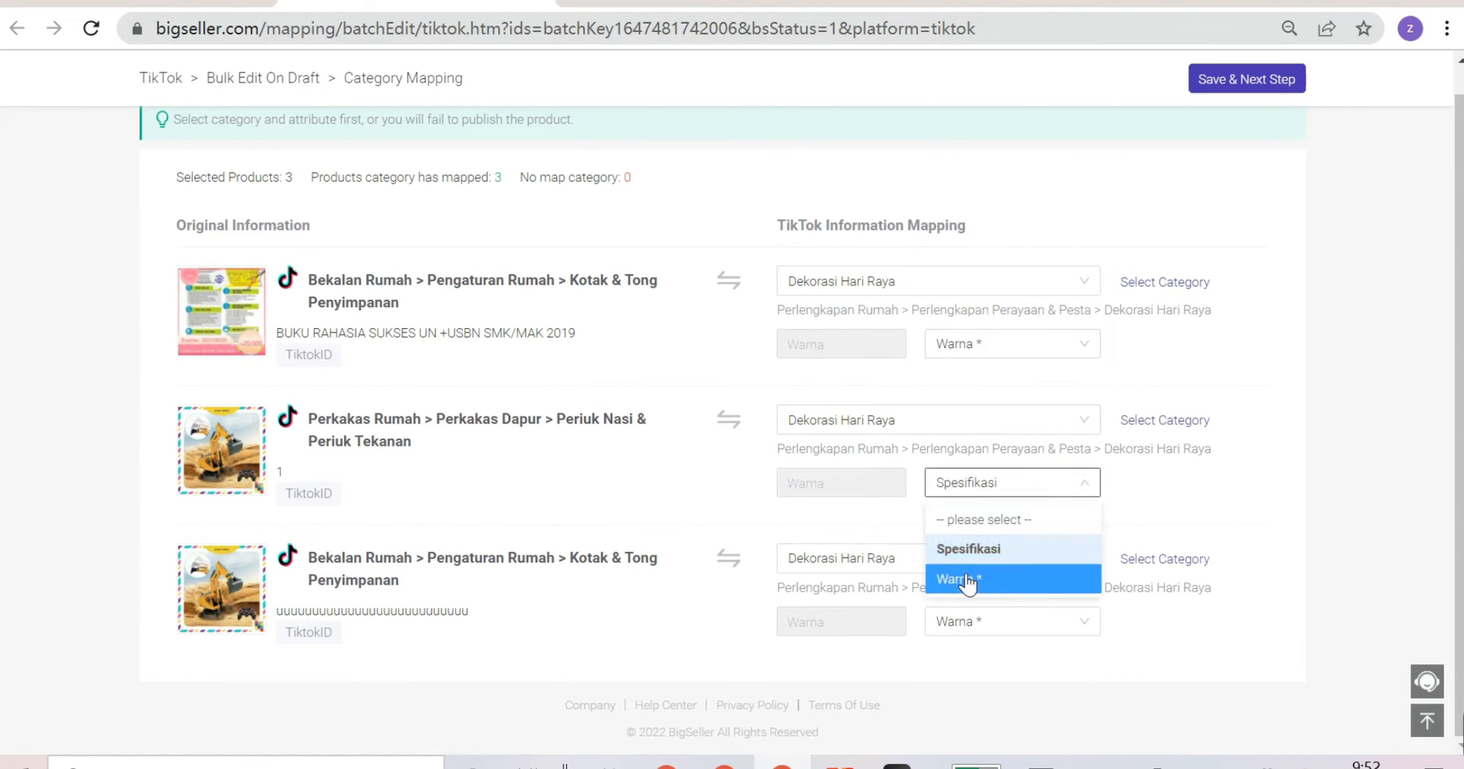
{"action": "left_click", "coordinate": [954, 579]}
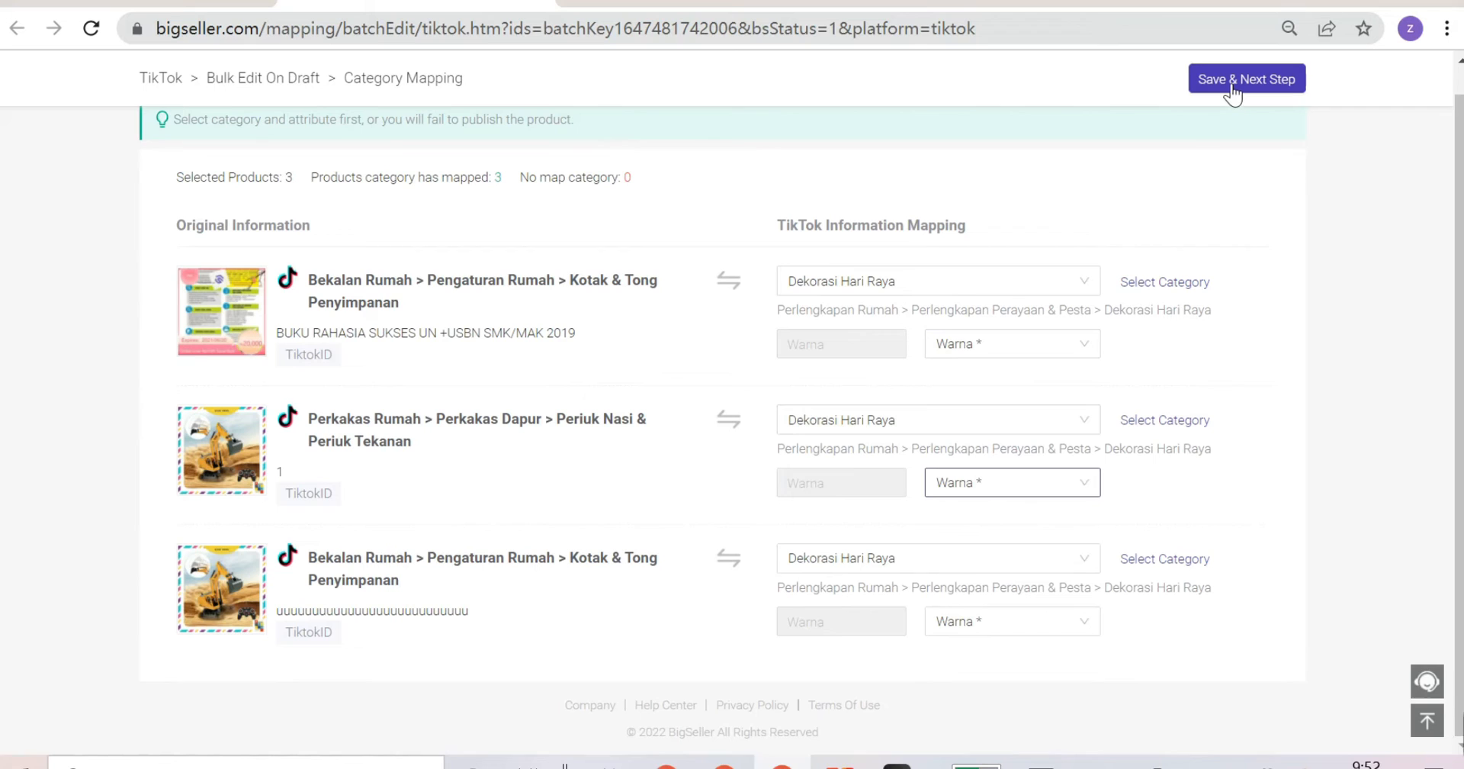
{"action": "left_click", "coordinate": [1245, 79]}
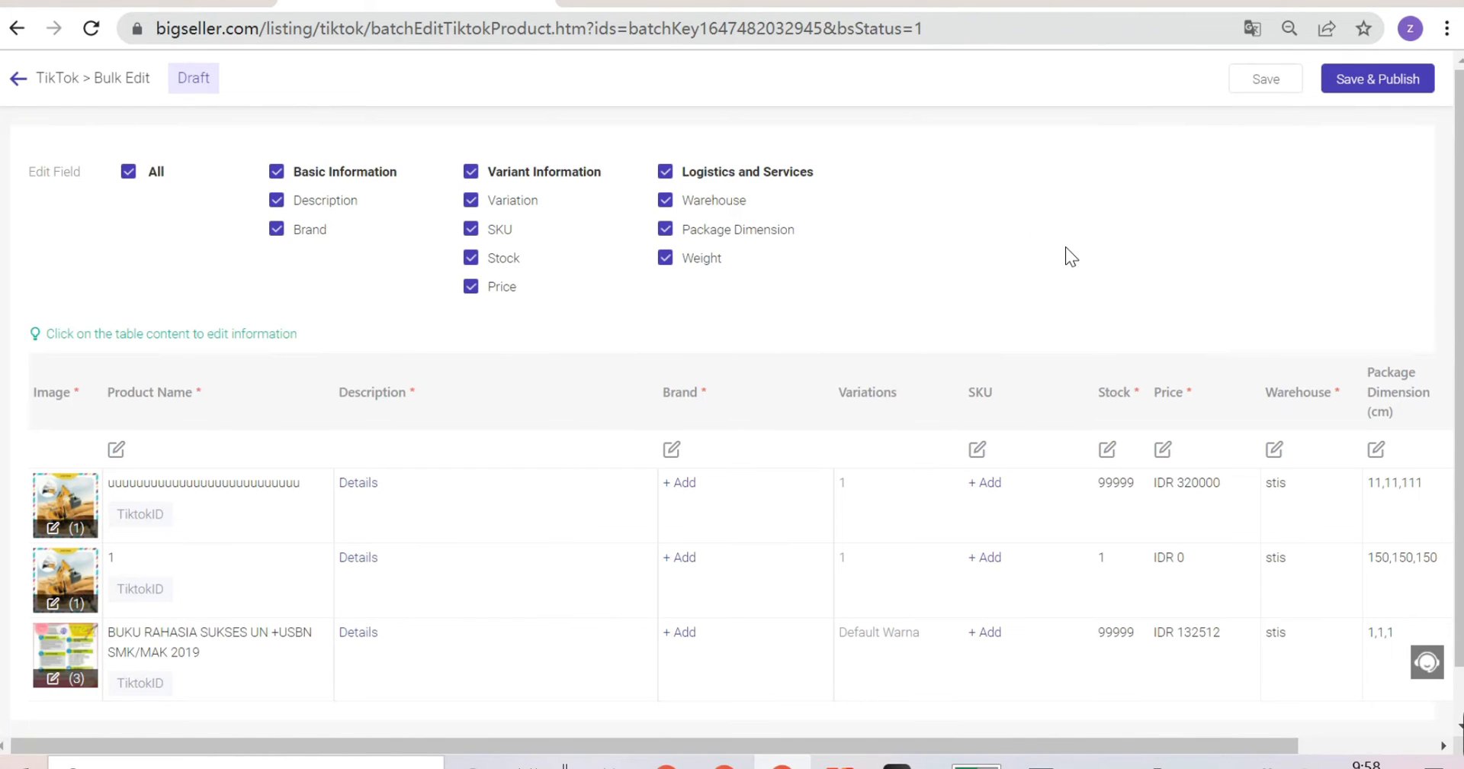
{"action": "mouse_move", "coordinate": [179, 419]}
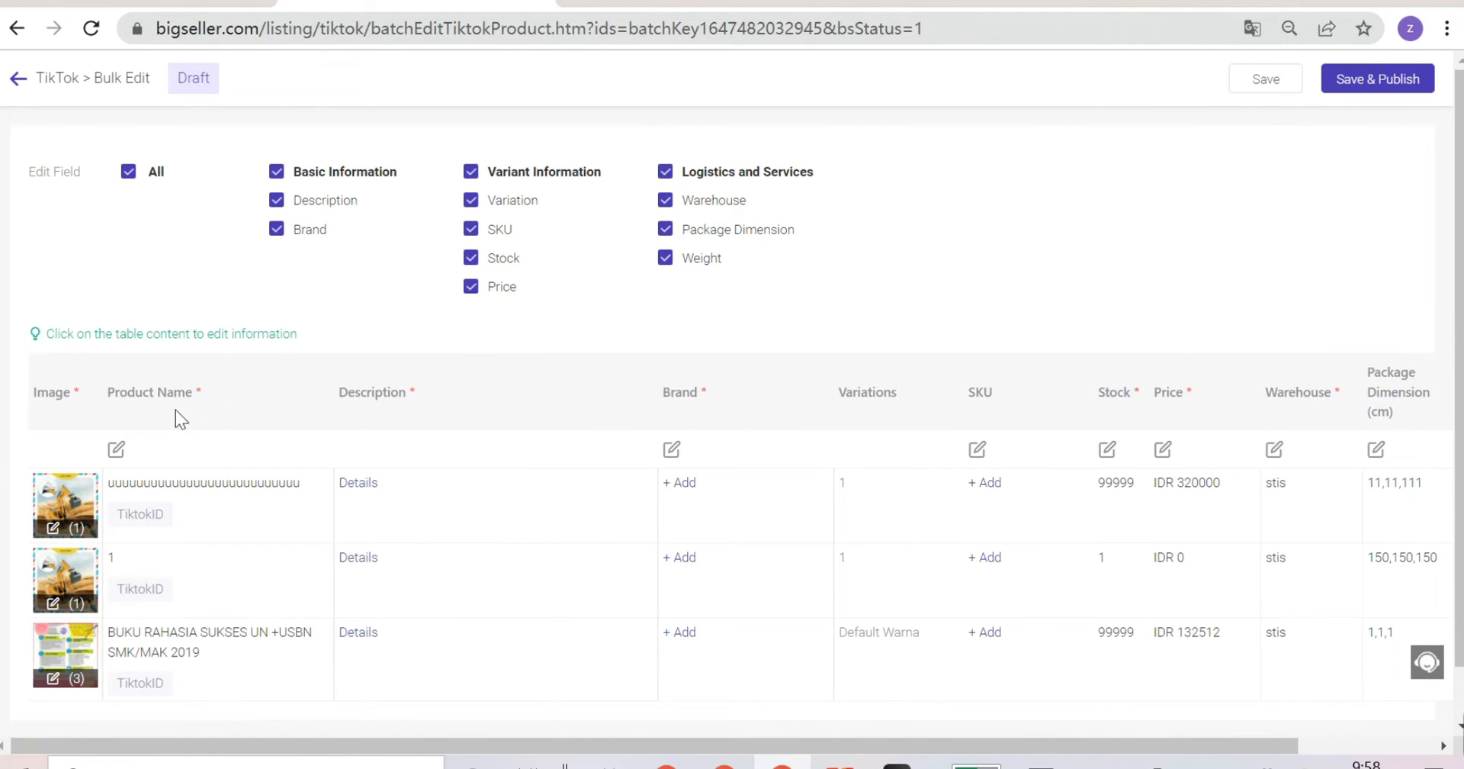
{"action": "mouse_move", "coordinate": [940, 440]}
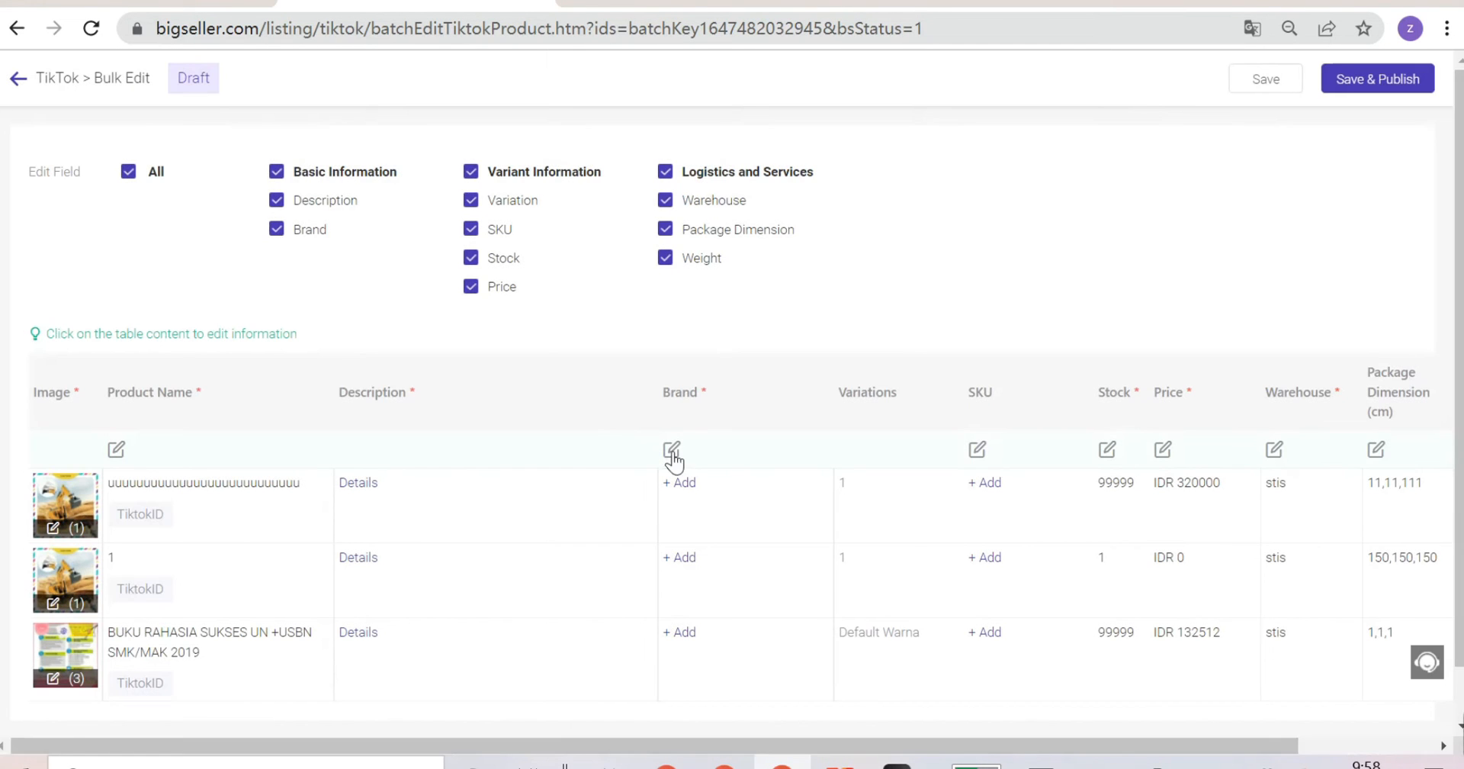
Set NoBrand as the brand for all three products and product 1's price to IDR 320000.
{"action": "left_click", "coordinate": [670, 449]}
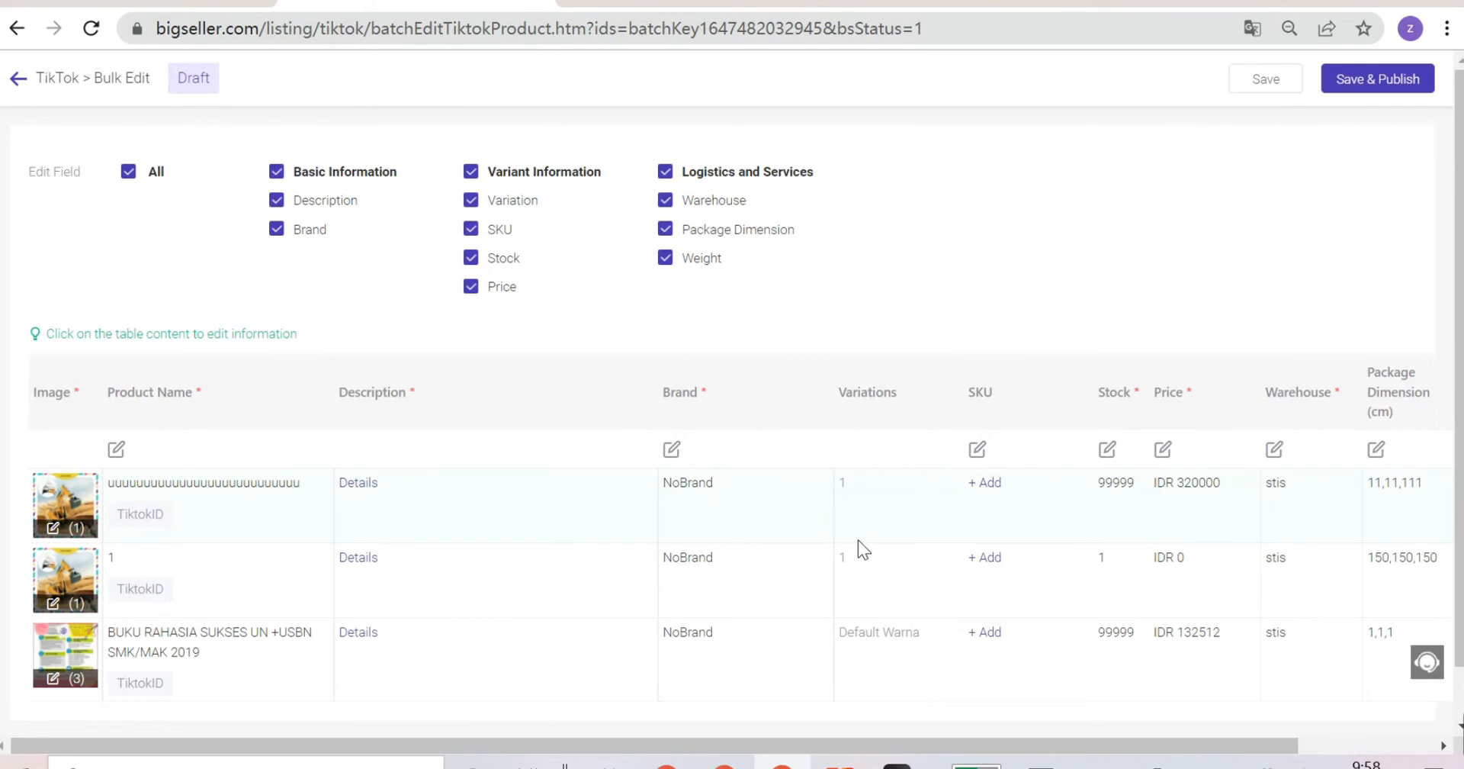
{"action": "left_click", "coordinate": [1186, 556]}
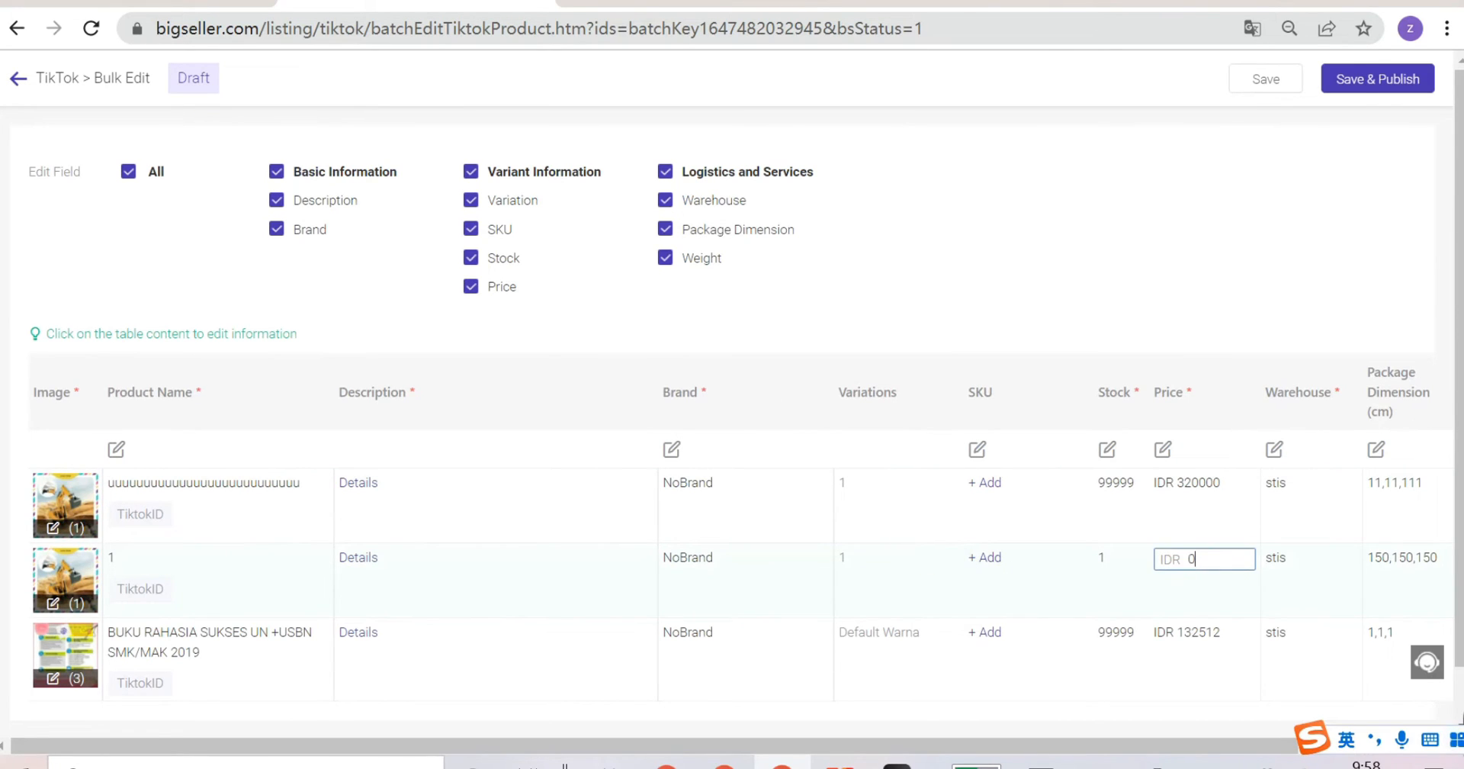
{"action": "key", "text": "Backspace"}
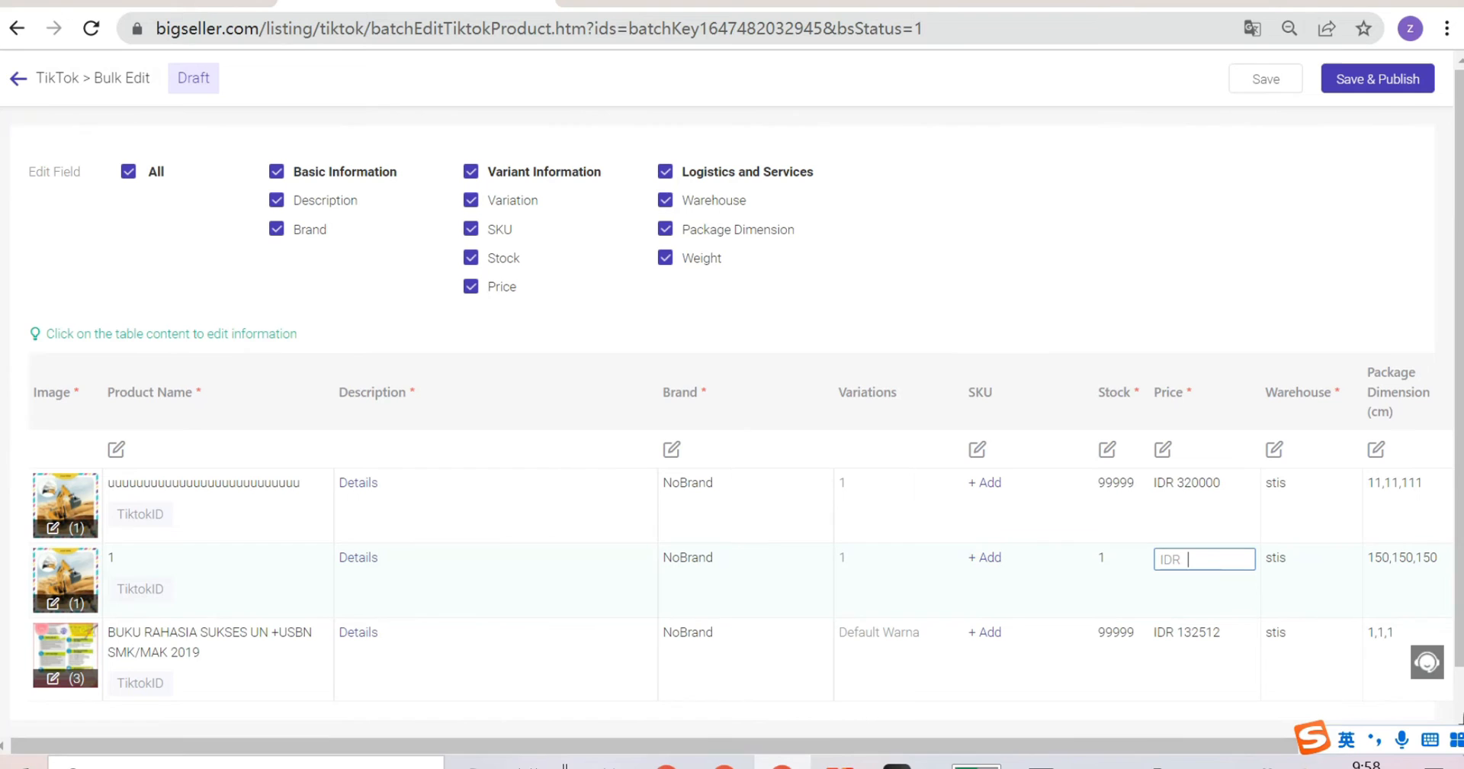
{"action": "type", "text": "32000"}
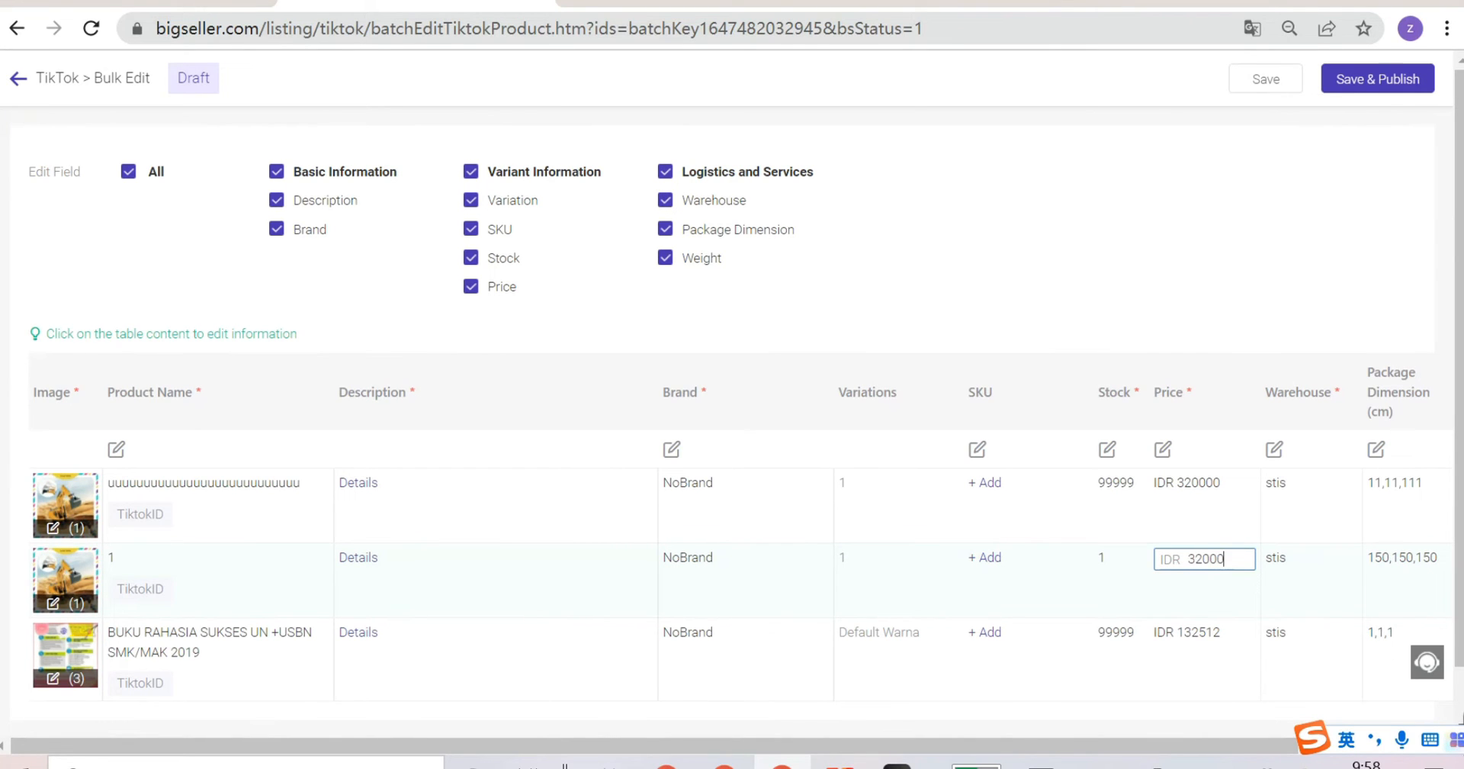
{"action": "left_click", "coordinate": [1376, 449]}
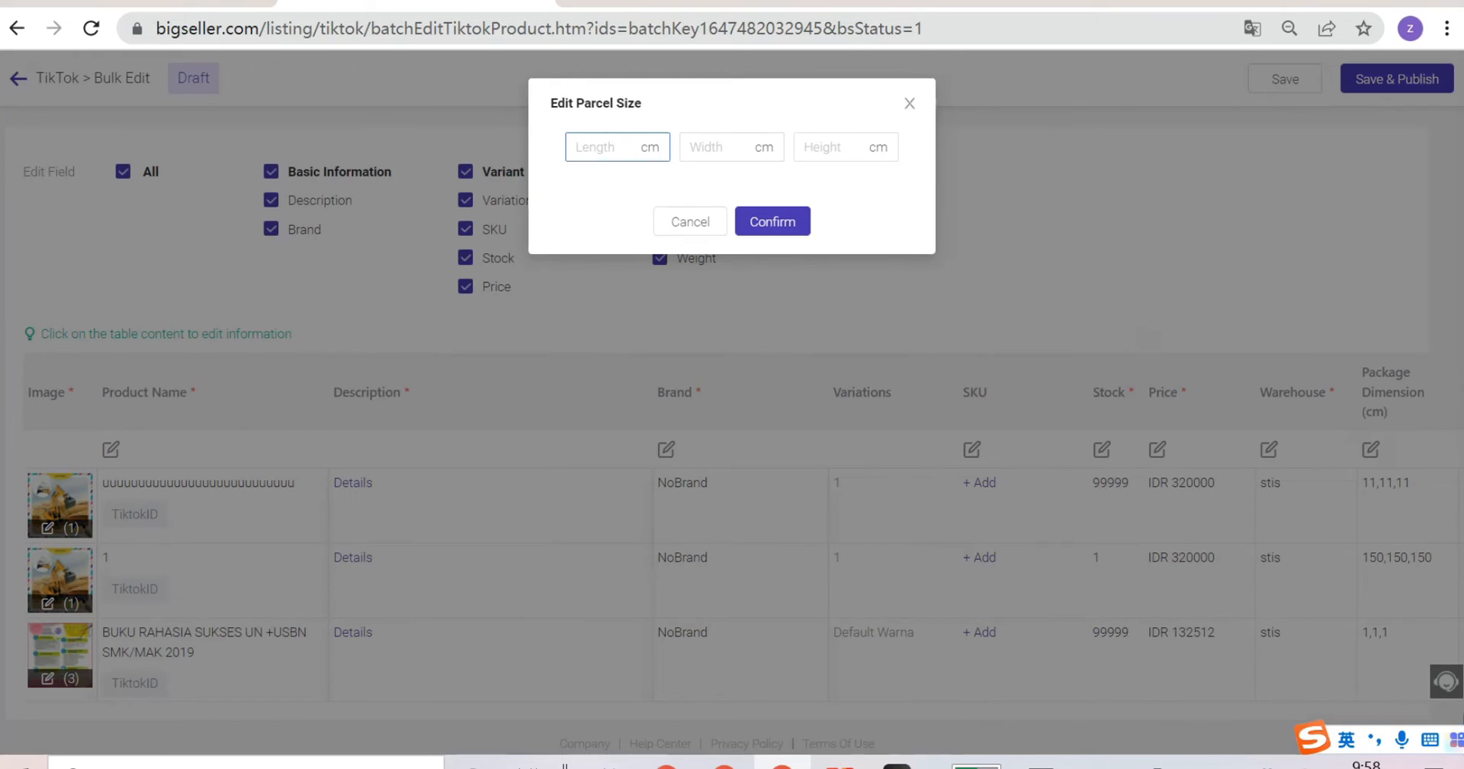
Give all three products an 11 × 11 × 11 cm parcel size.
{"action": "type", "text": "11"}
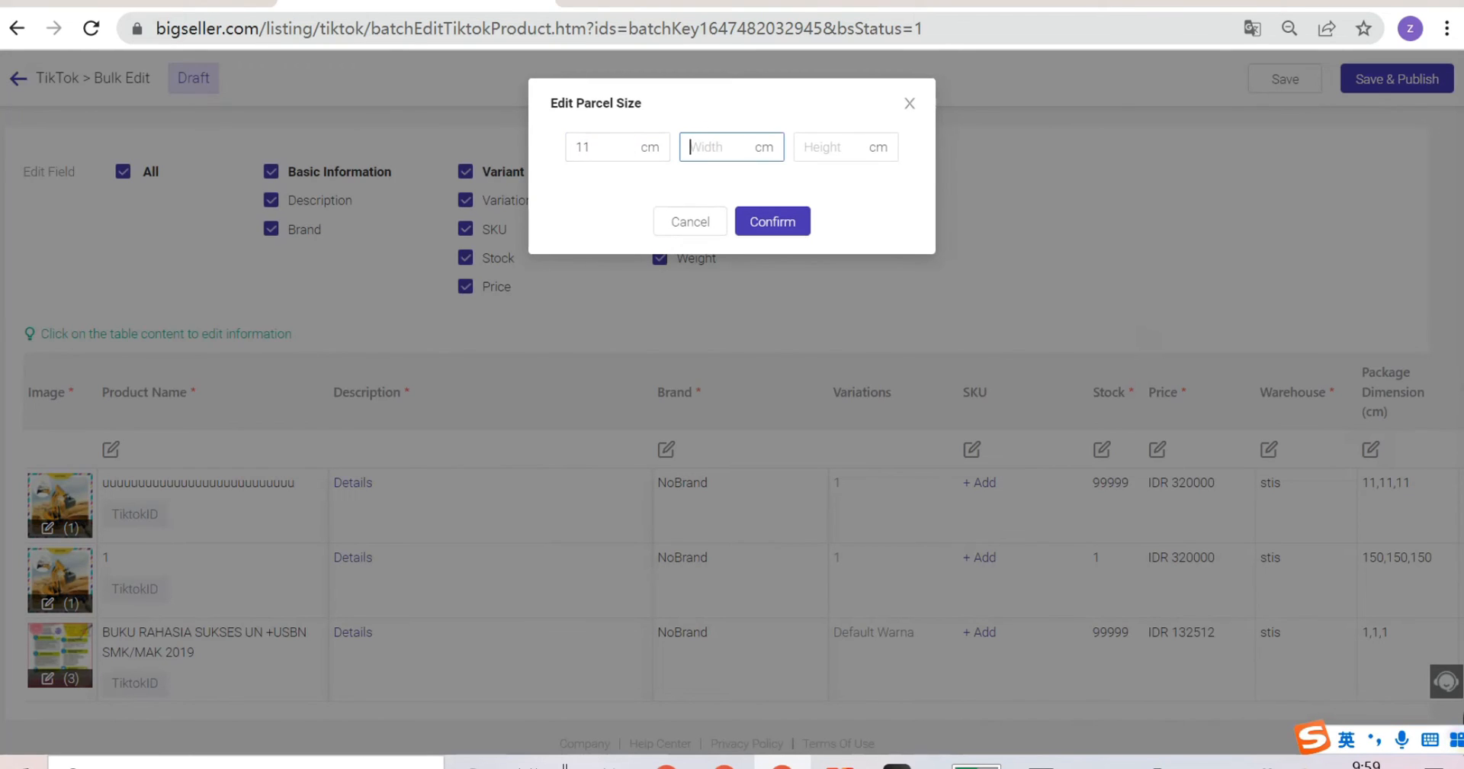
{"action": "type", "text": "11"}
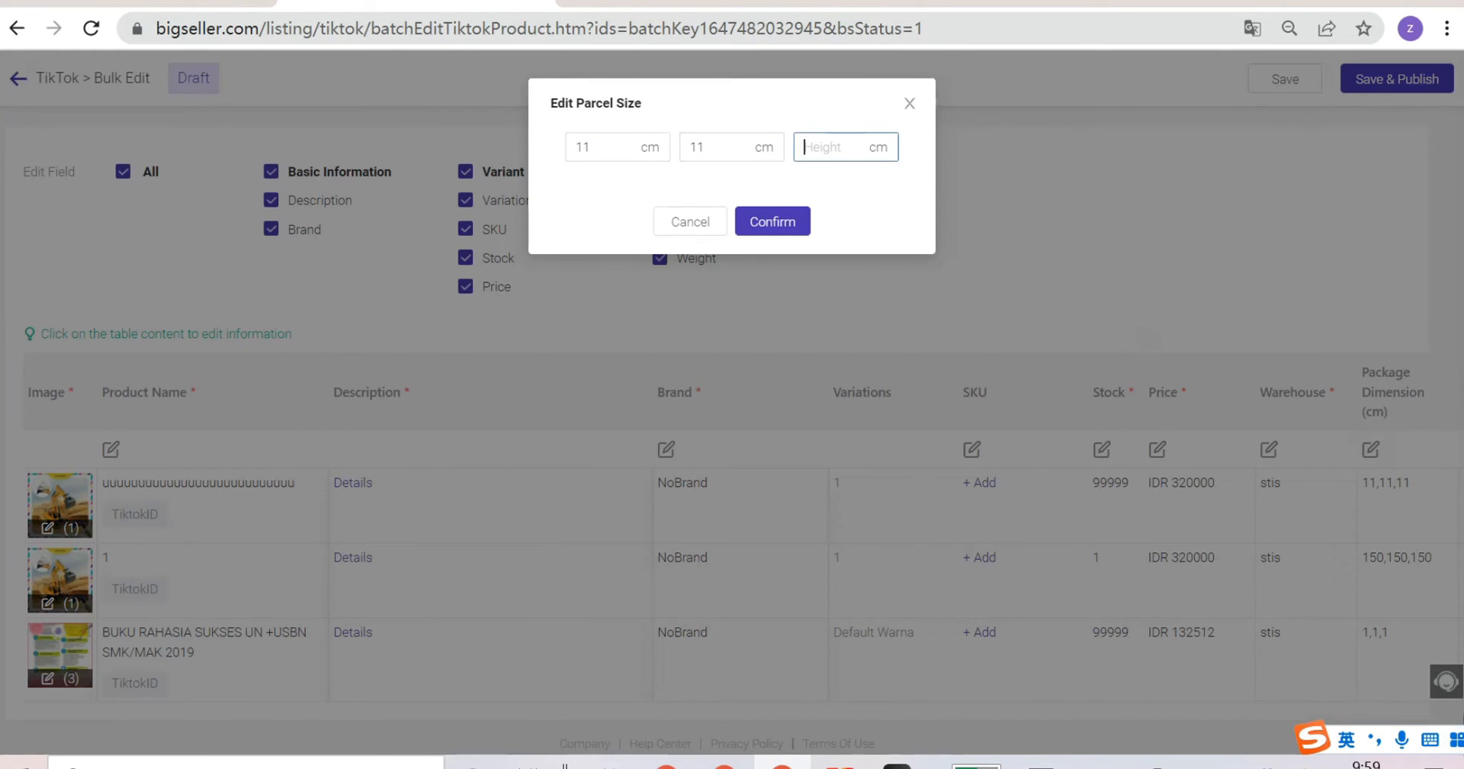
{"action": "type", "text": "11"}
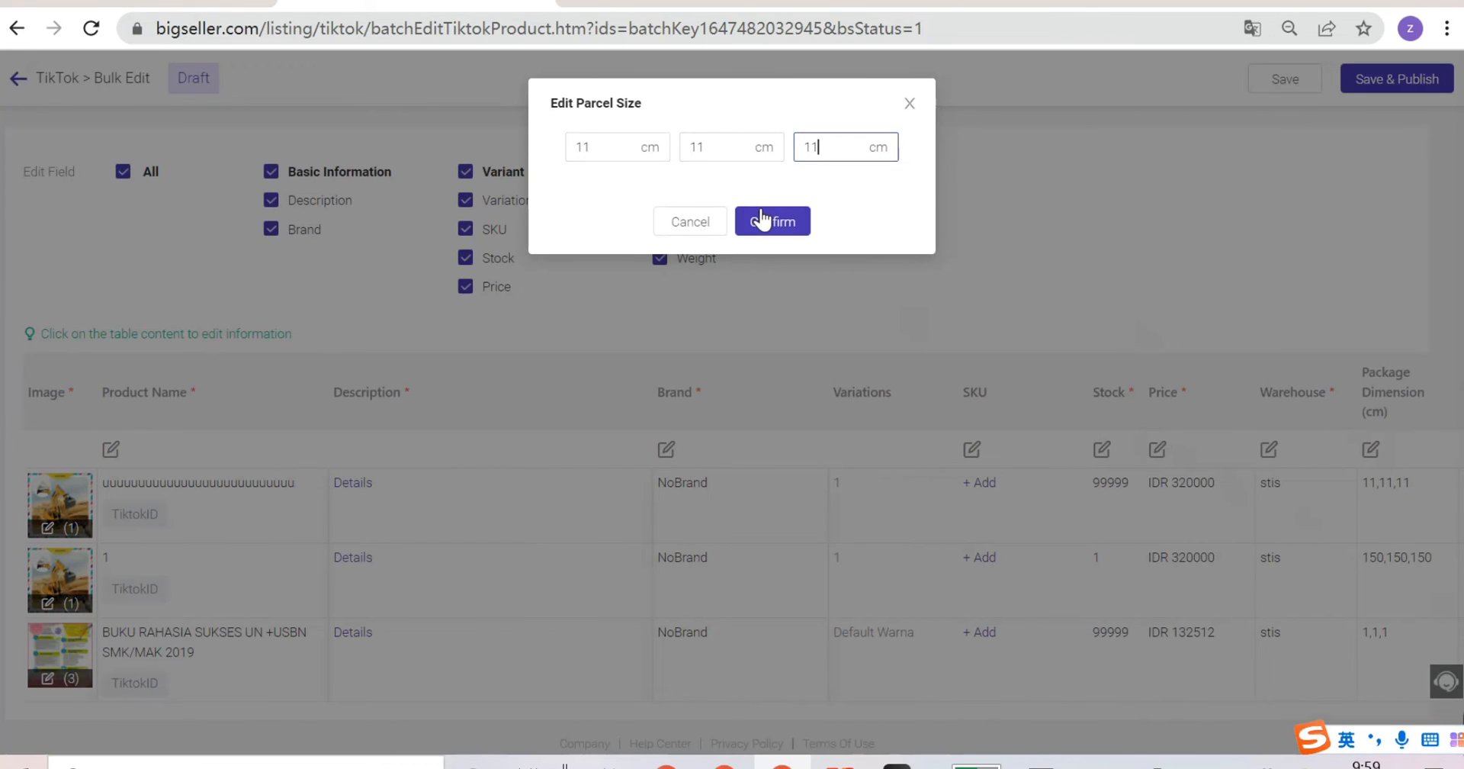
{"action": "left_click", "coordinate": [772, 221]}
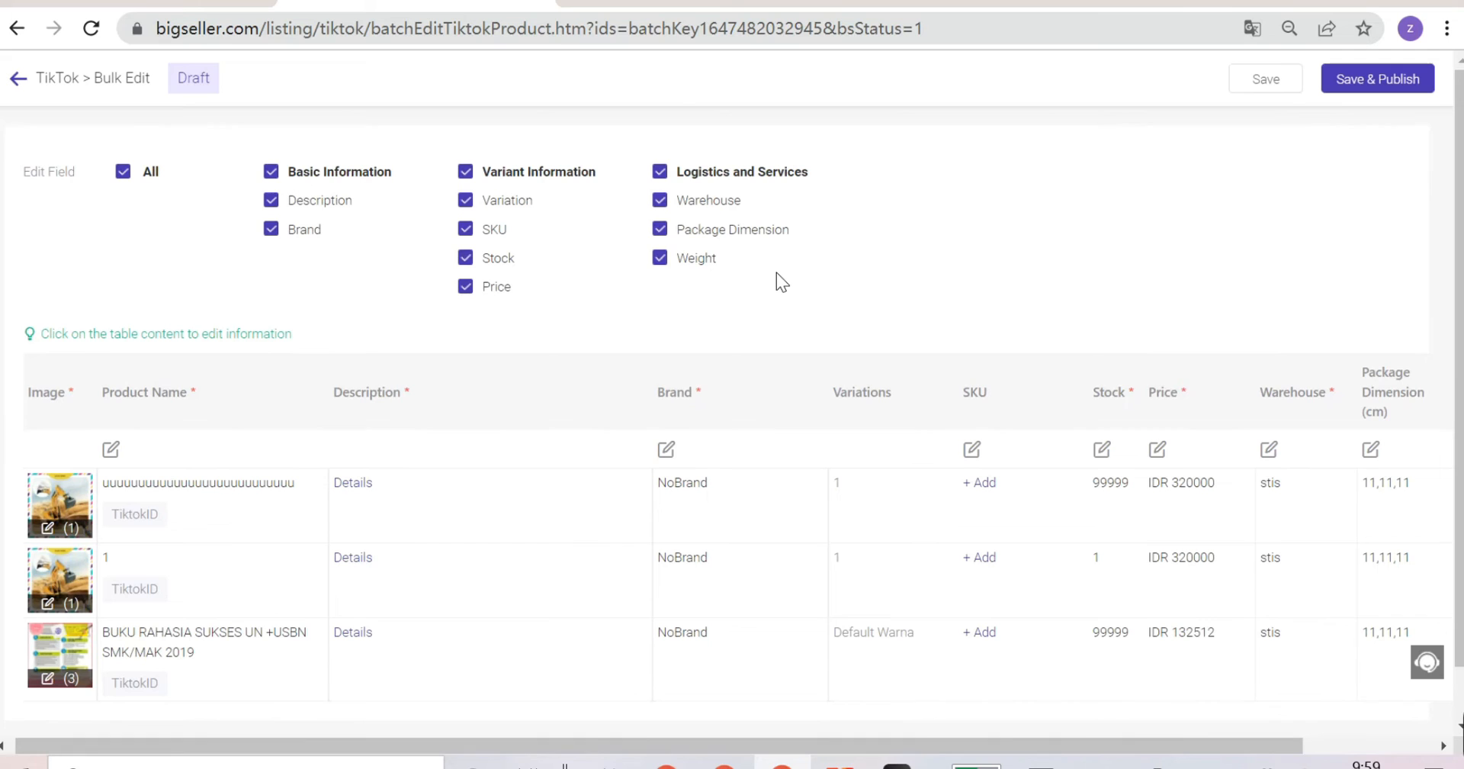
{"action": "mouse_move", "coordinate": [1377, 79]}
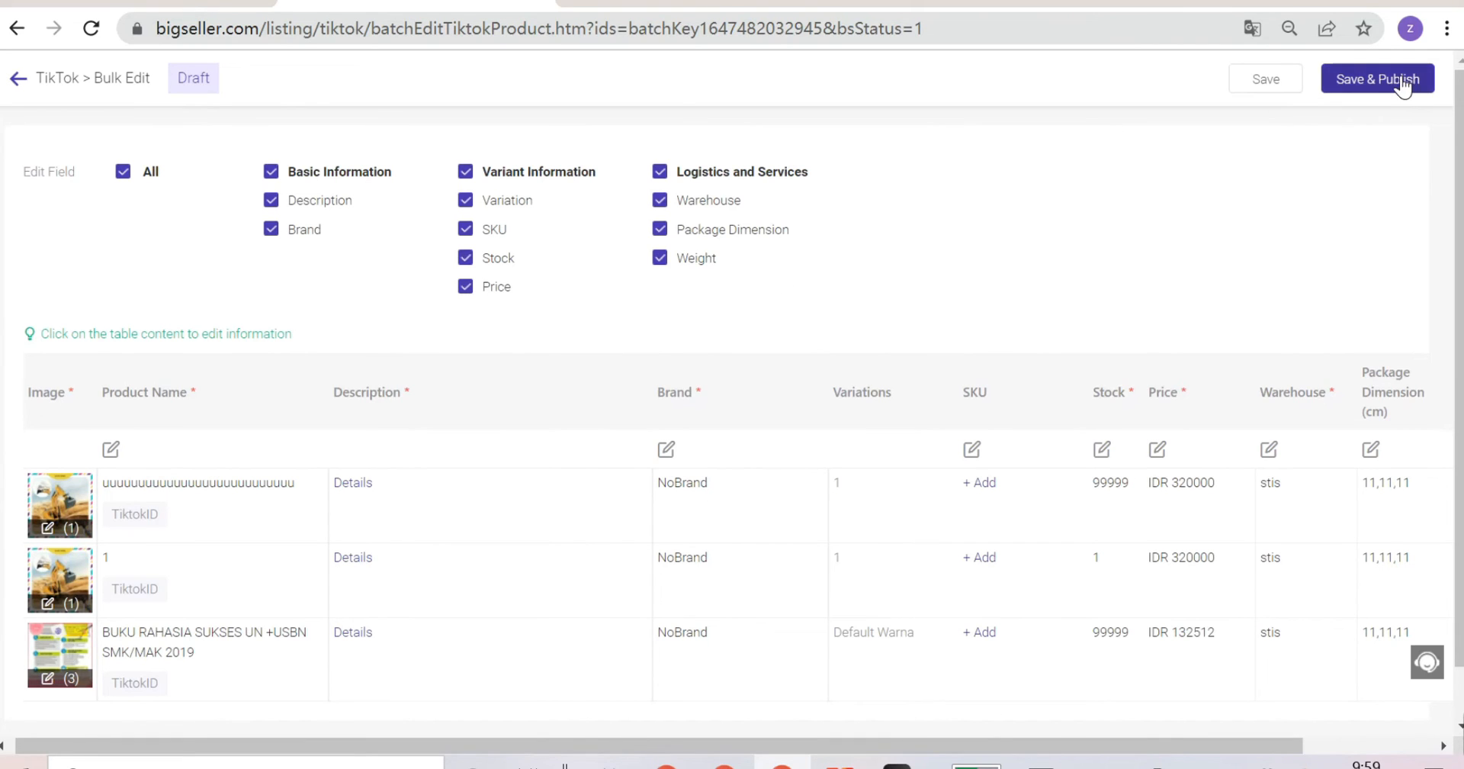
Save and publish the edited drafts, then close the report showing two successes, no failures.
{"action": "left_click", "coordinate": [1378, 78]}
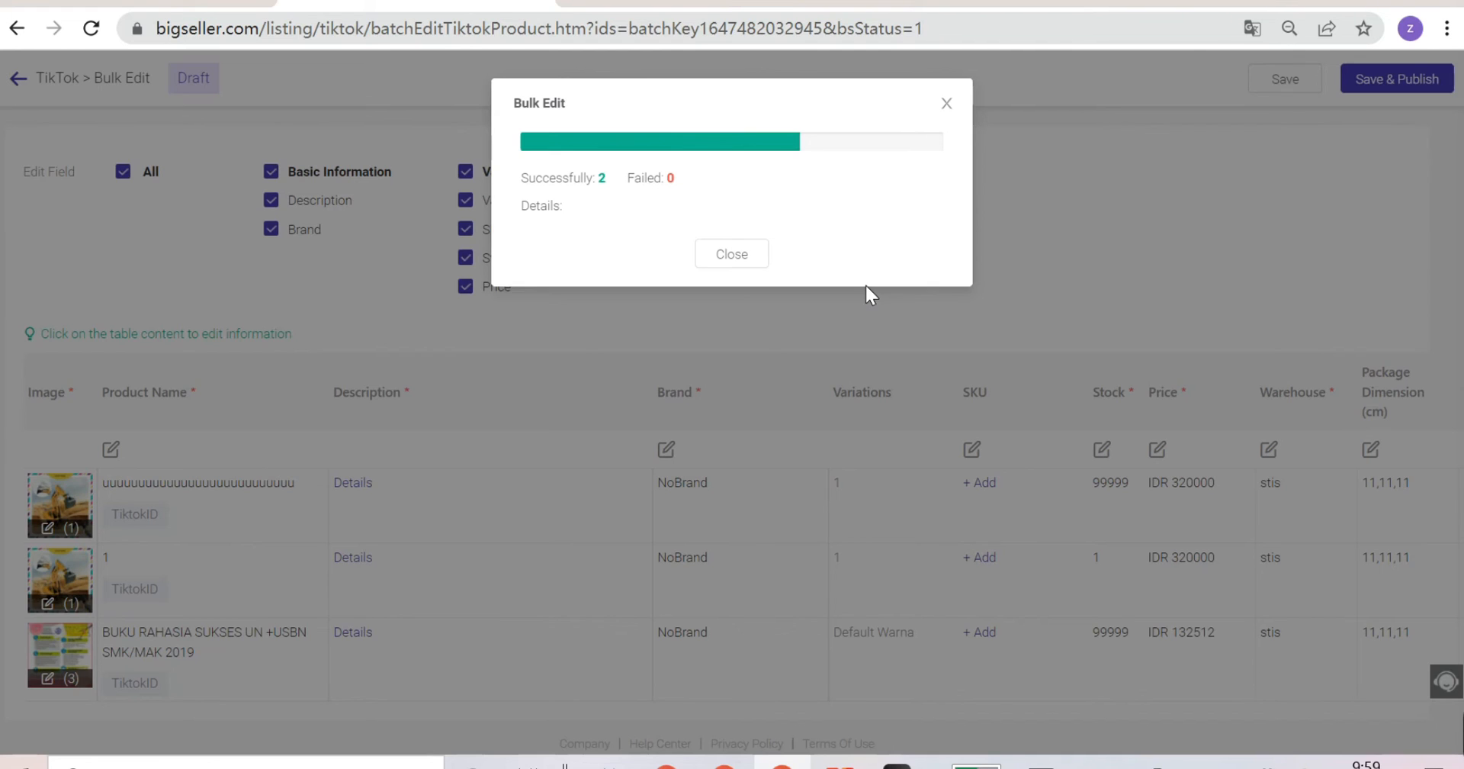
{"action": "left_click", "coordinate": [732, 254]}
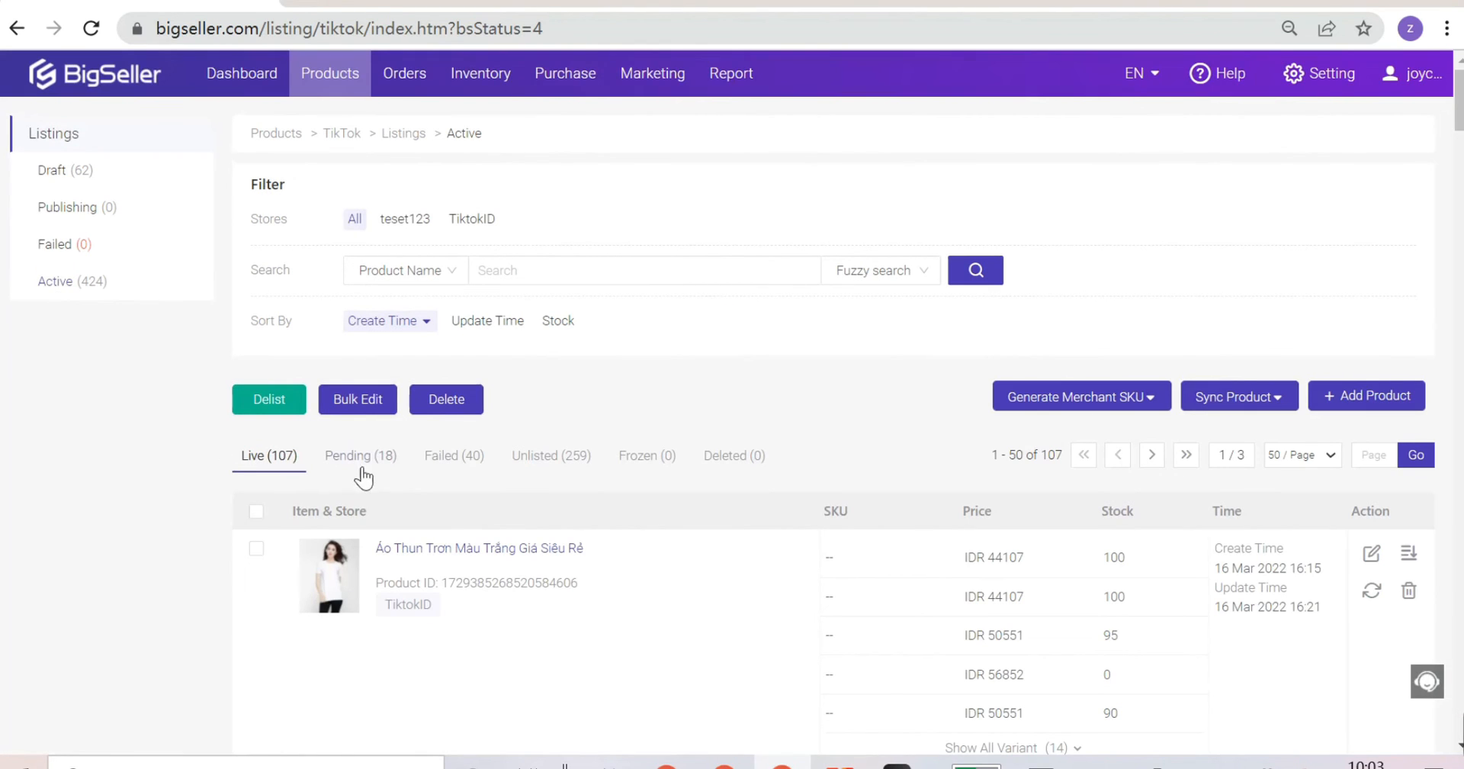
{"action": "left_click", "coordinate": [359, 455]}
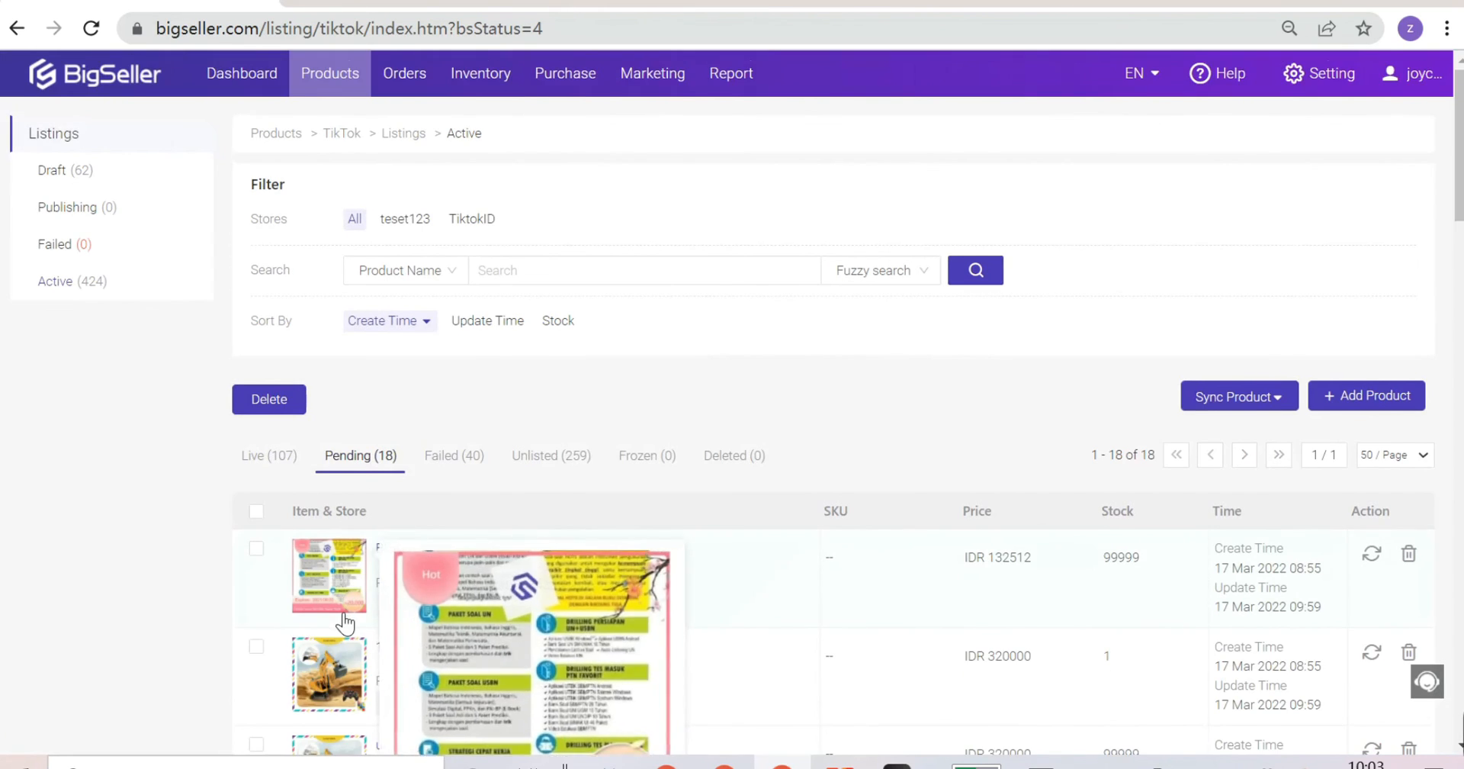
{"action": "scroll", "scroll_direction": "down", "scroll_amount": 3}
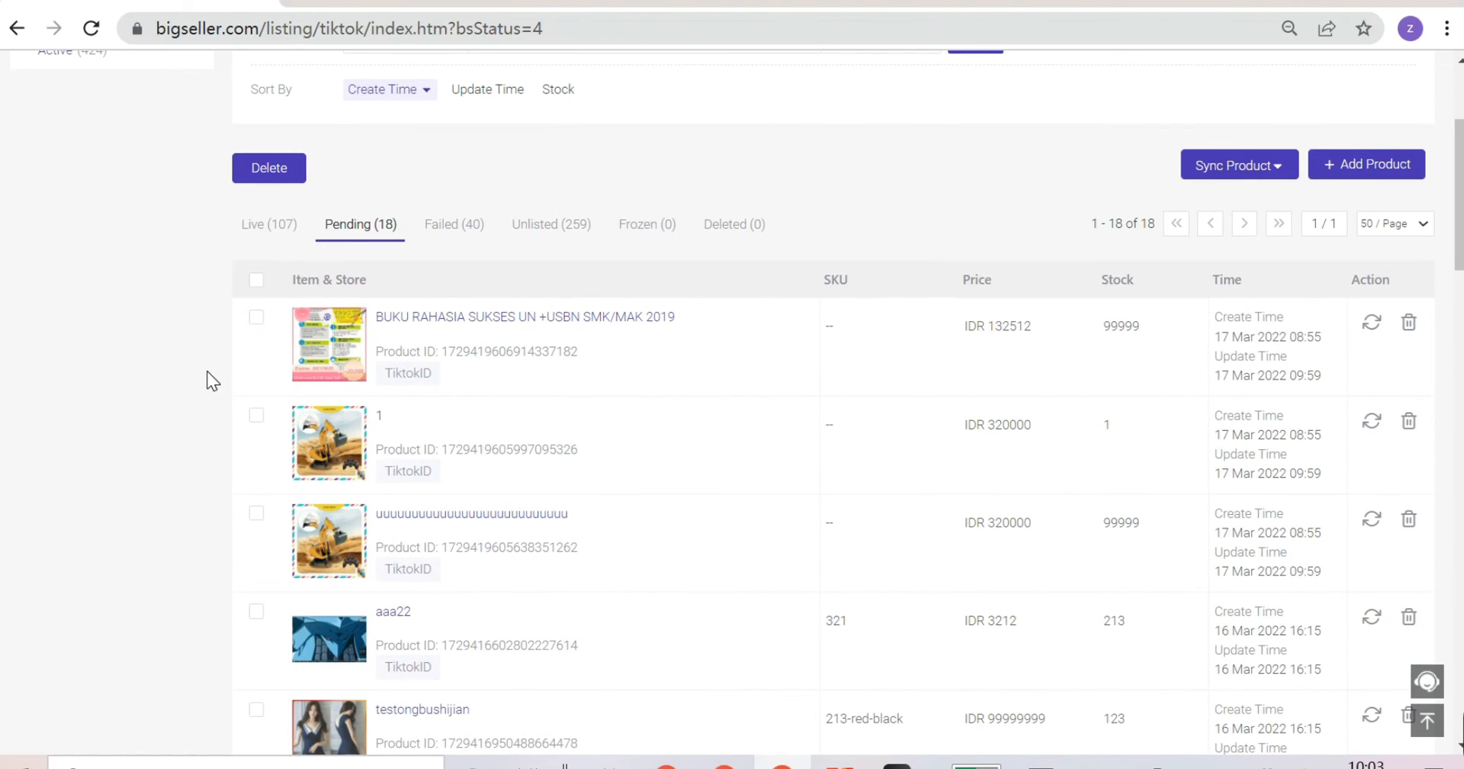
{"action": "mouse_move", "coordinate": [217, 375]}
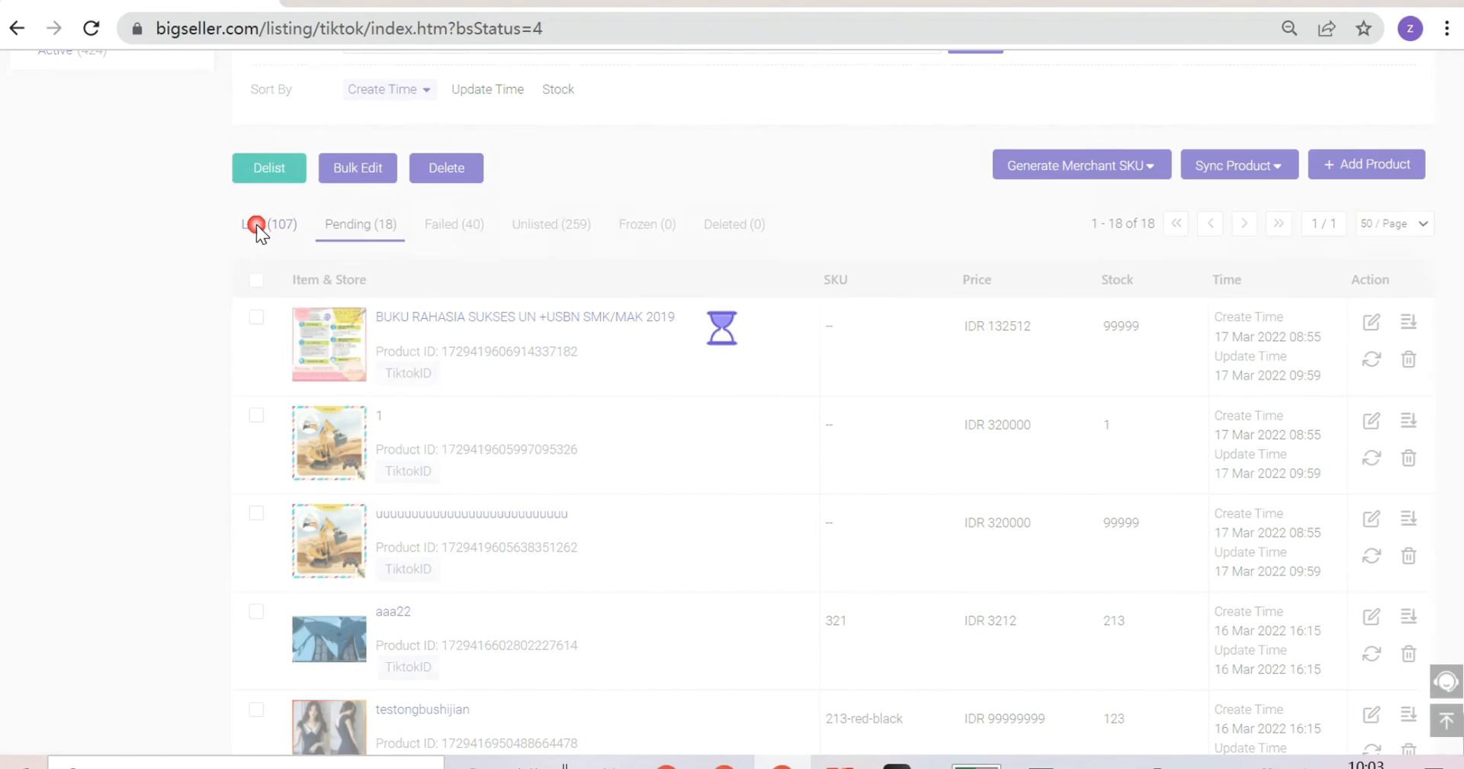
{"action": "left_click", "coordinate": [262, 224]}
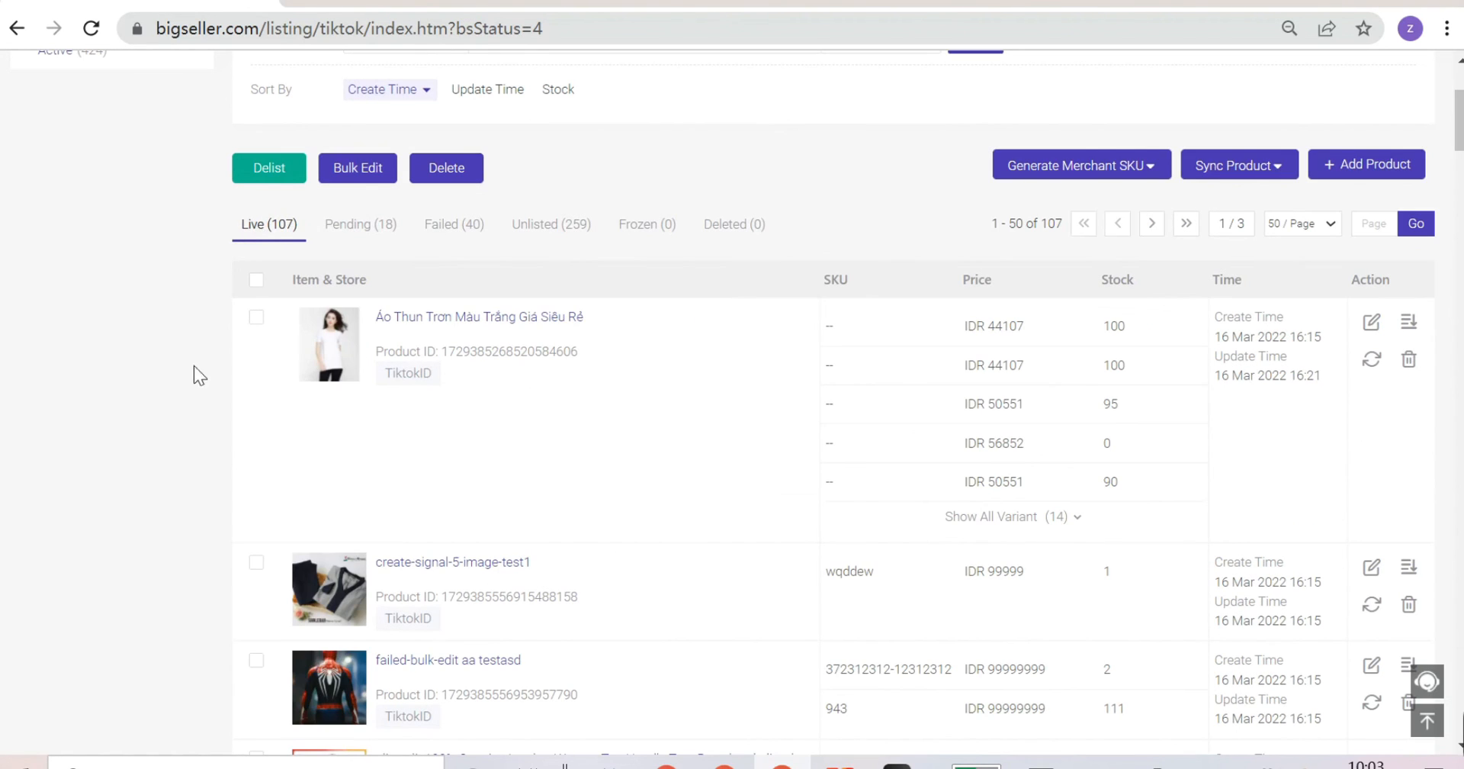